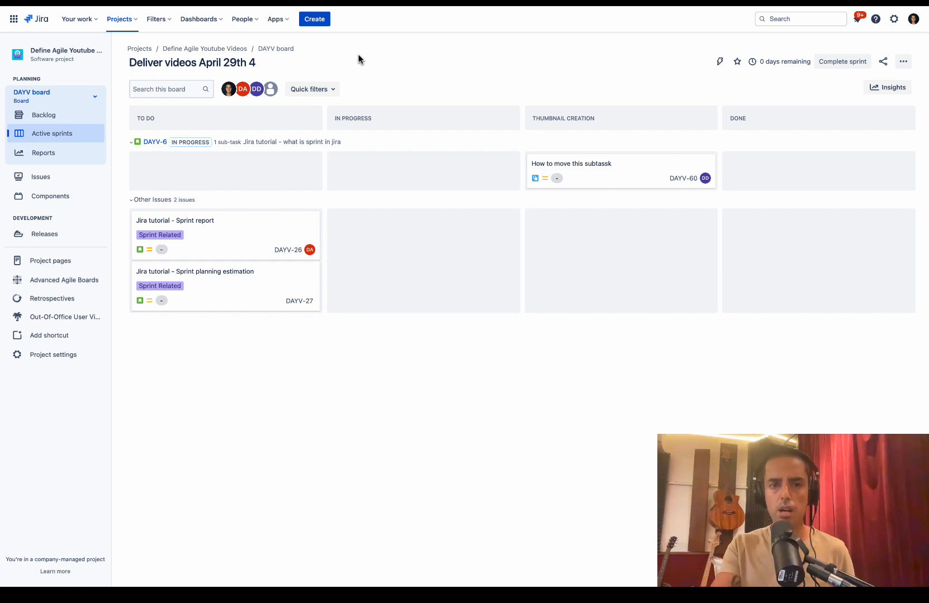
Search the Jira app marketplace for 'agile retrospectives' via Apps > Explore more apps
left_click(275, 18)
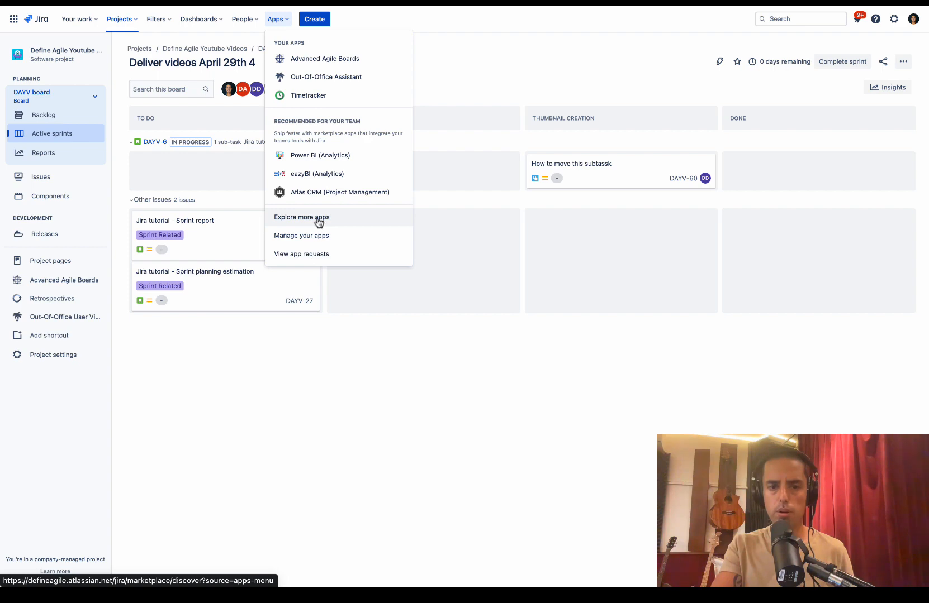
left_click(302, 217)
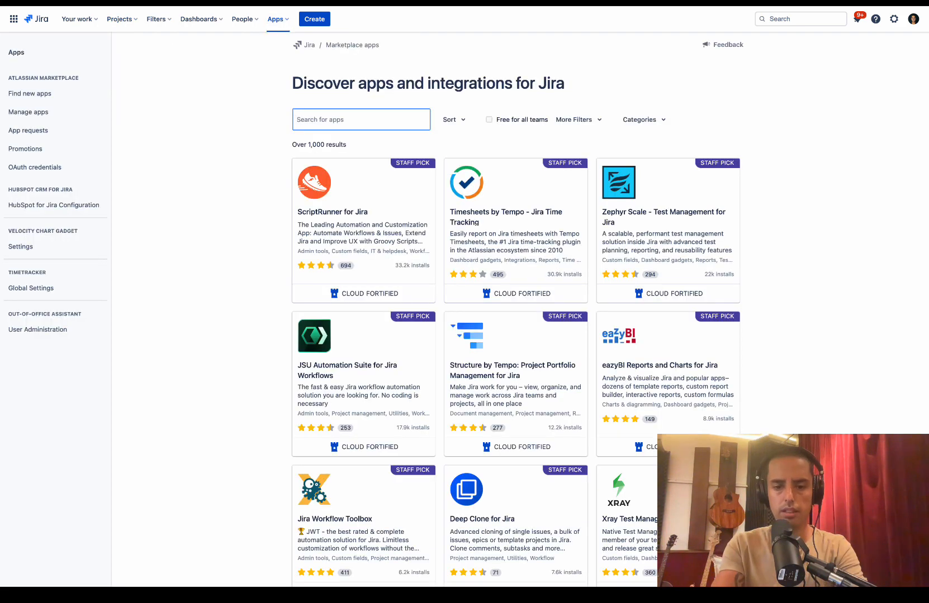
type("agile retr")
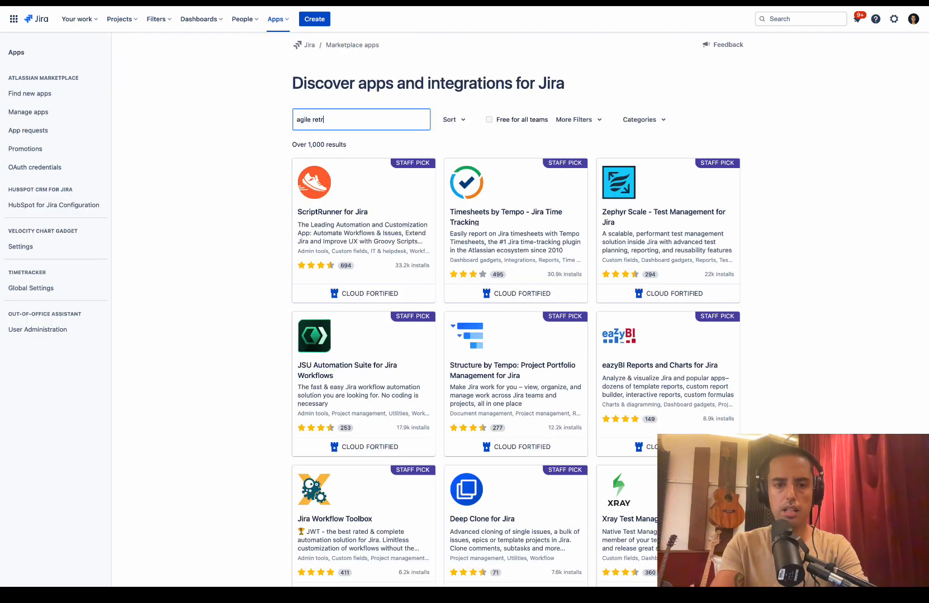
type("ospectives")
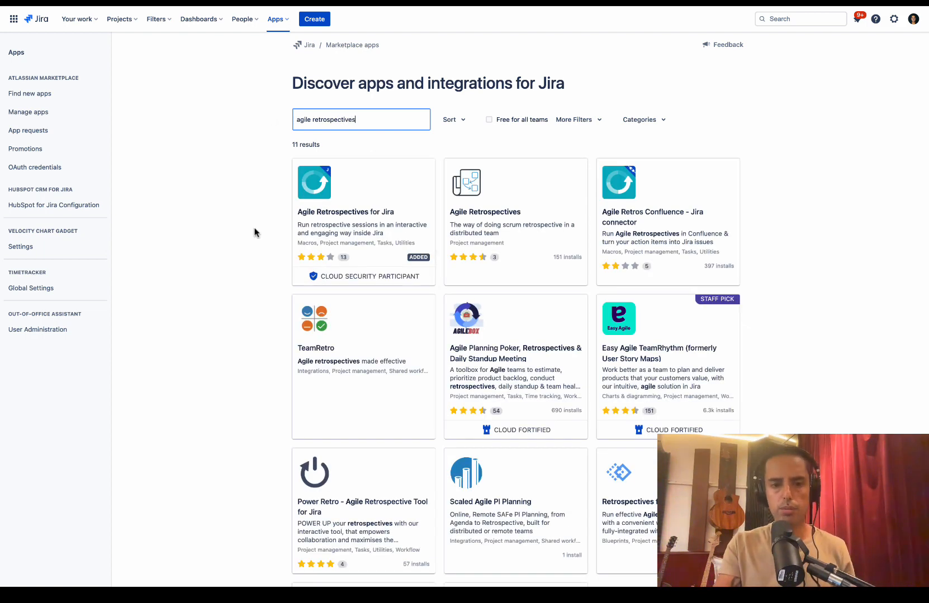
mouse_move(260, 238)
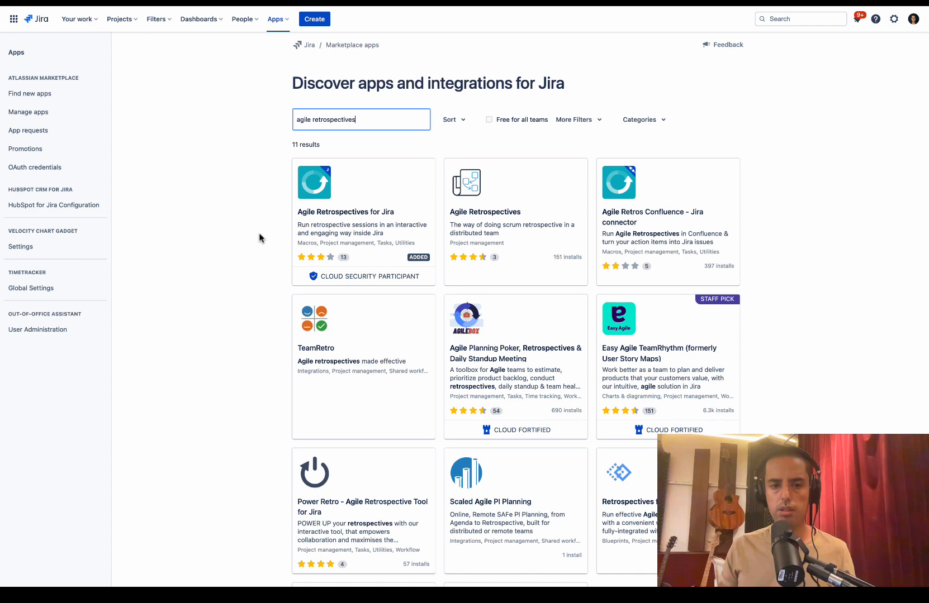
mouse_move(348, 277)
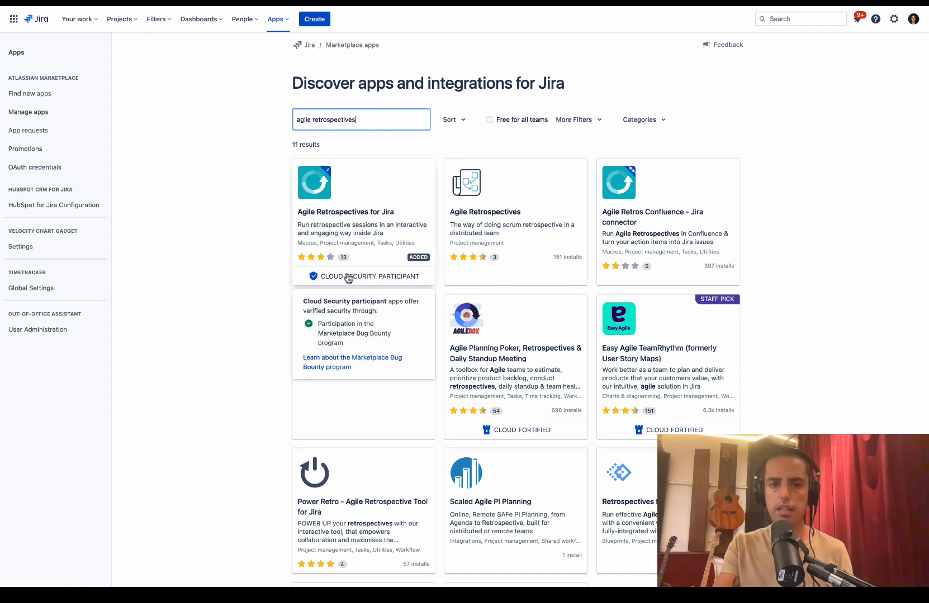
mouse_move(367, 196)
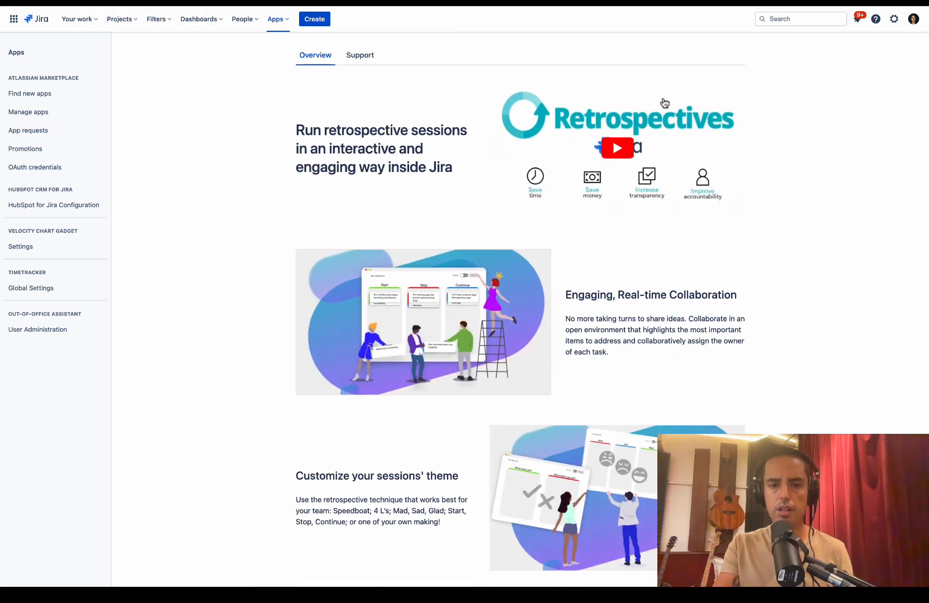
Scroll the Agile Retrospectives for Jira overview down to its USD 20.00 pricing
scroll("down", 3)
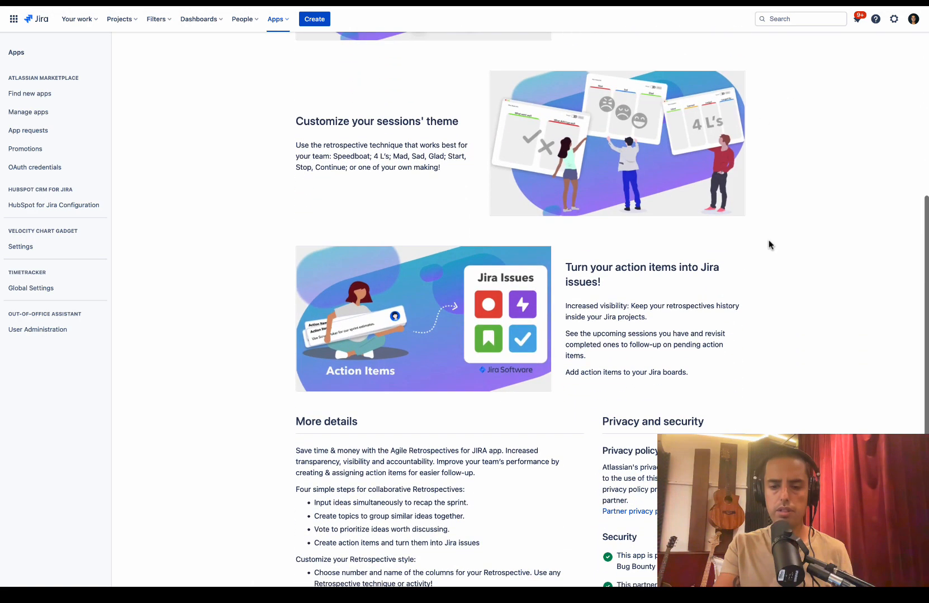
scroll("down", 3)
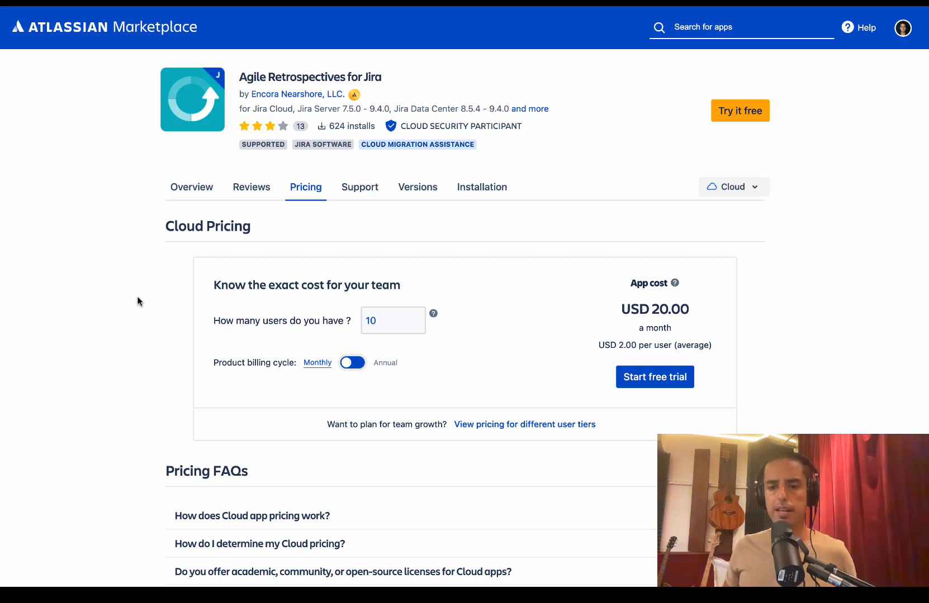
mouse_move(161, 285)
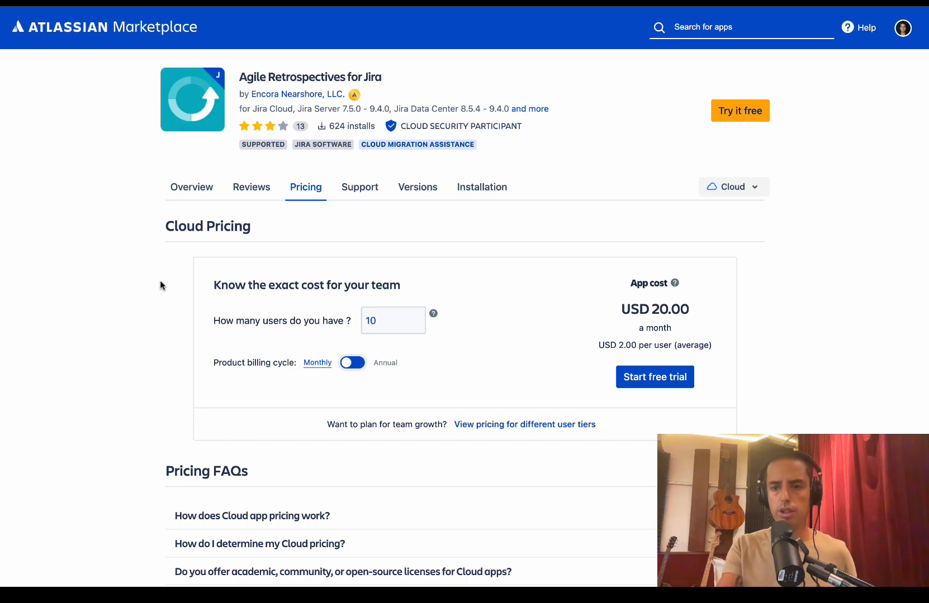
mouse_move(740, 111)
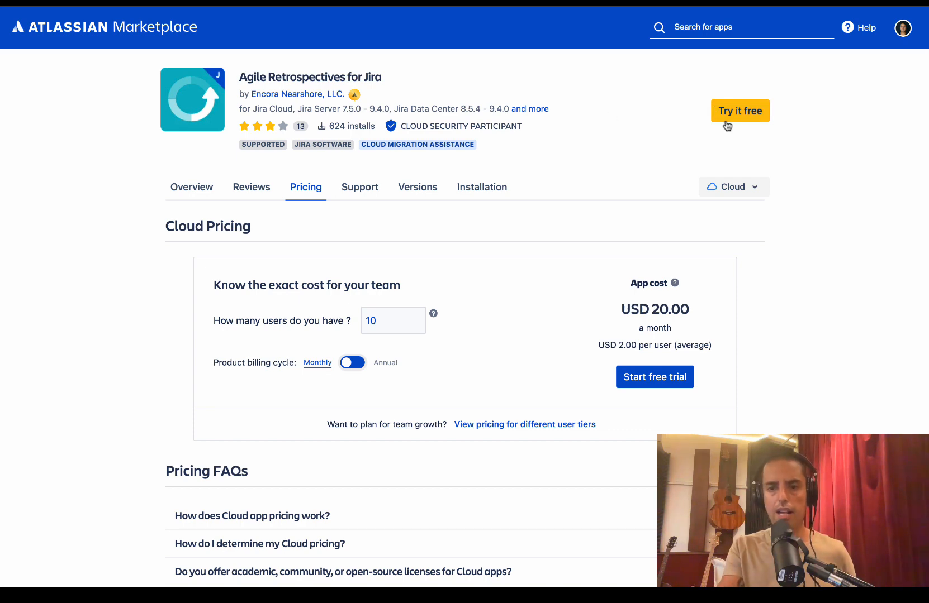
mouse_move(700, 149)
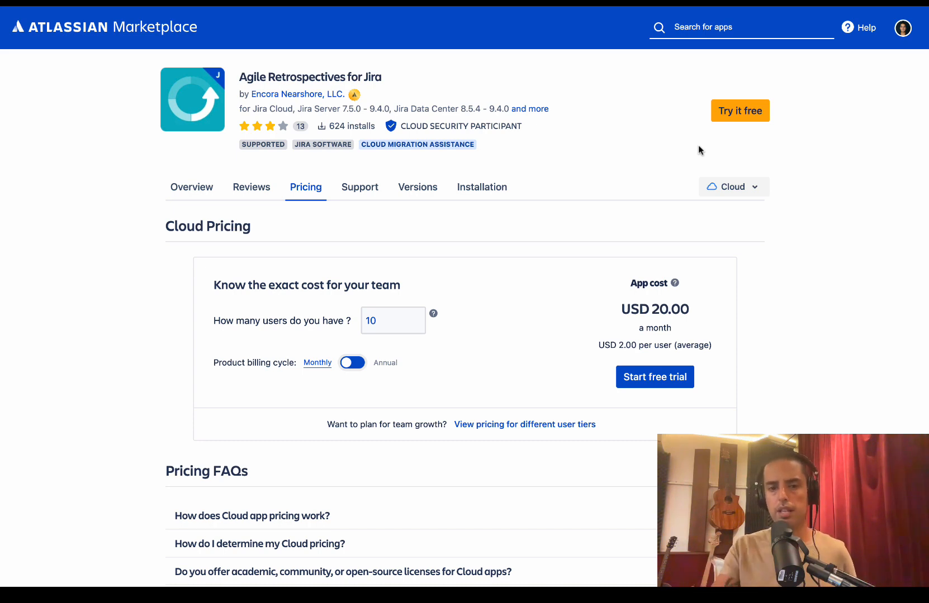
Change the user count from 10 to 100, quoting USD 185.00 a month
left_click(393, 319)
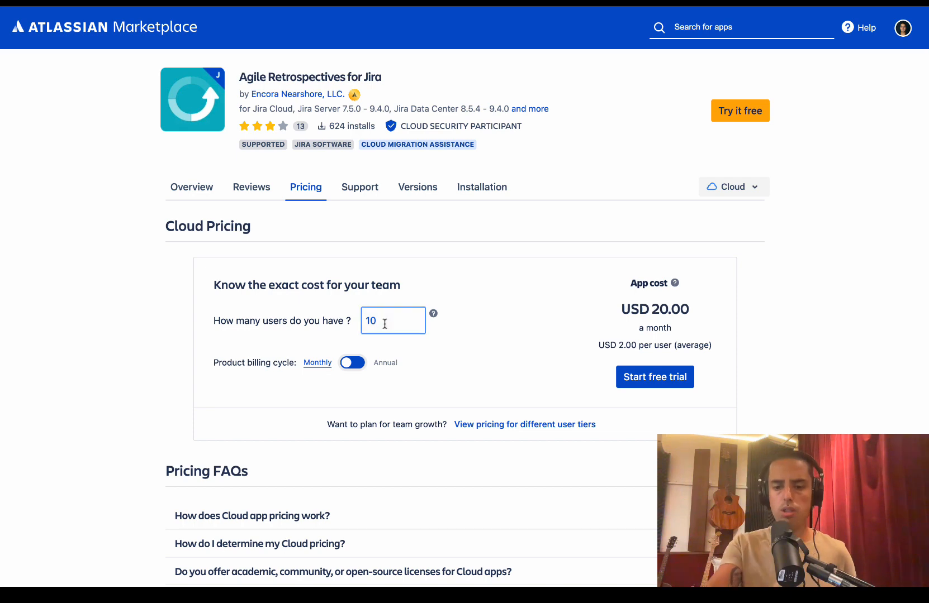
type("100")
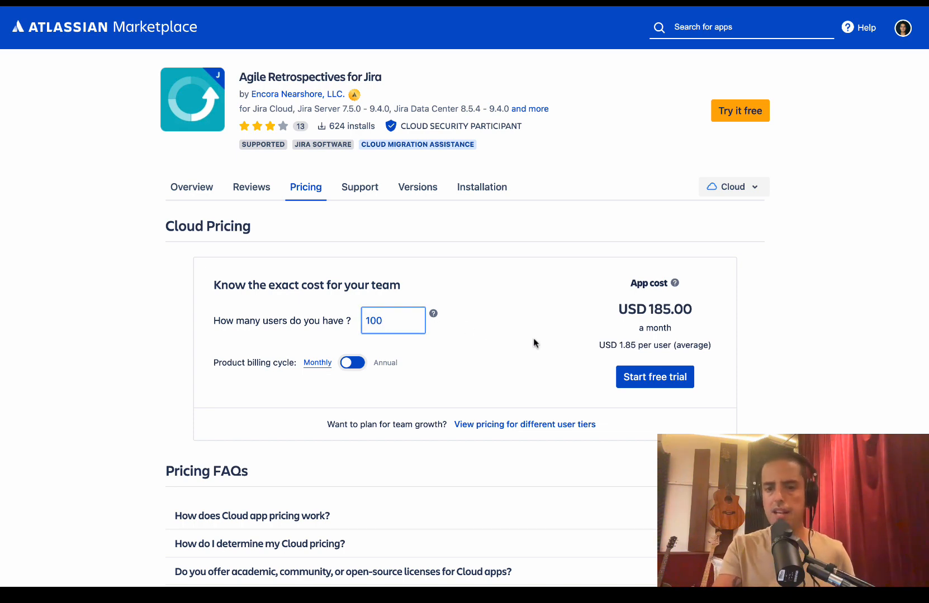
mouse_move(635, 354)
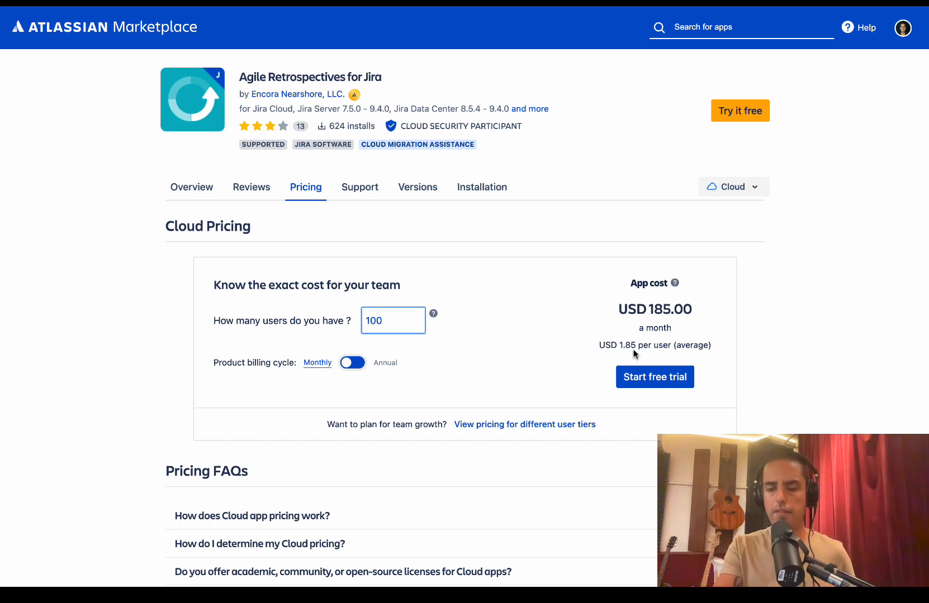
mouse_move(689, 323)
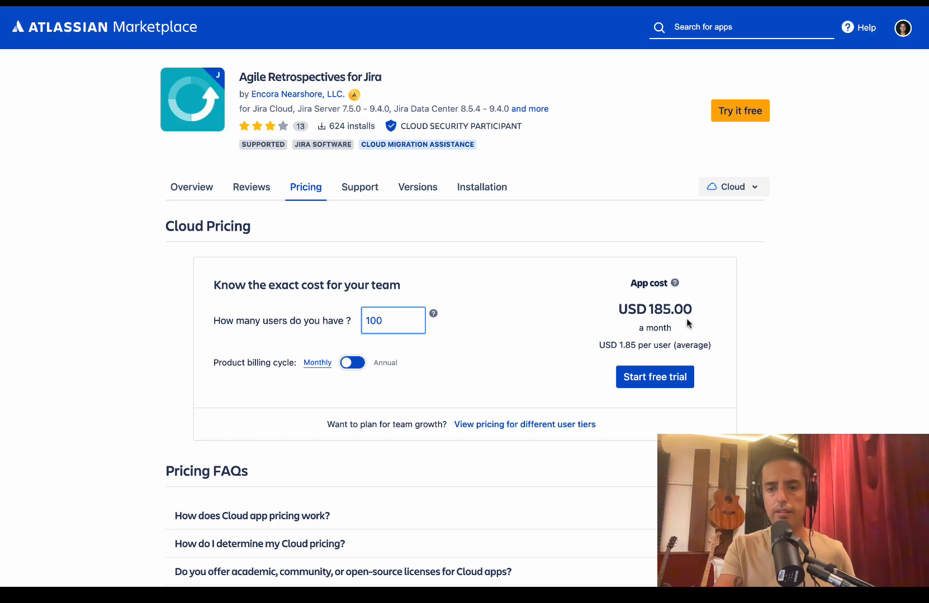
mouse_move(758, 321)
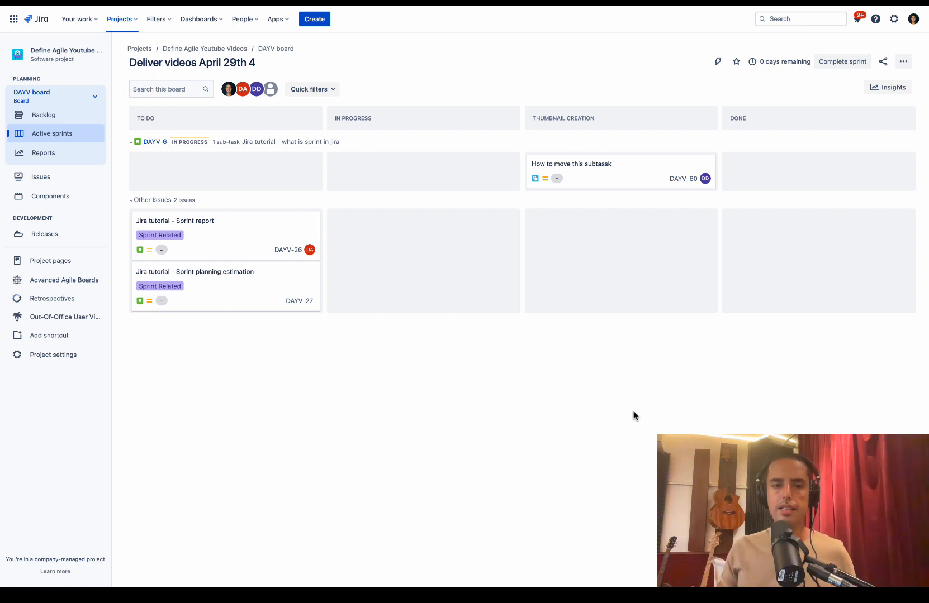
mouse_move(289, 433)
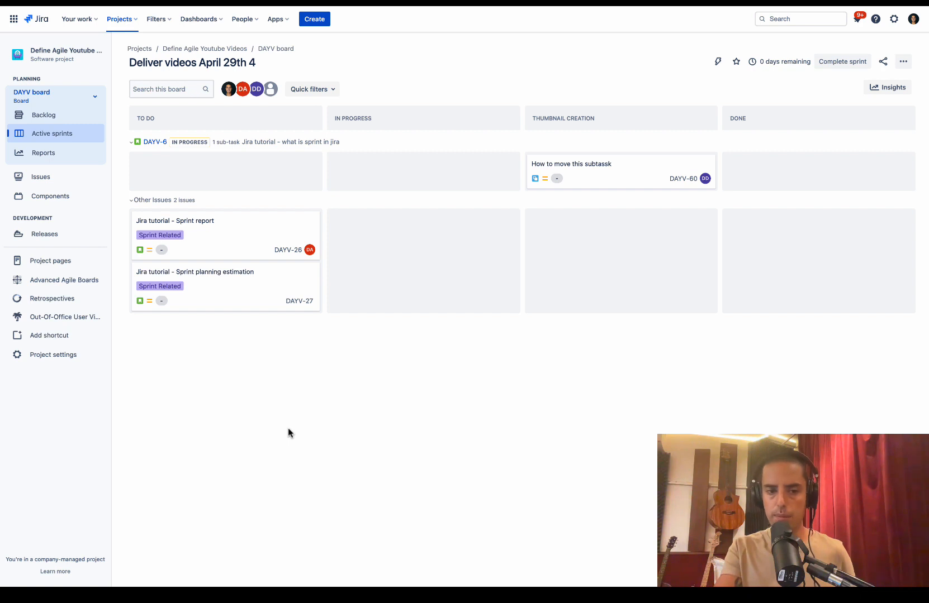
mouse_move(52, 298)
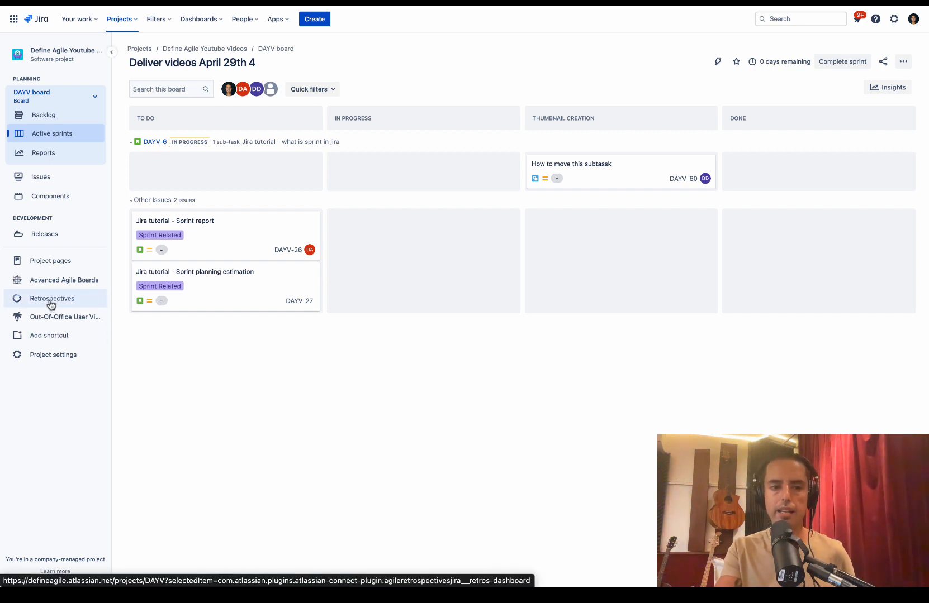
Open Retrospectives, apply then remove the allteam tag filter to show all three sessions
left_click(52, 298)
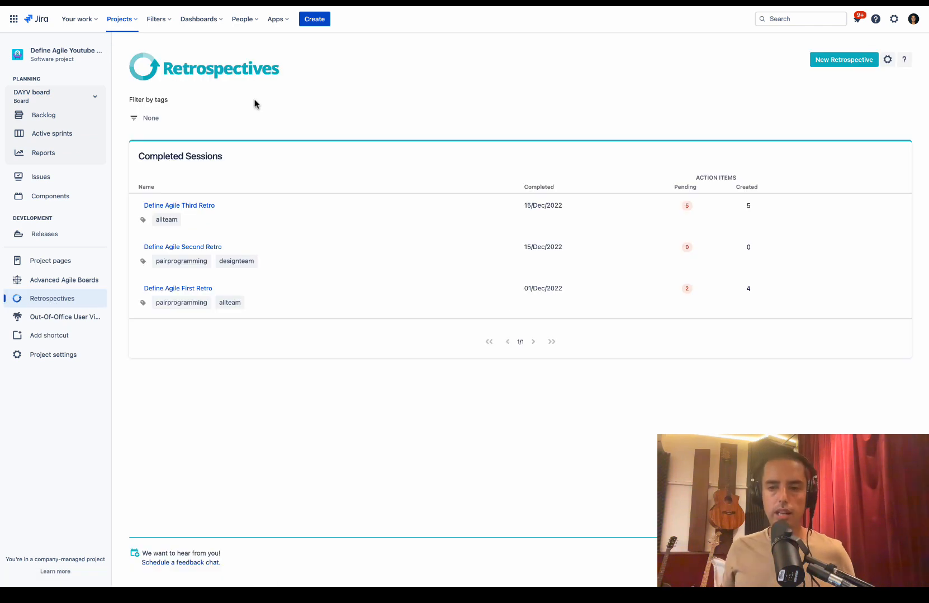
mouse_move(218, 120)
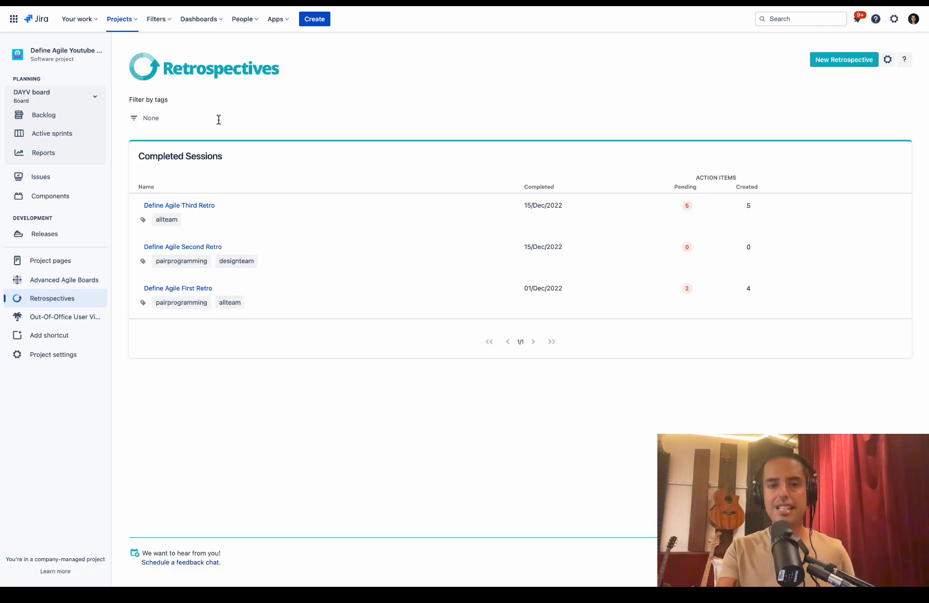
mouse_move(263, 335)
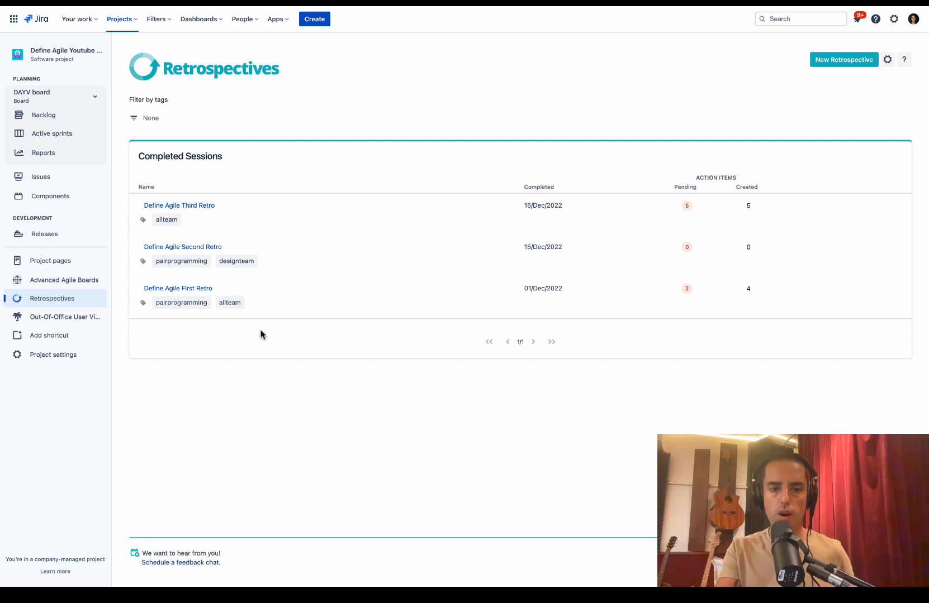
mouse_move(180, 140)
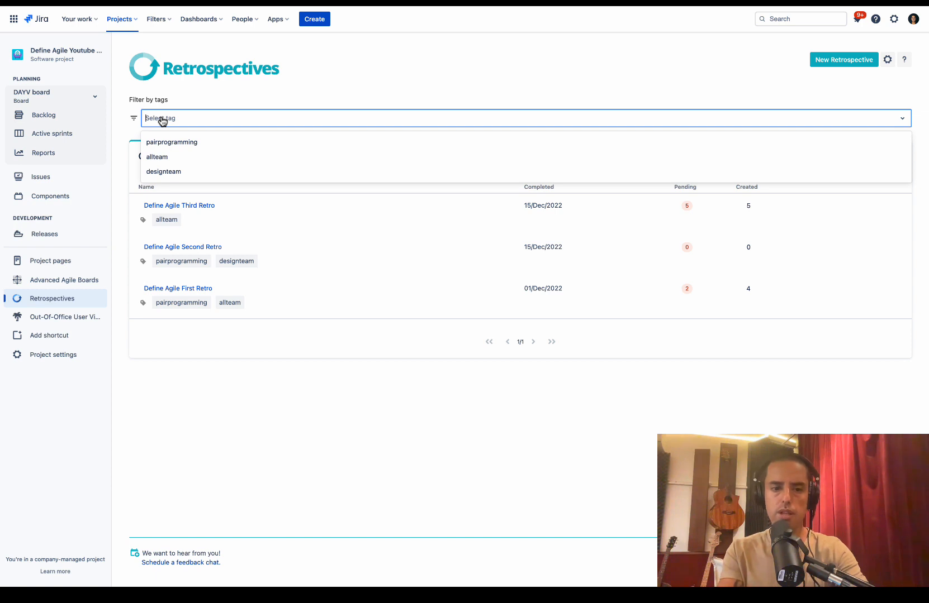
left_click(157, 157)
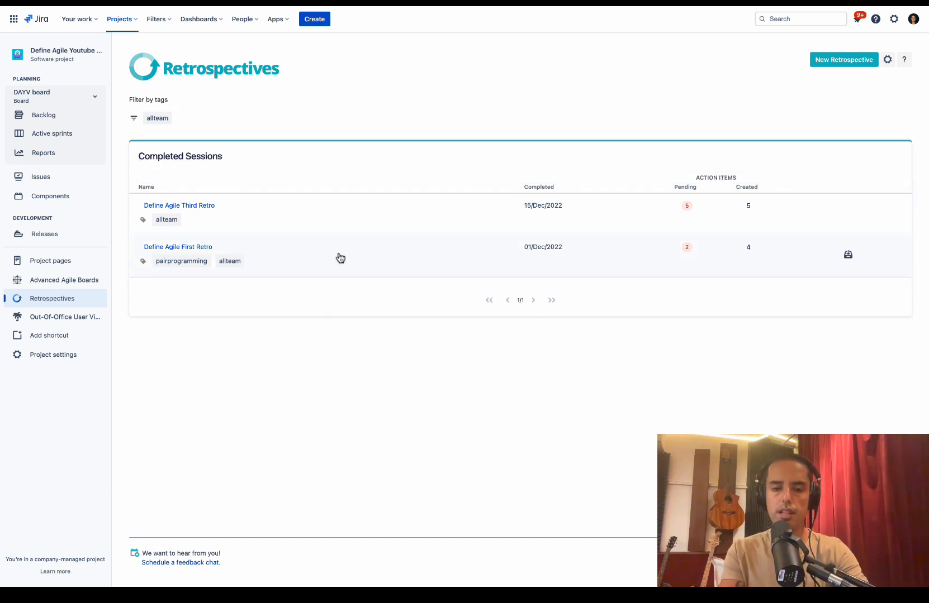
mouse_move(173, 141)
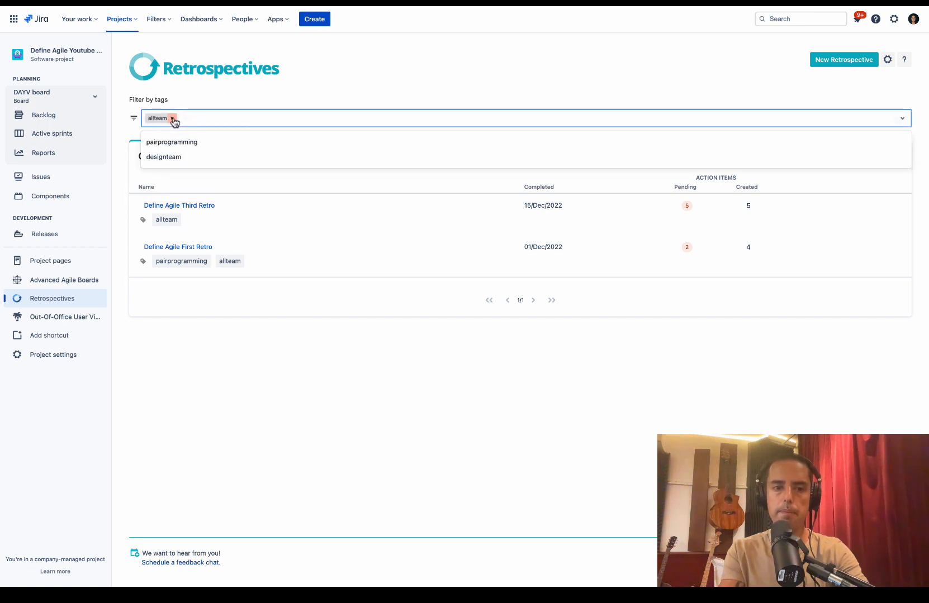
left_click(173, 118)
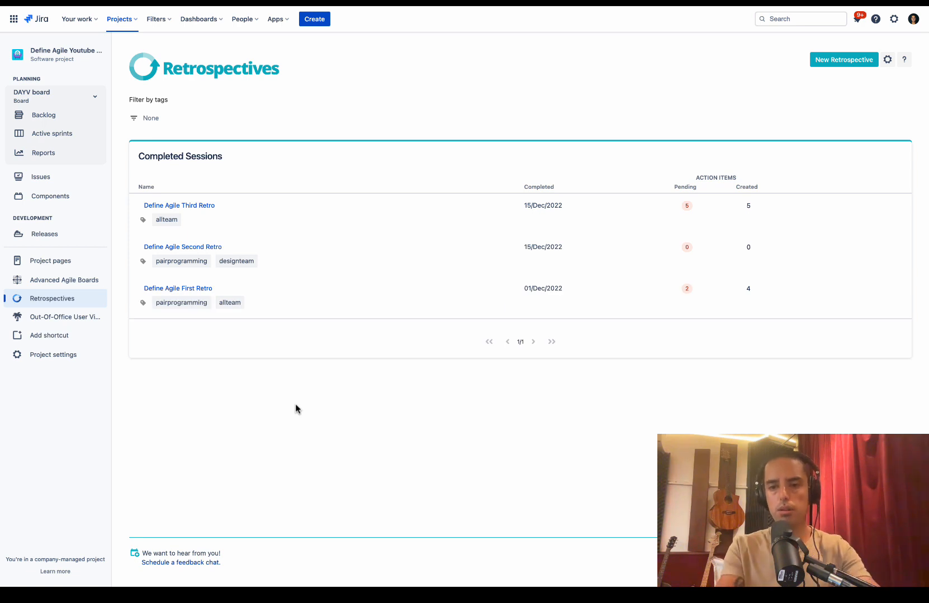
mouse_move(802, 59)
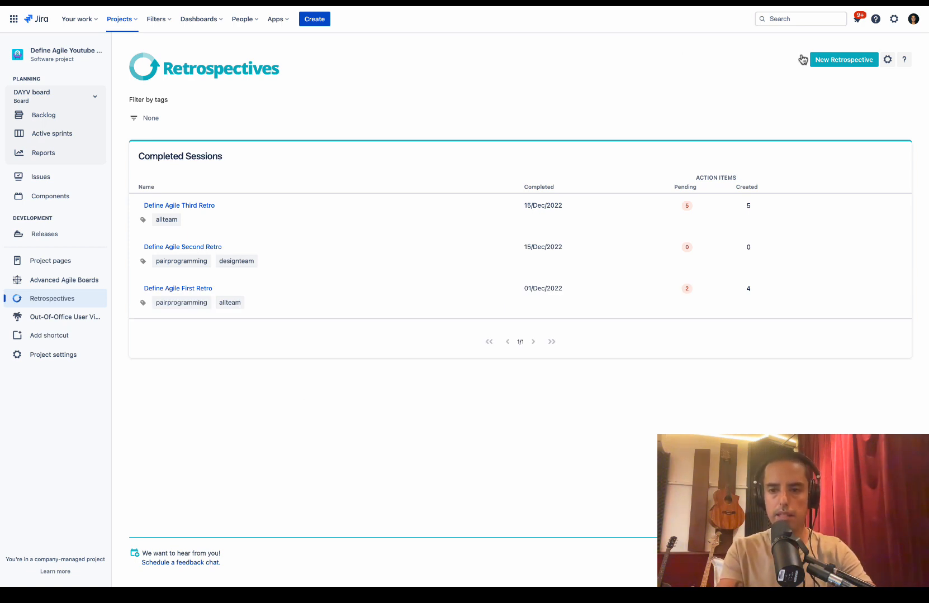
Create a new retrospective named 'Define Agile Fourth Retro' with the designteam tag
left_click(843, 60)
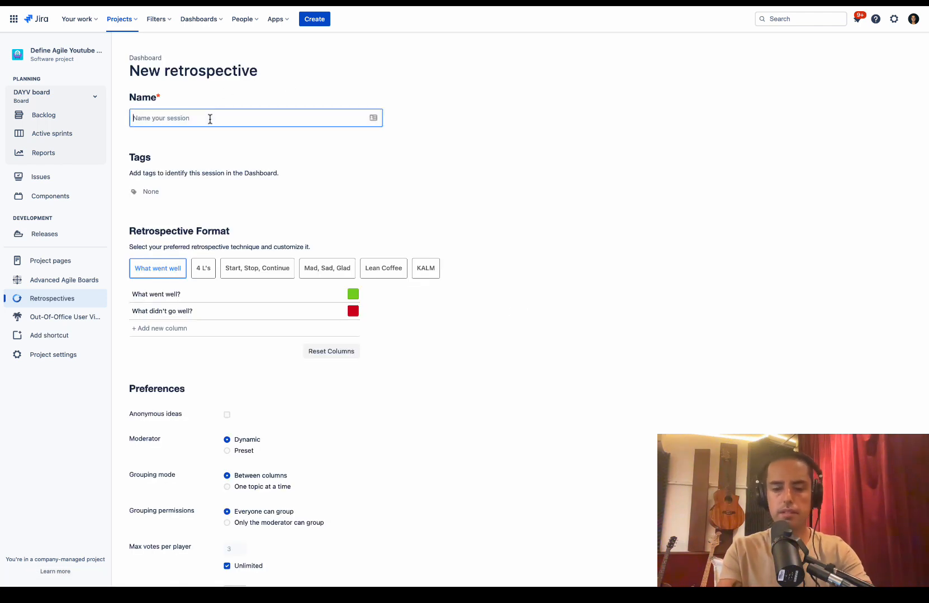
type("Define")
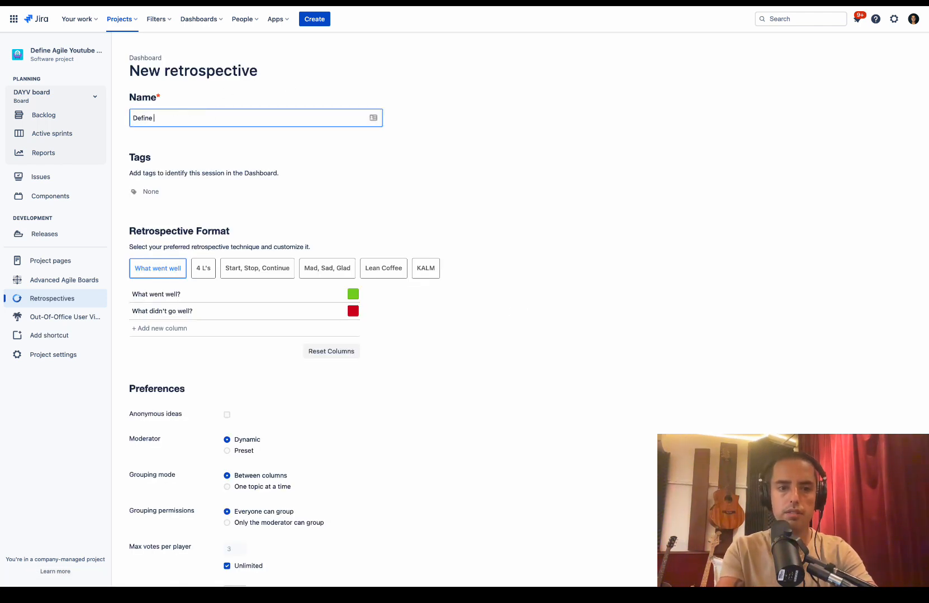
type("Agile Fourth")
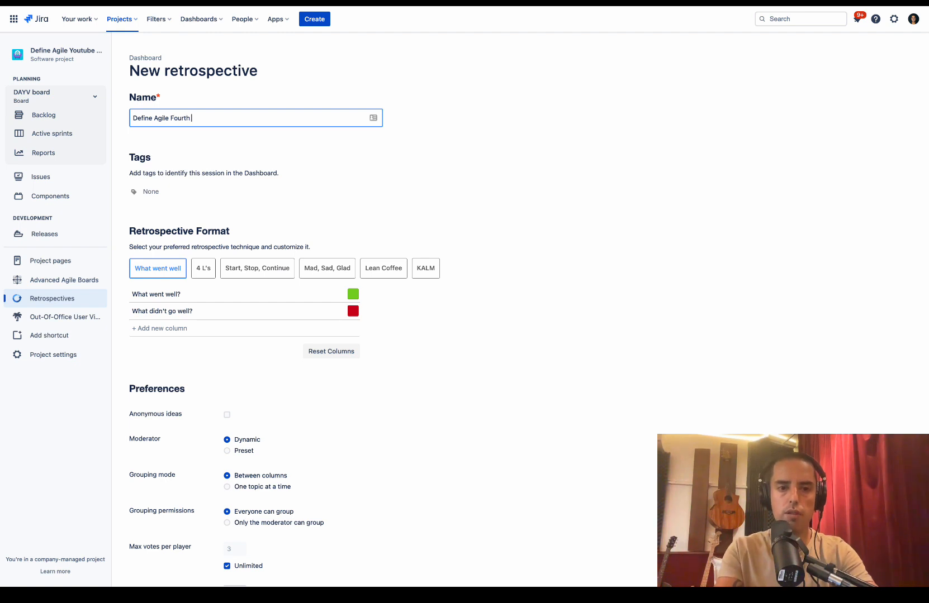
type("Retro")
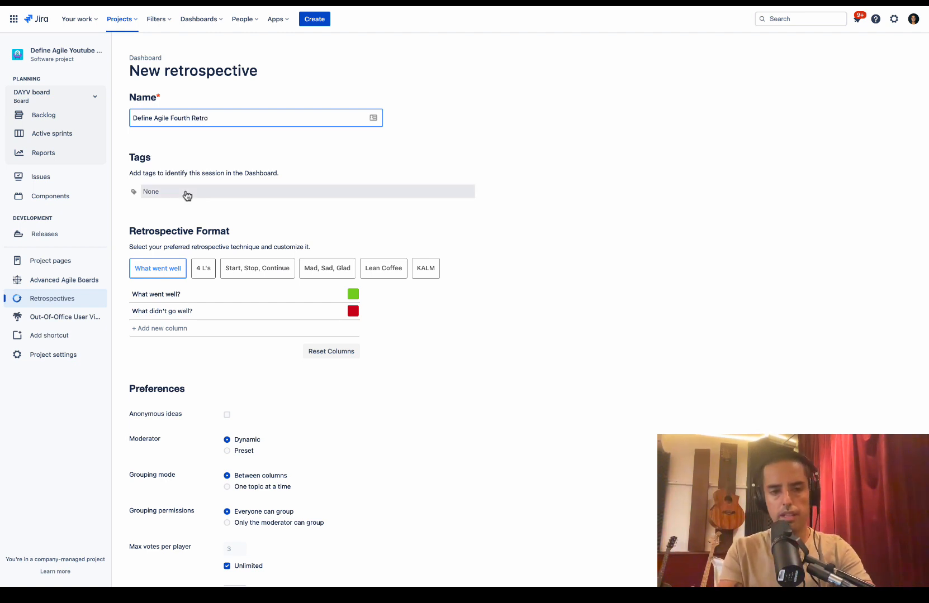
left_click(301, 191)
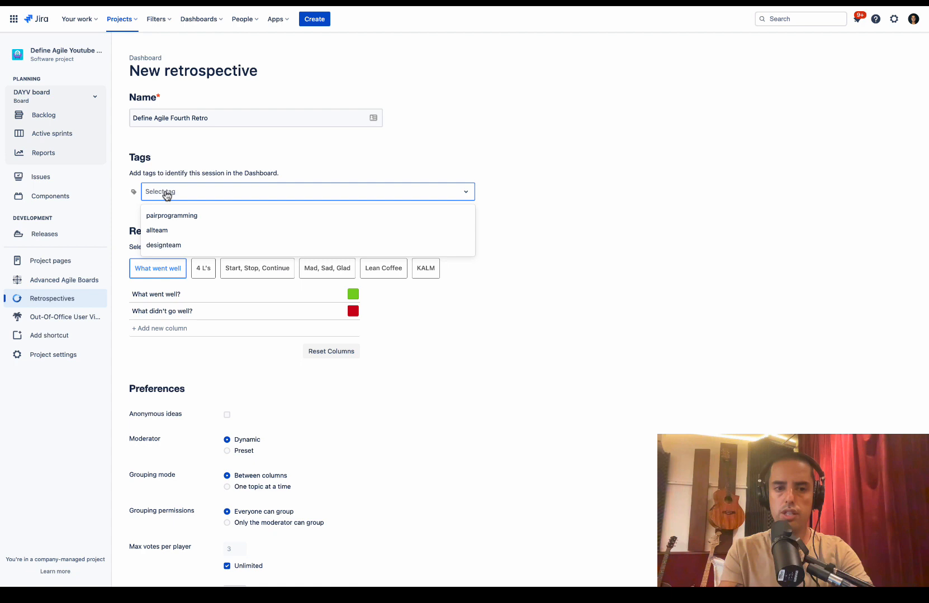
left_click(164, 245)
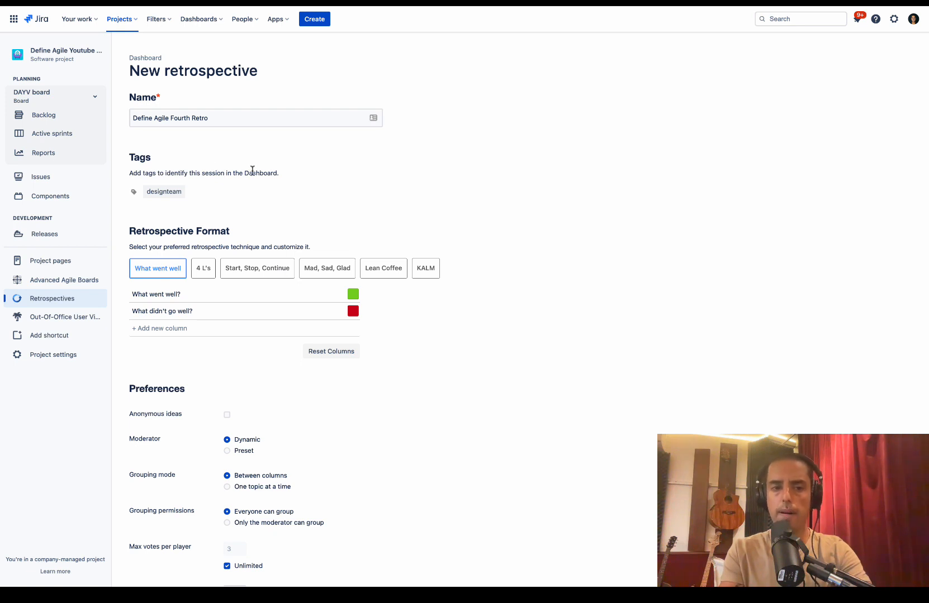
scroll("down", 3)
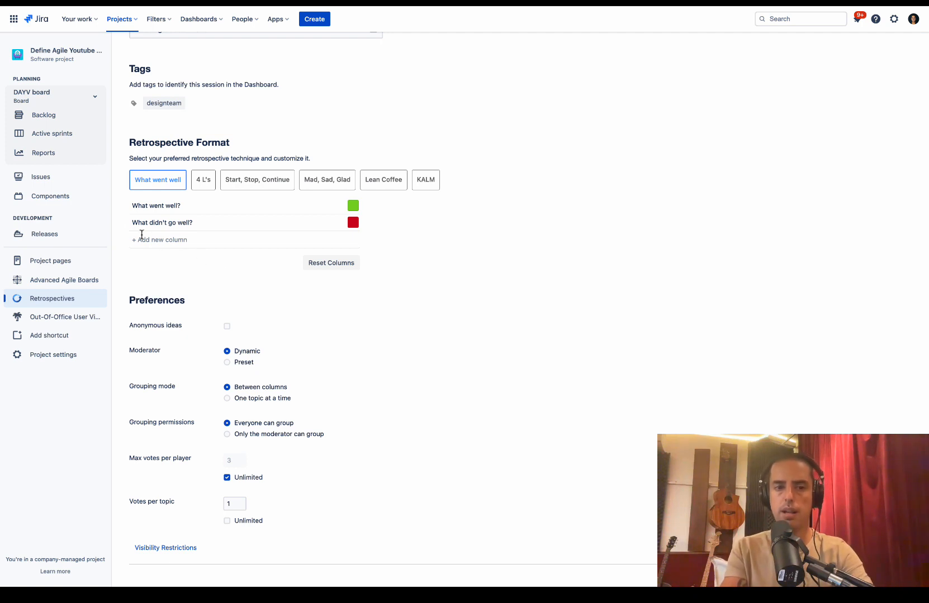
left_click(203, 180)
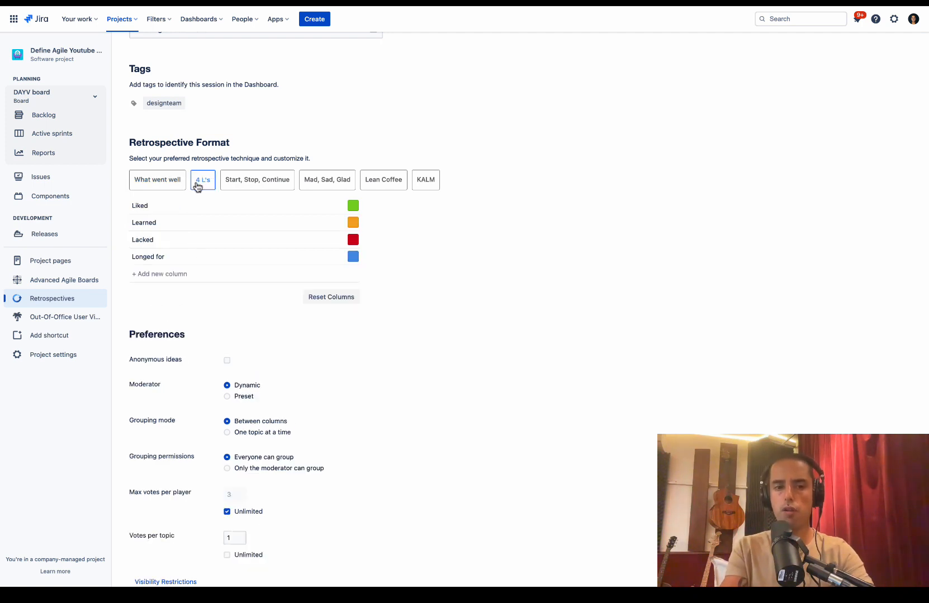
mouse_move(217, 240)
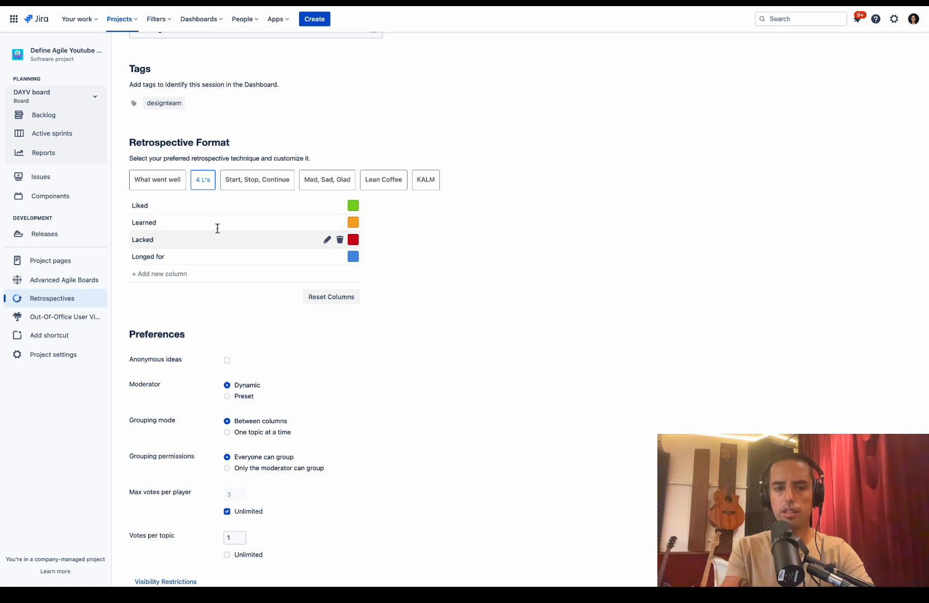
left_click(257, 180)
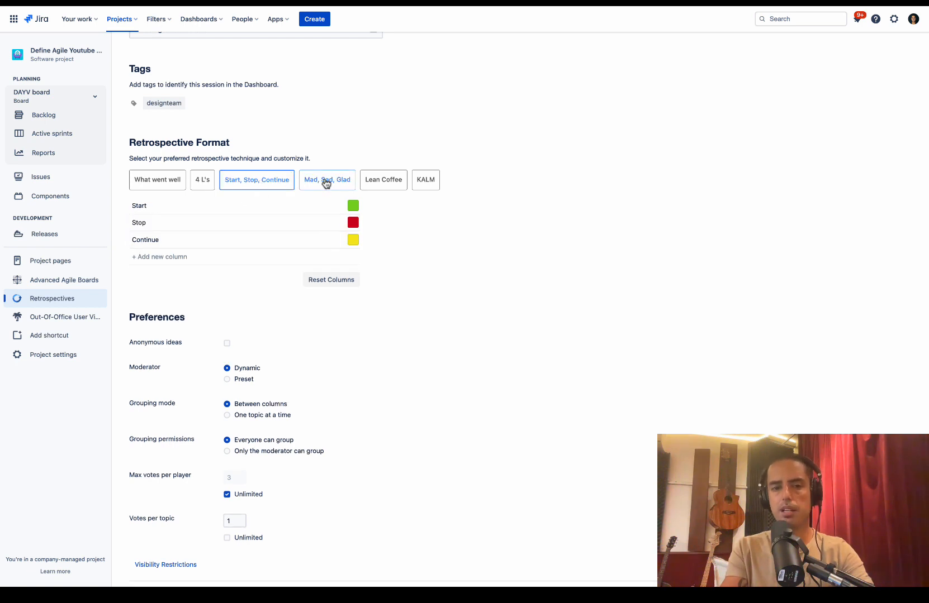
left_click(382, 180)
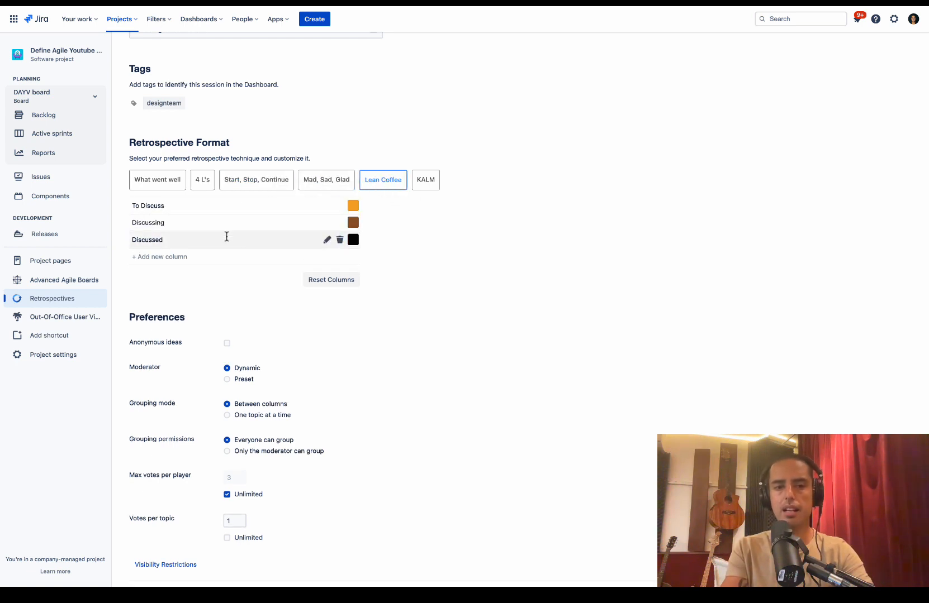
left_click(157, 180)
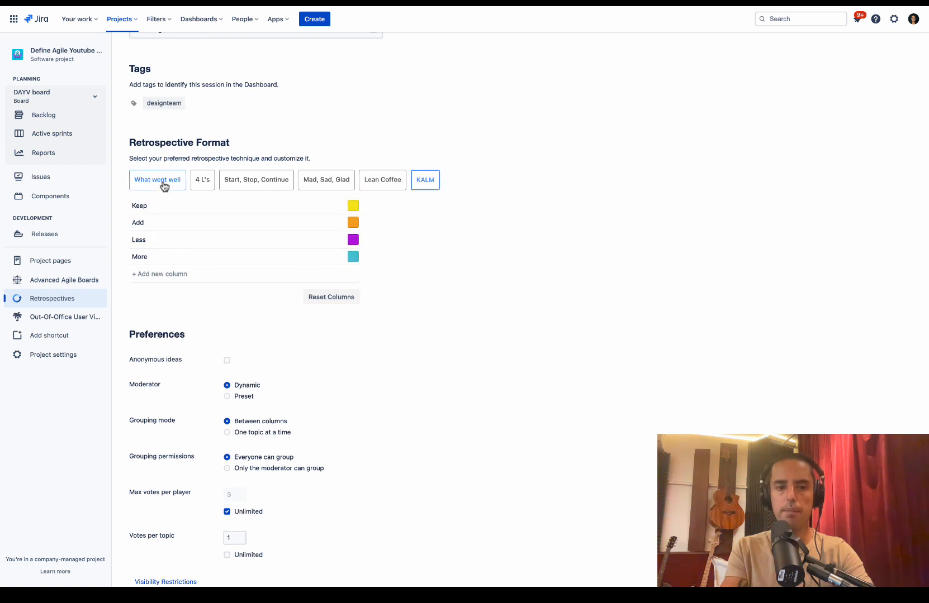
left_click(157, 180)
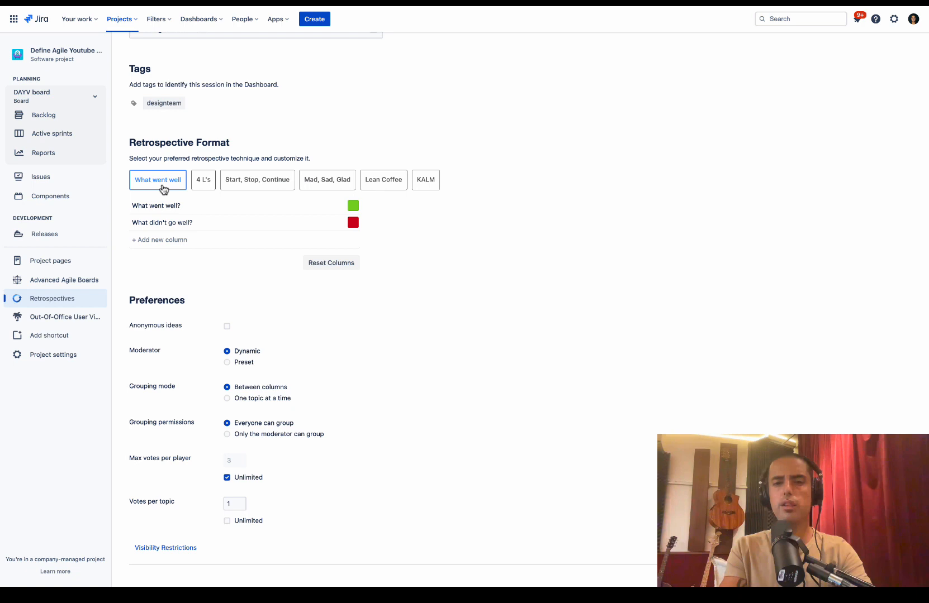
mouse_move(334, 211)
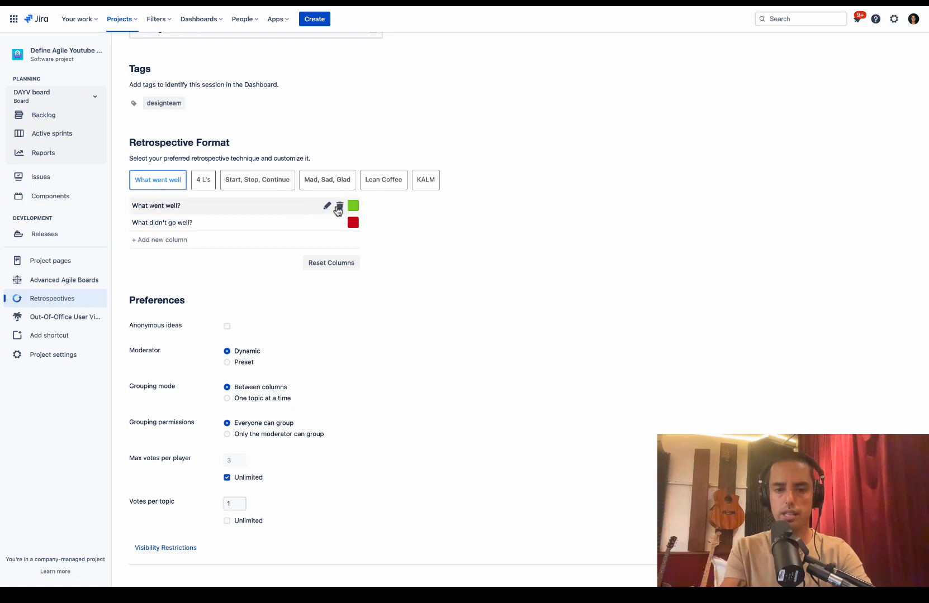
mouse_move(223, 307)
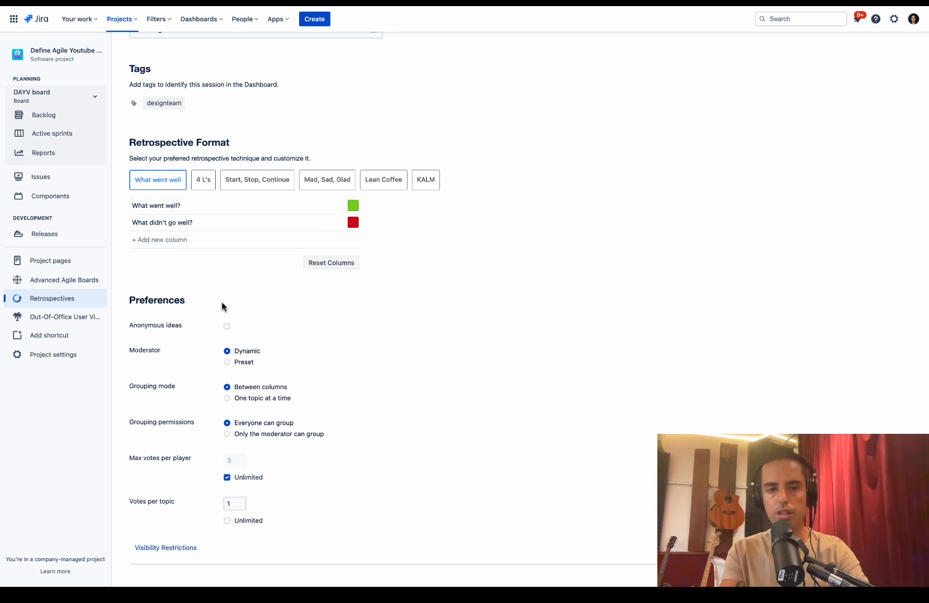
mouse_move(224, 275)
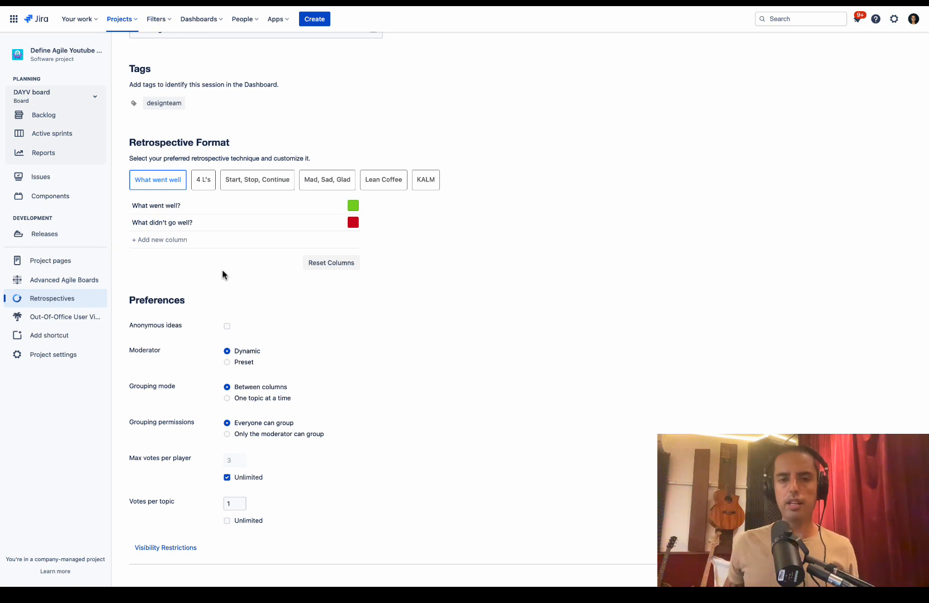
scroll("up", 3)
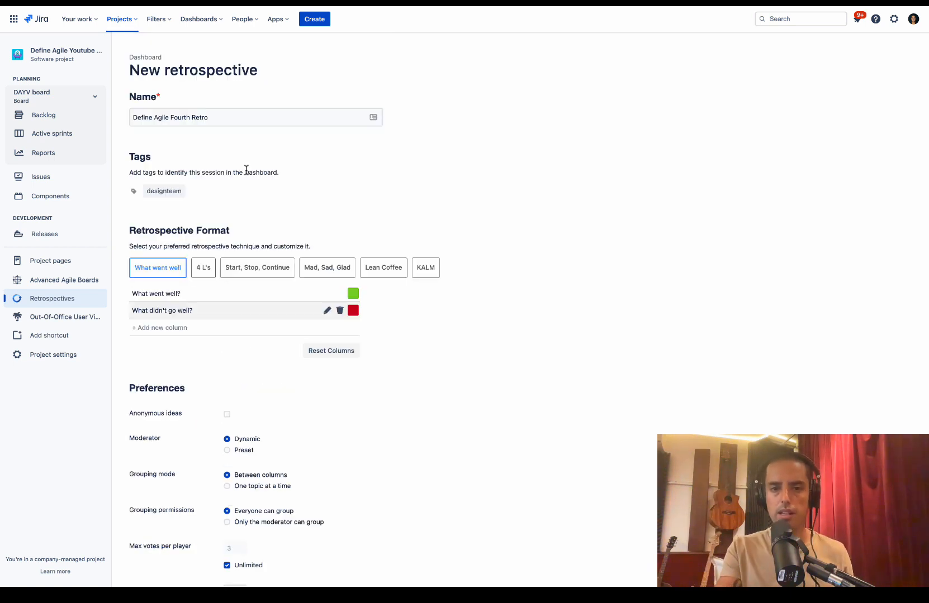
scroll("down", 3)
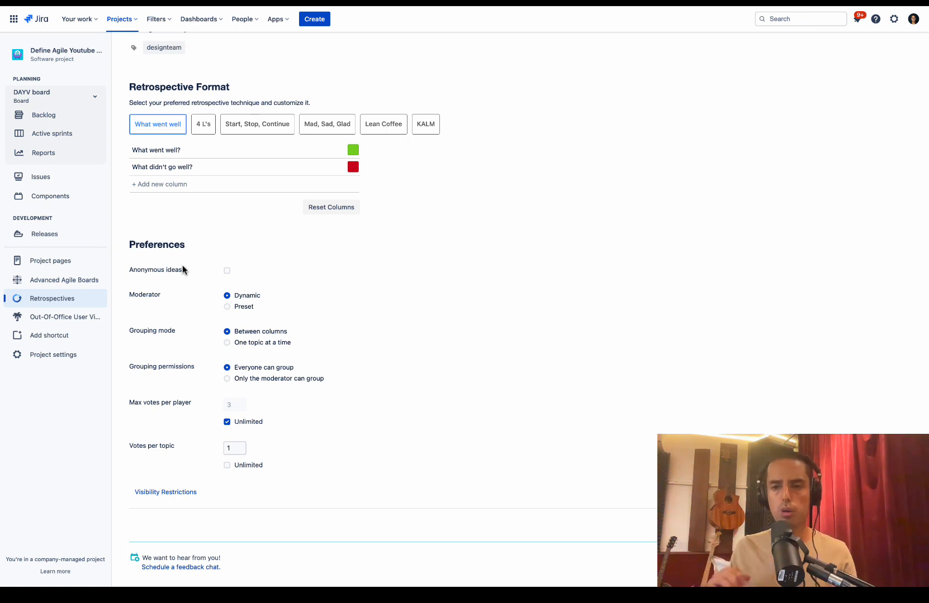
mouse_move(228, 275)
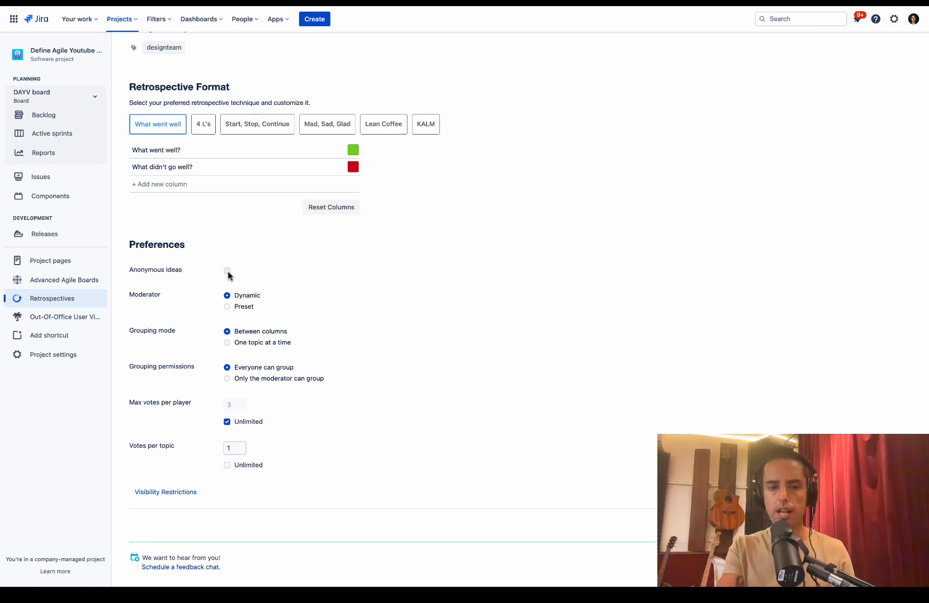
mouse_move(267, 292)
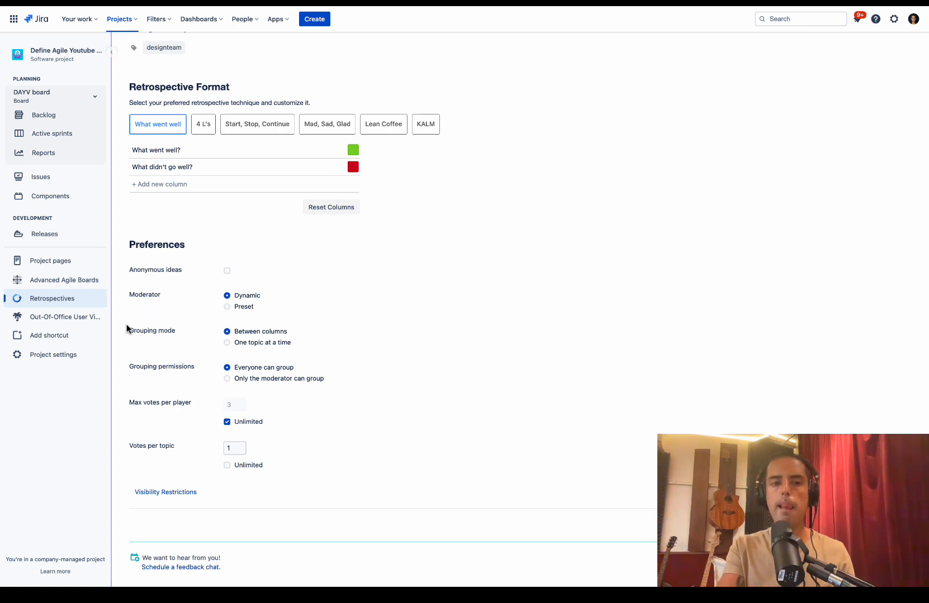
mouse_move(259, 324)
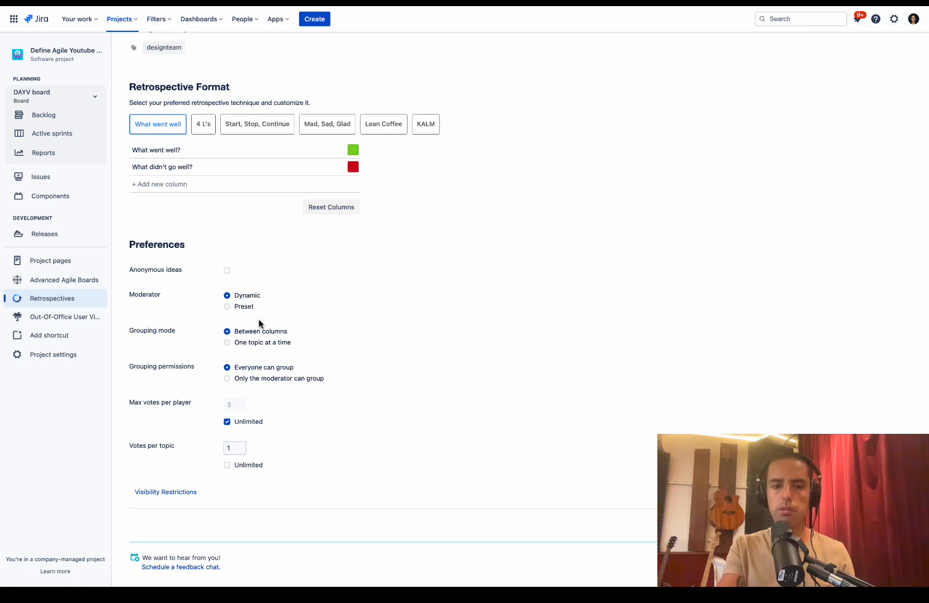
mouse_move(298, 341)
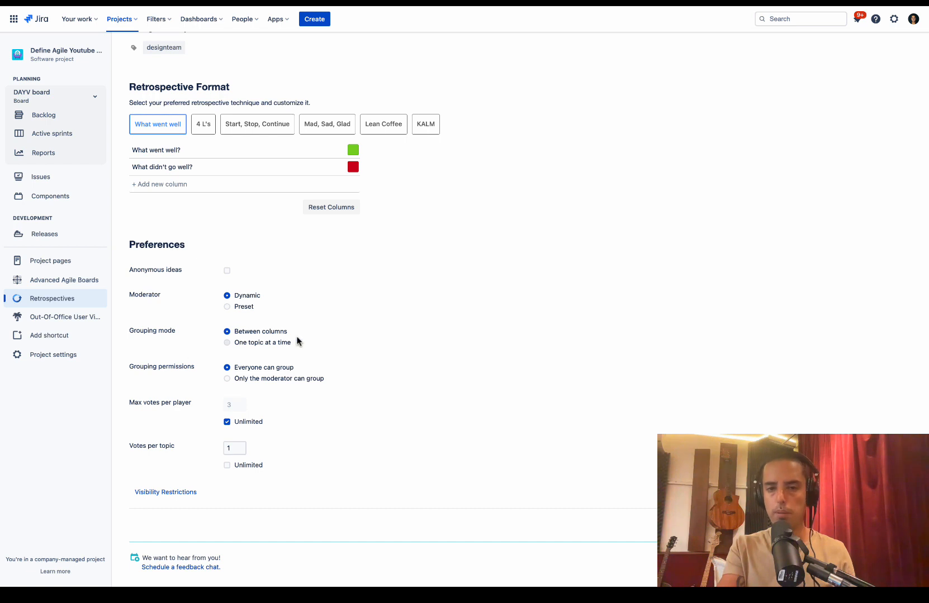
mouse_move(321, 344)
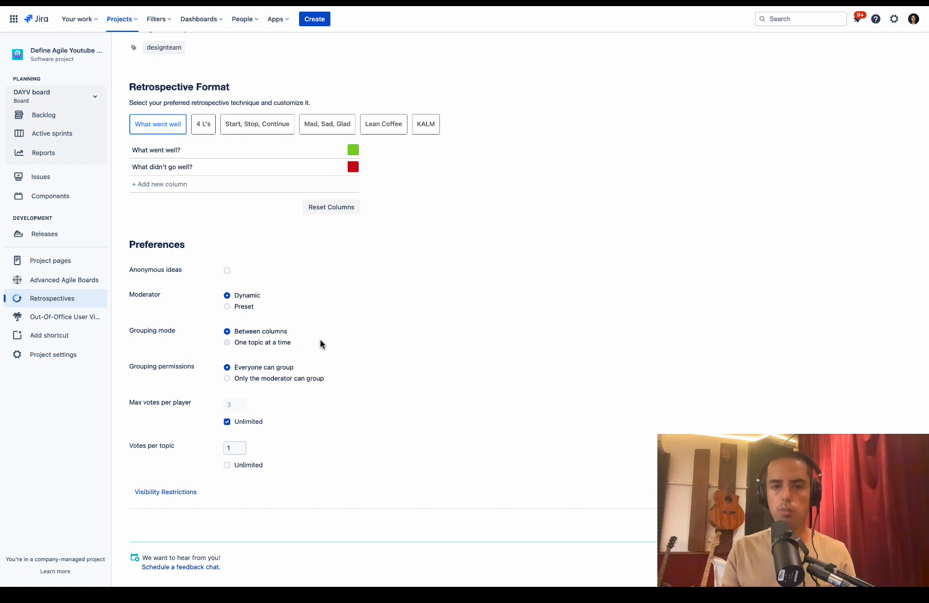
scroll("up", 3)
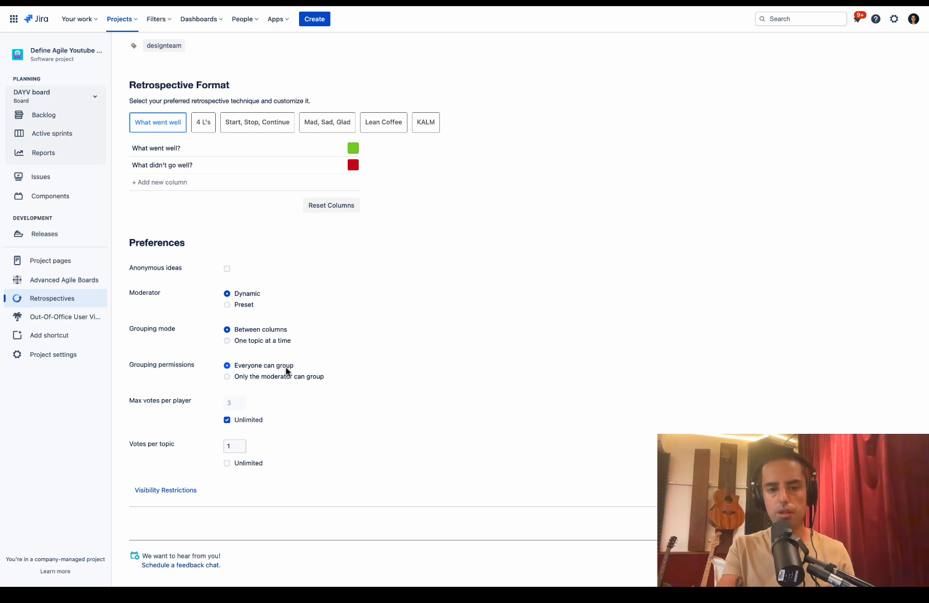
mouse_move(342, 373)
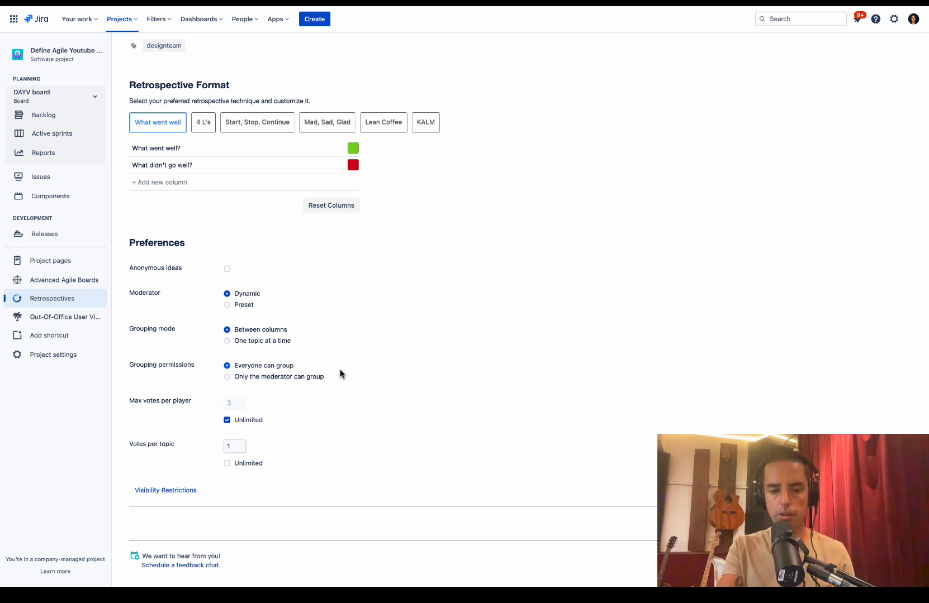
mouse_move(162, 406)
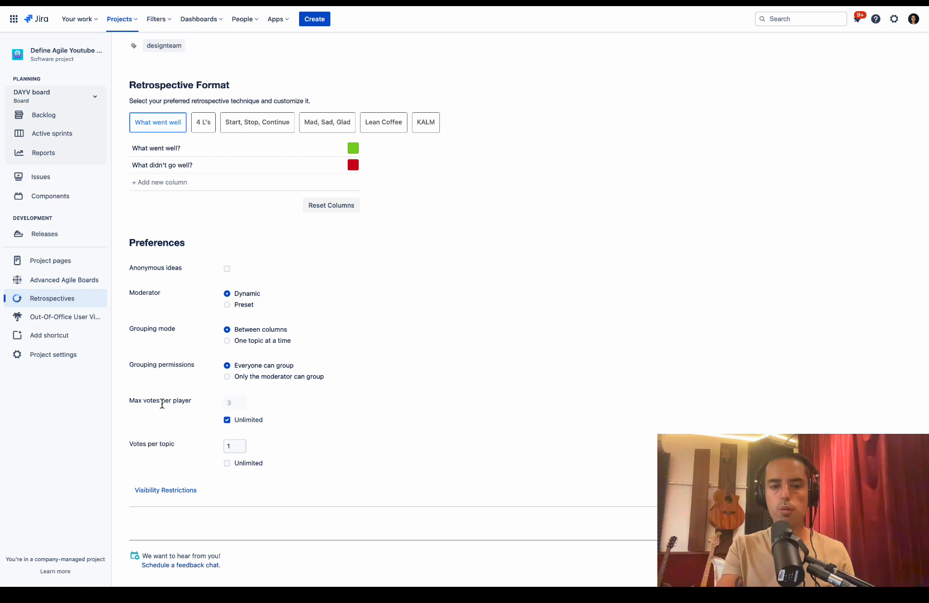
mouse_move(192, 405)
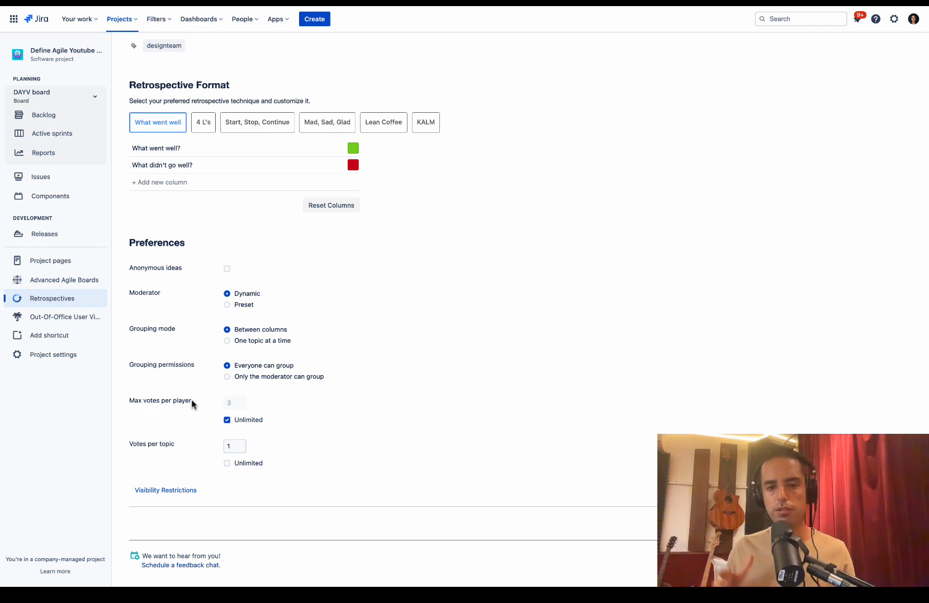
mouse_move(130, 409)
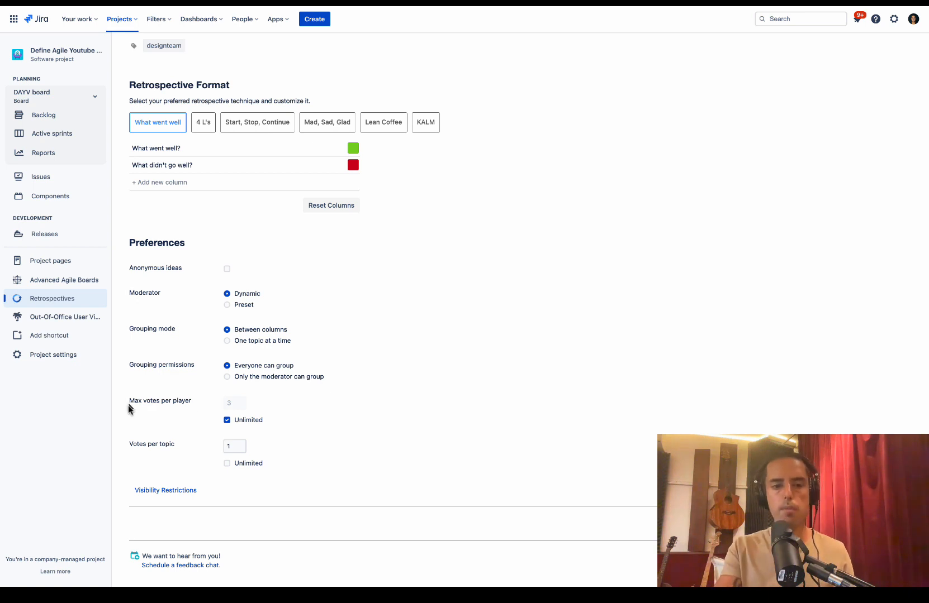
mouse_move(200, 409)
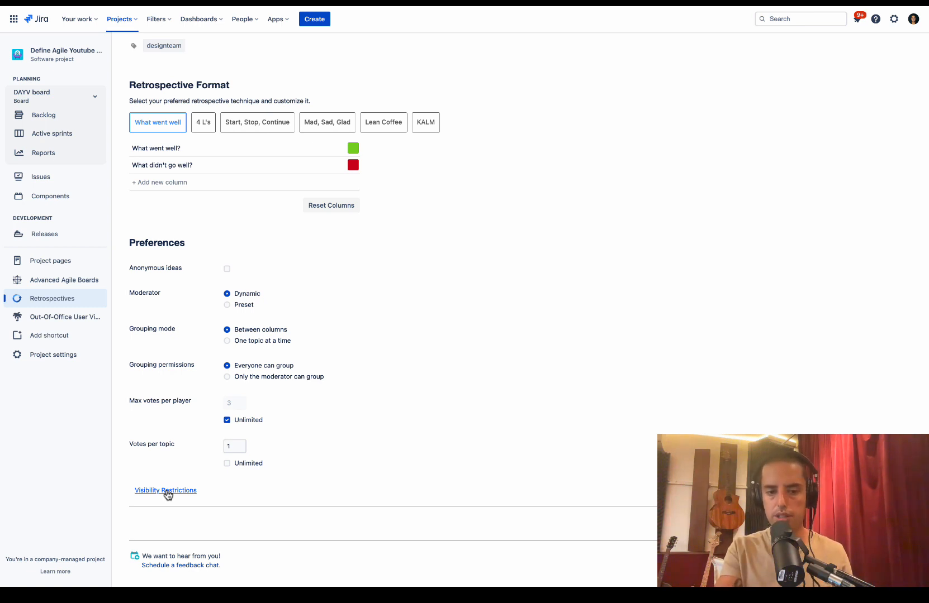
Set Everyone to Has no access, give Define Agile Developer access, and apply
left_click(166, 491)
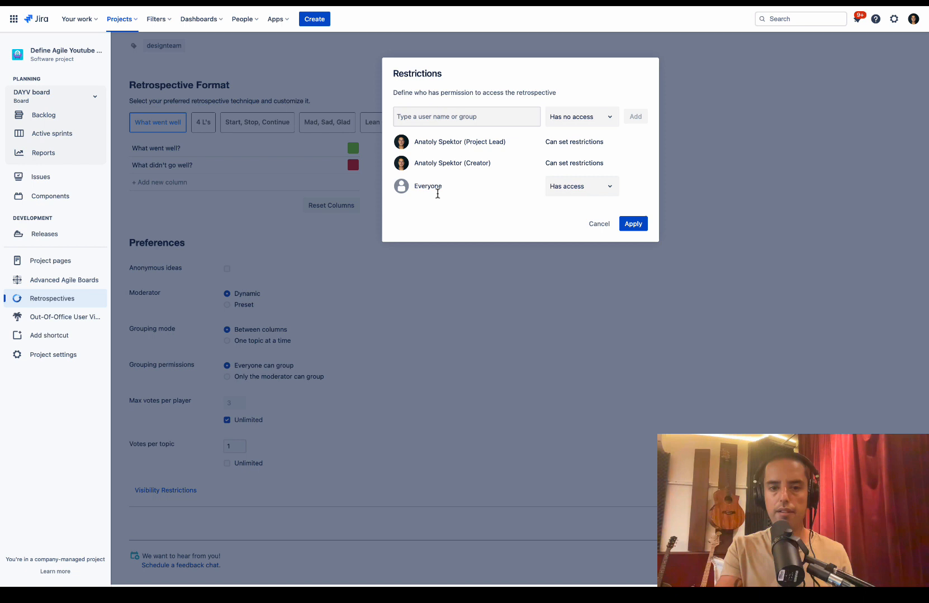
left_click(581, 186)
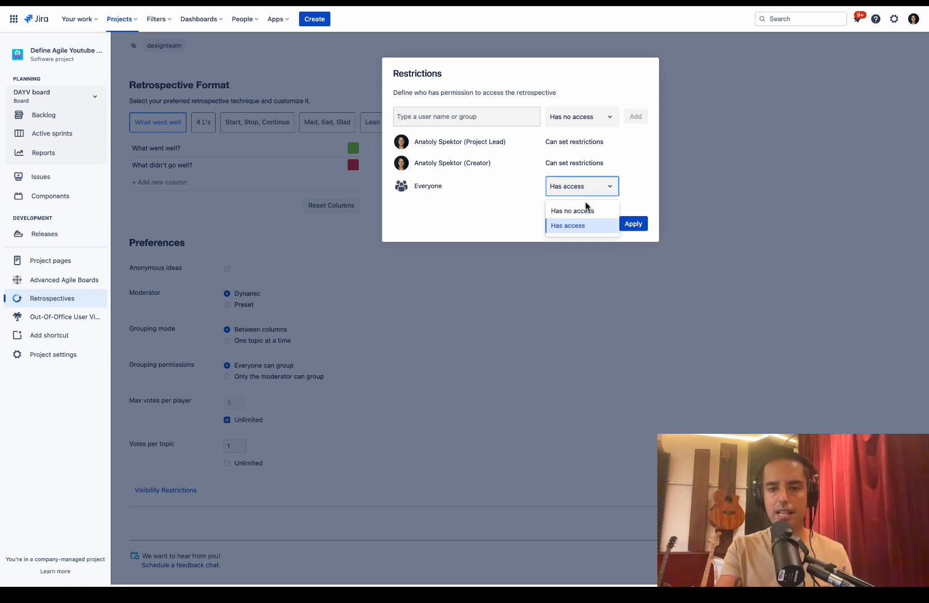
left_click(572, 210)
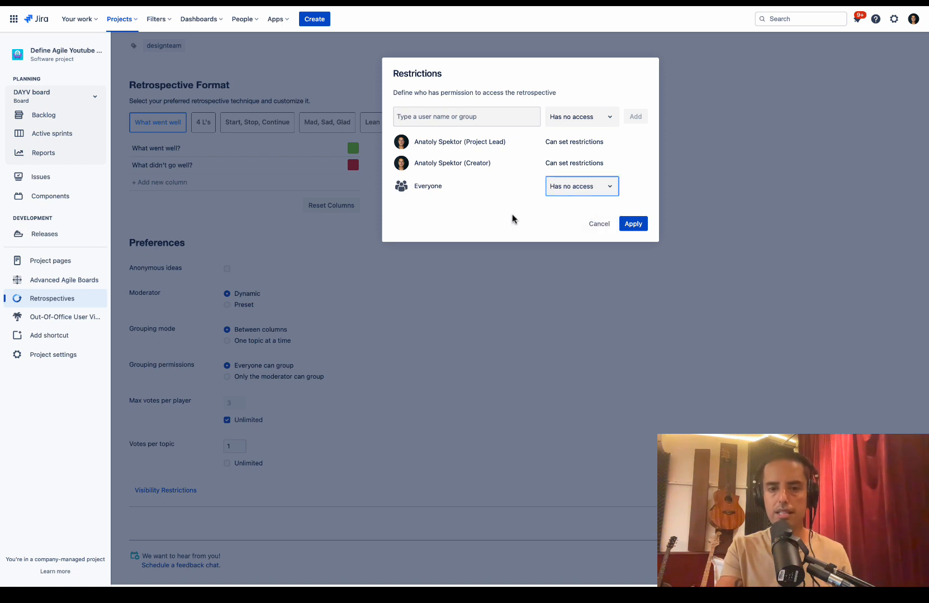
type("Define Agile")
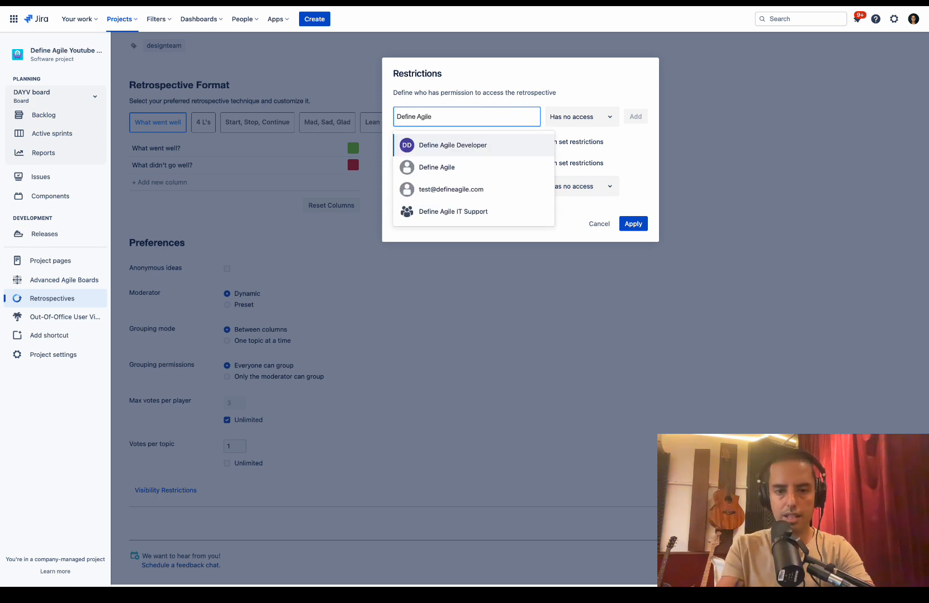
left_click(453, 145)
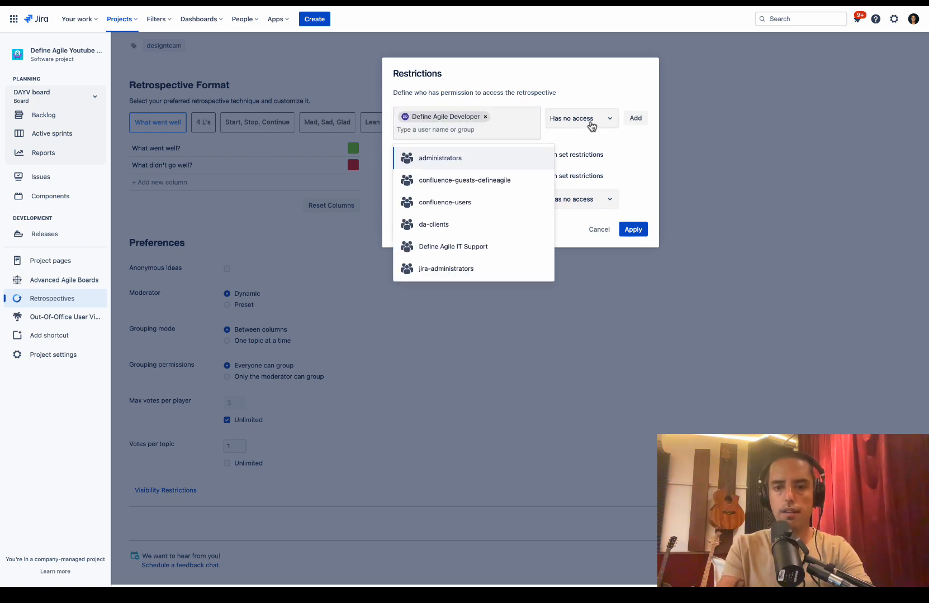
left_click(634, 118)
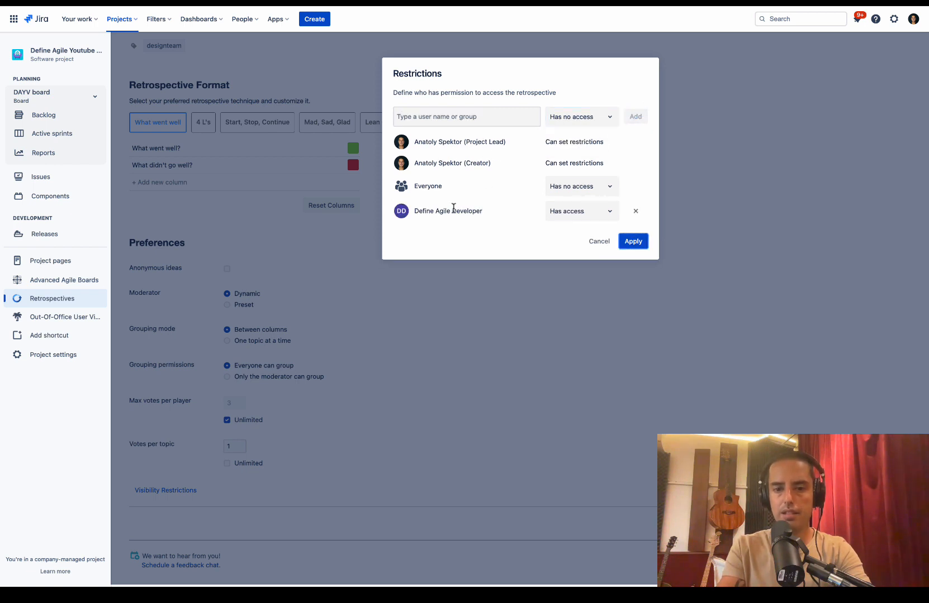
mouse_move(407, 189)
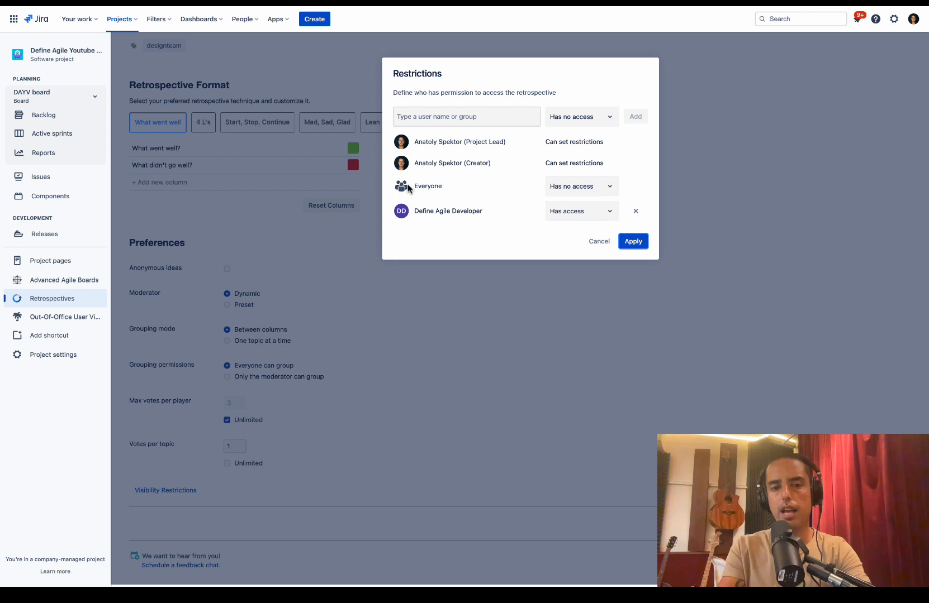
mouse_move(642, 235)
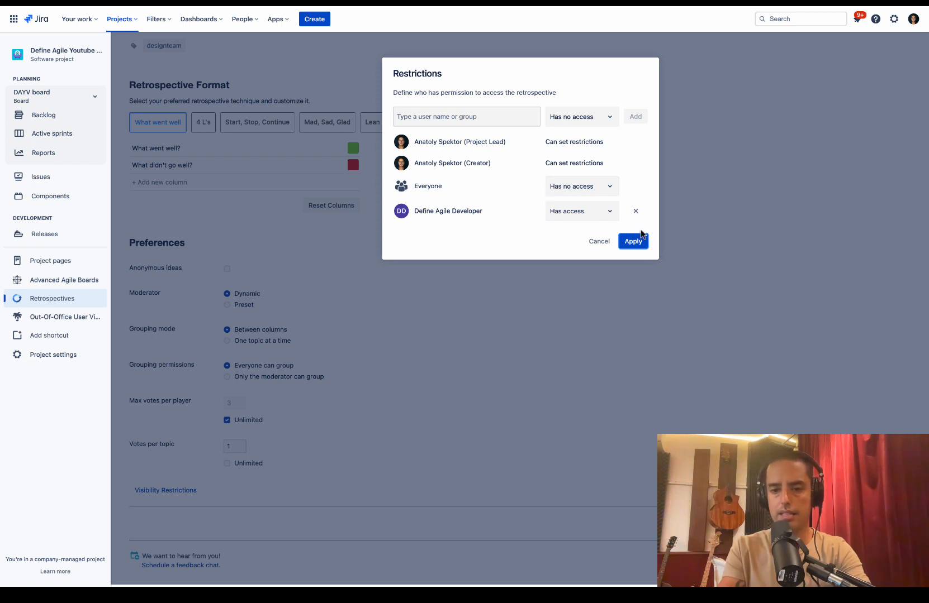
left_click(632, 241)
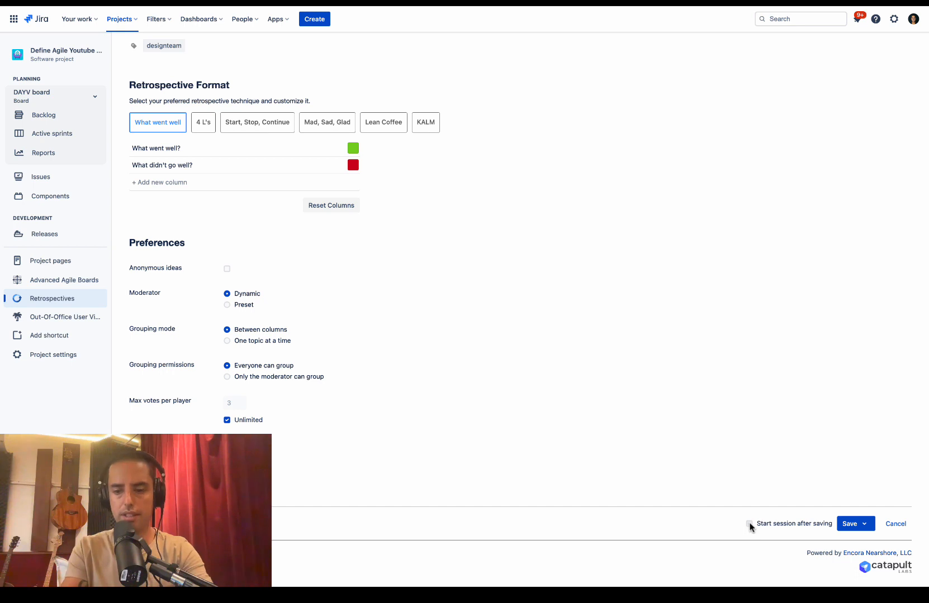
Save Define Agile Fourth Retro with Save Session from the Save dropdown
left_click(863, 524)
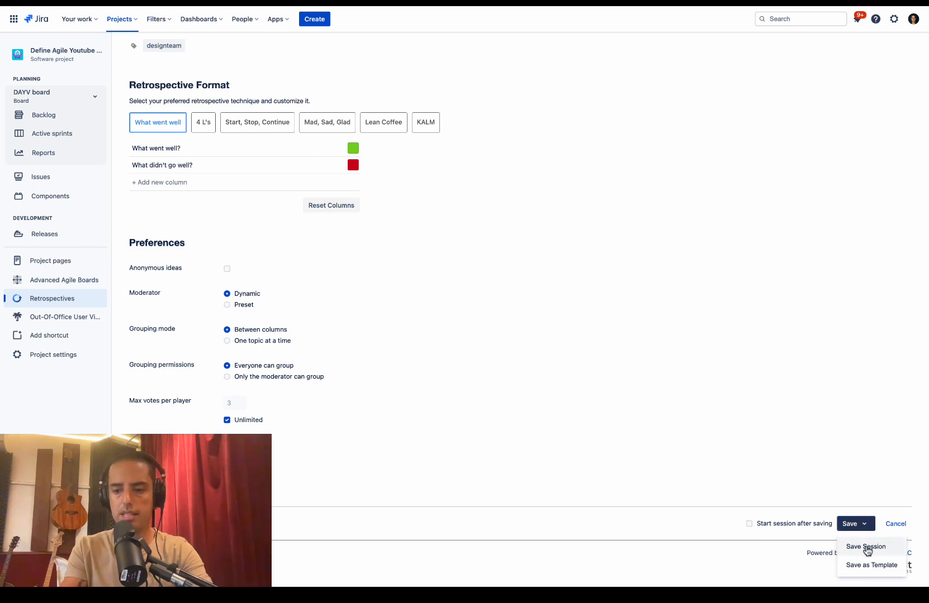
mouse_move(870, 564)
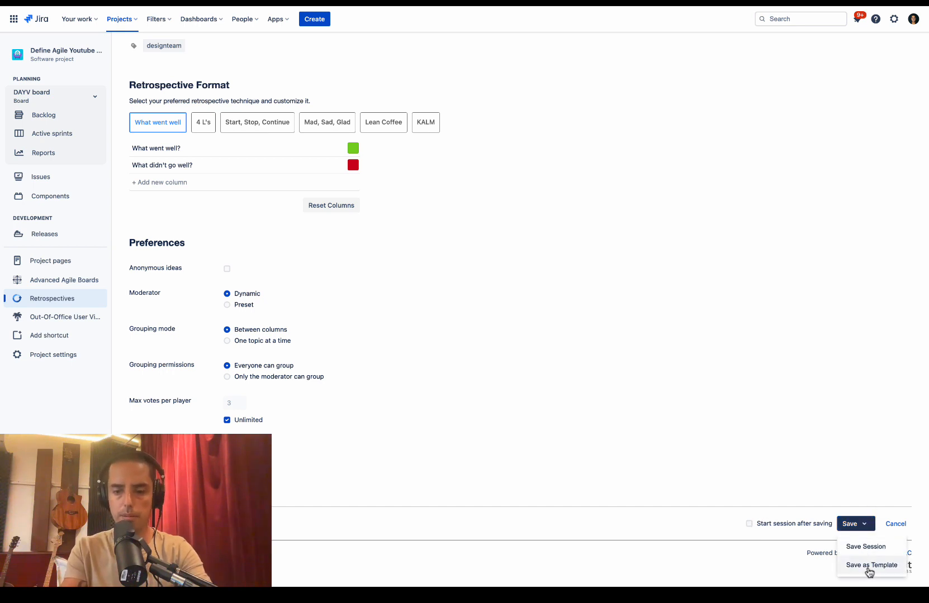
mouse_move(866, 550)
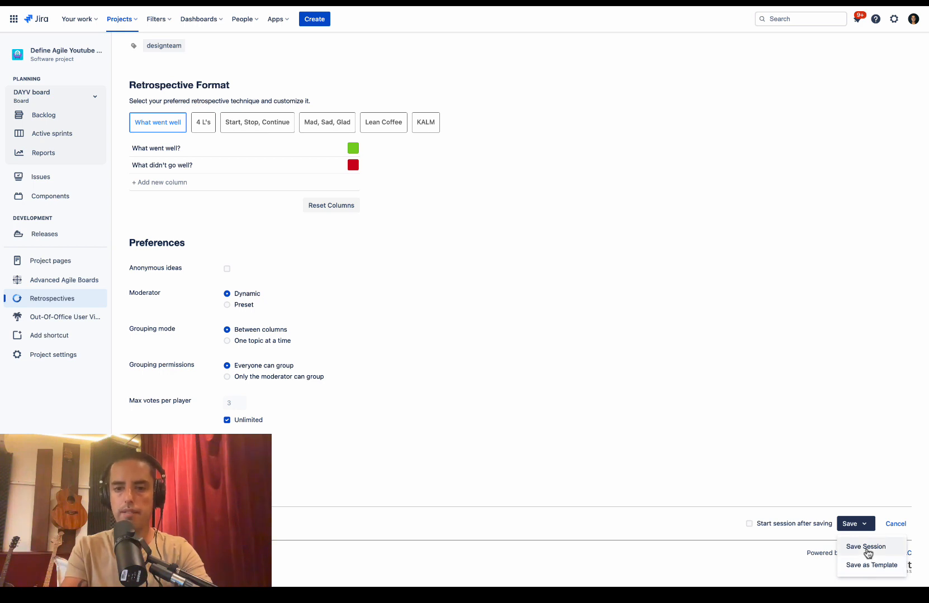
left_click(866, 546)
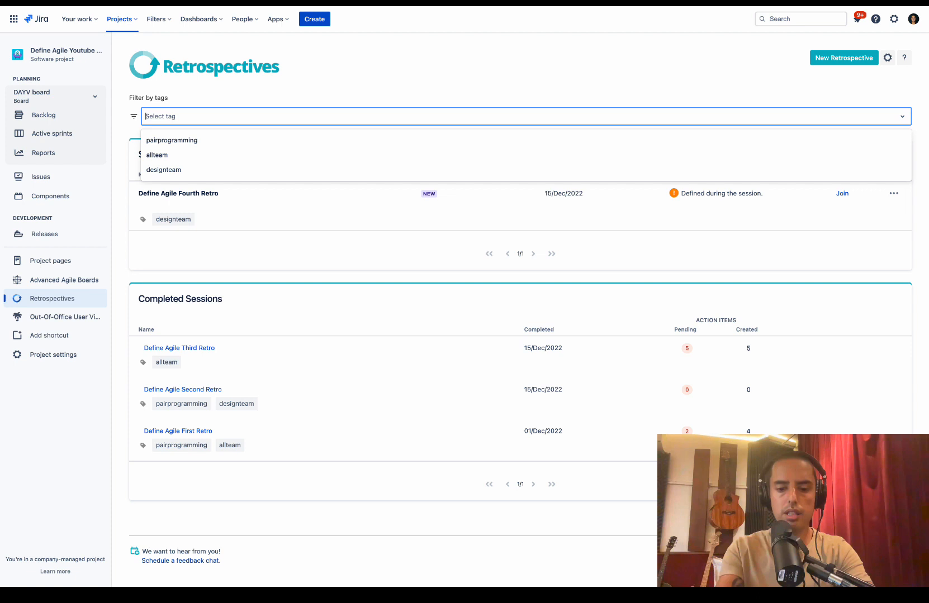
Filter sessions by designteam and open Define Agile Fourth Retro's actions menu
left_click(163, 170)
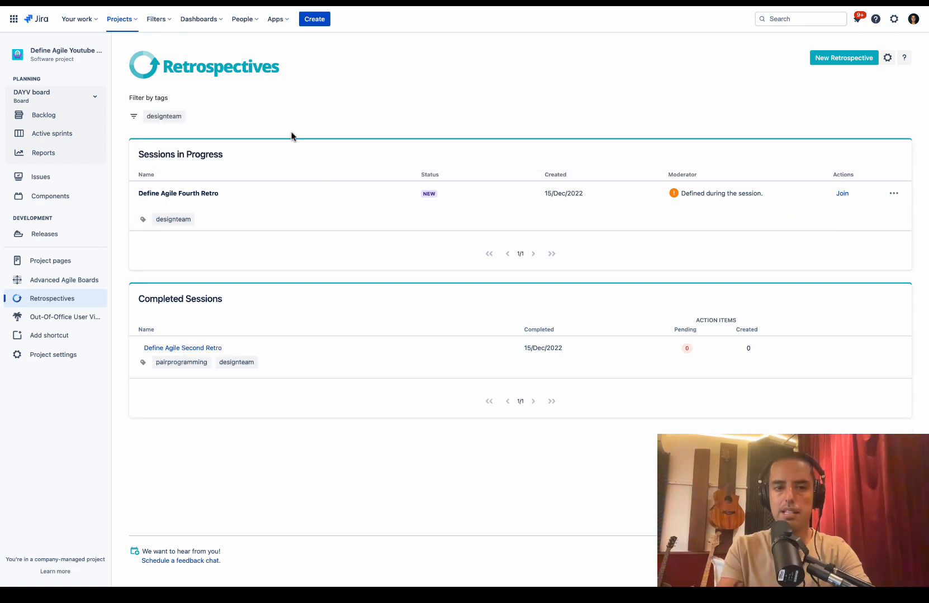
mouse_move(340, 384)
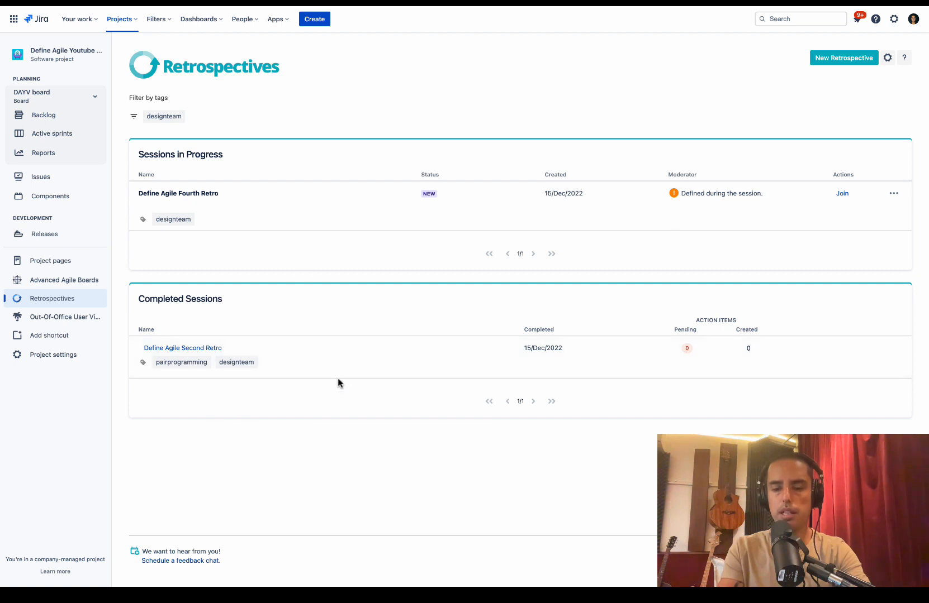
mouse_move(295, 257)
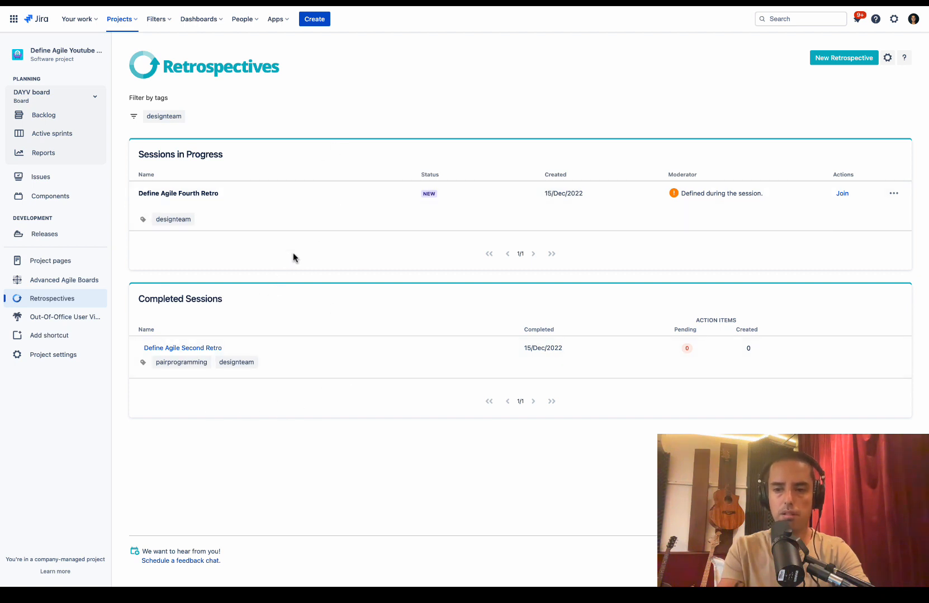
mouse_move(339, 220)
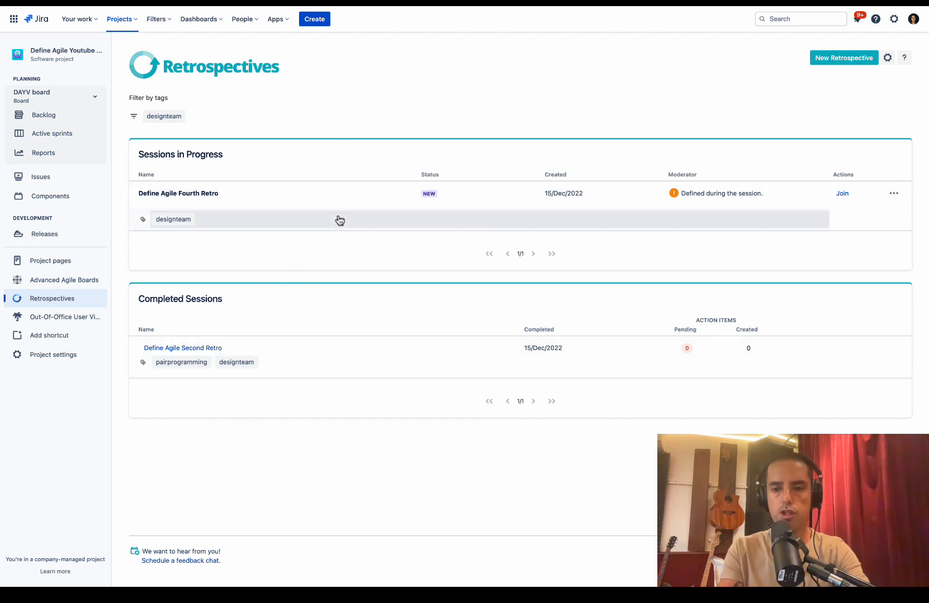
mouse_move(881, 195)
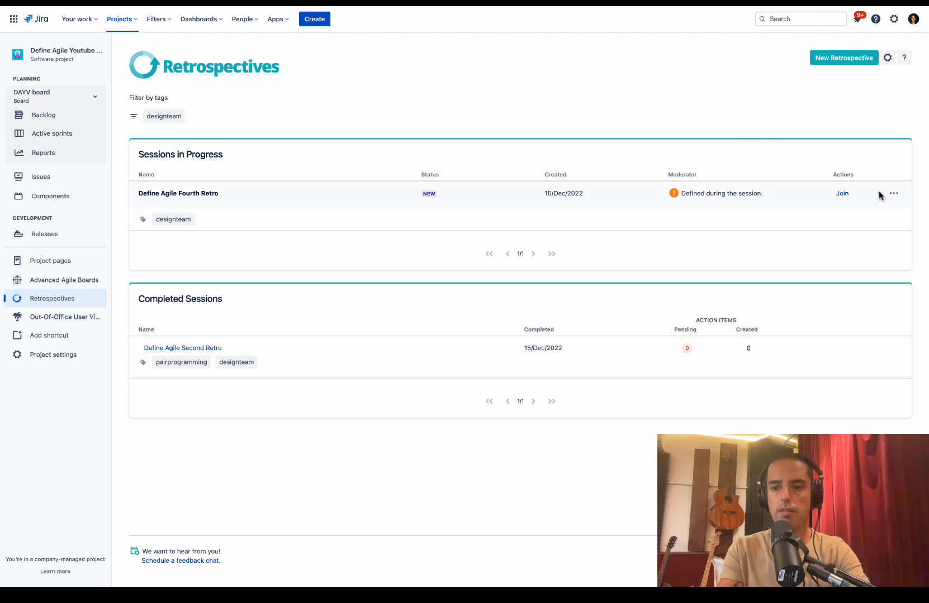
left_click(893, 194)
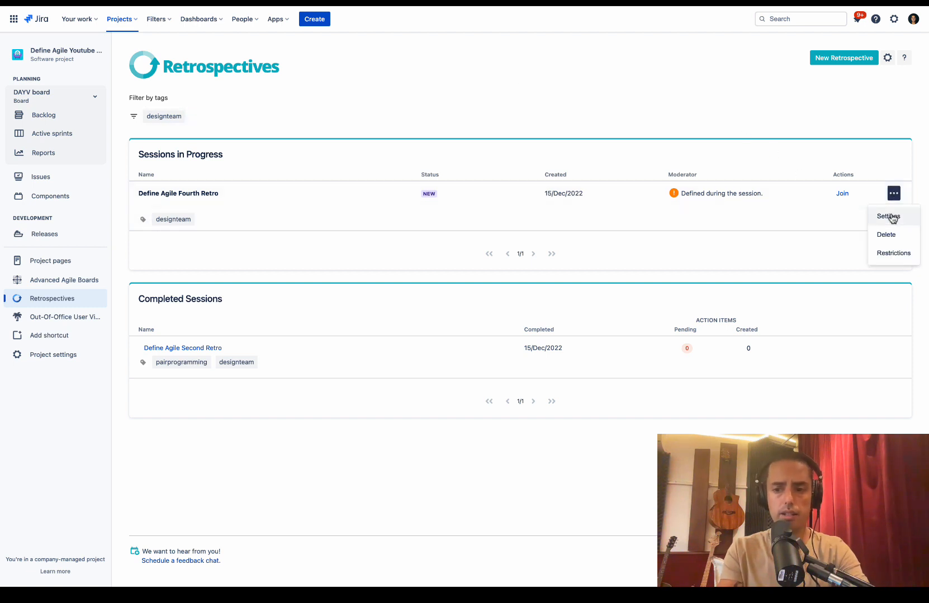
mouse_move(893, 244)
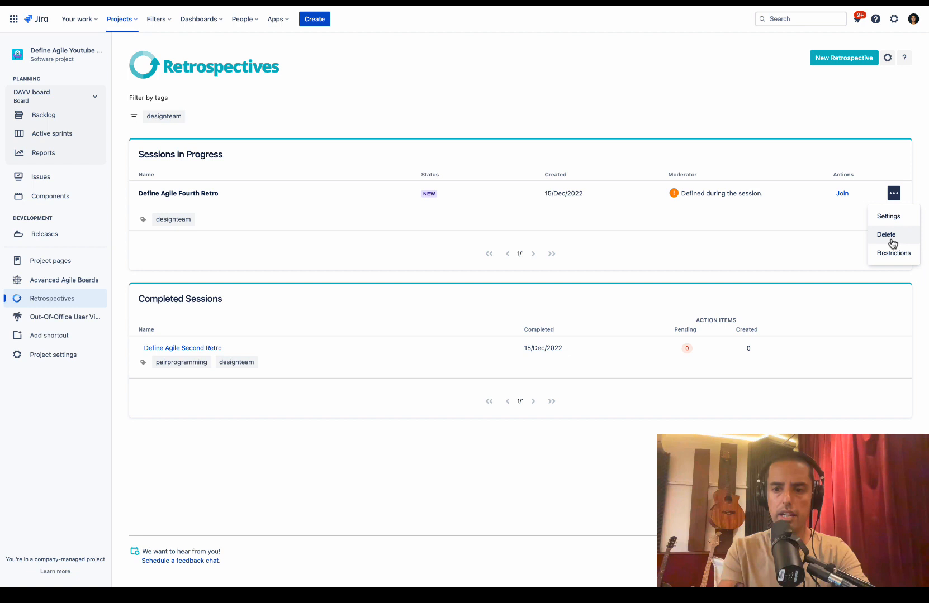
mouse_move(893, 254)
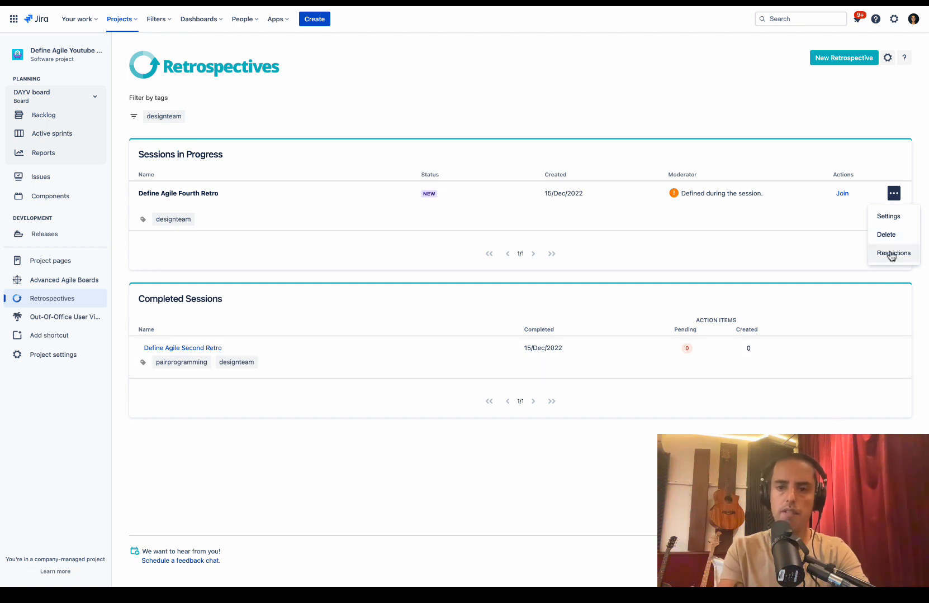
mouse_move(855, 141)
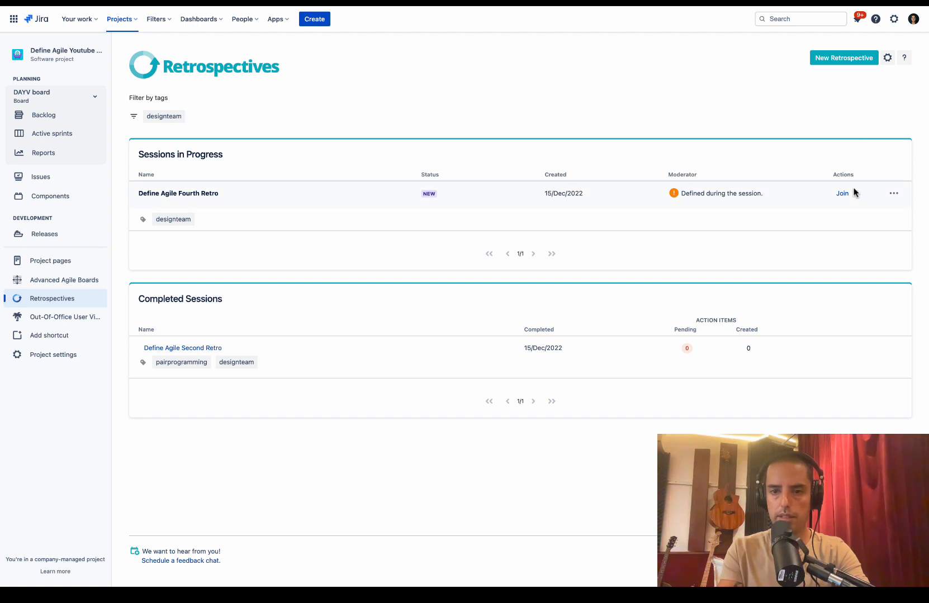
Join Define Agile Fourth Retro and copy its session link for teammates
left_click(842, 194)
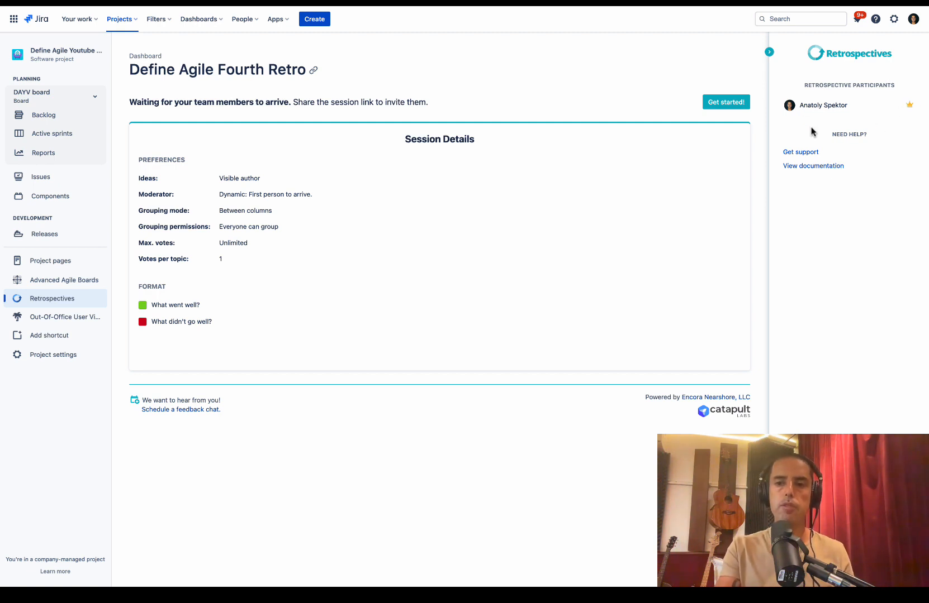
mouse_move(844, 116)
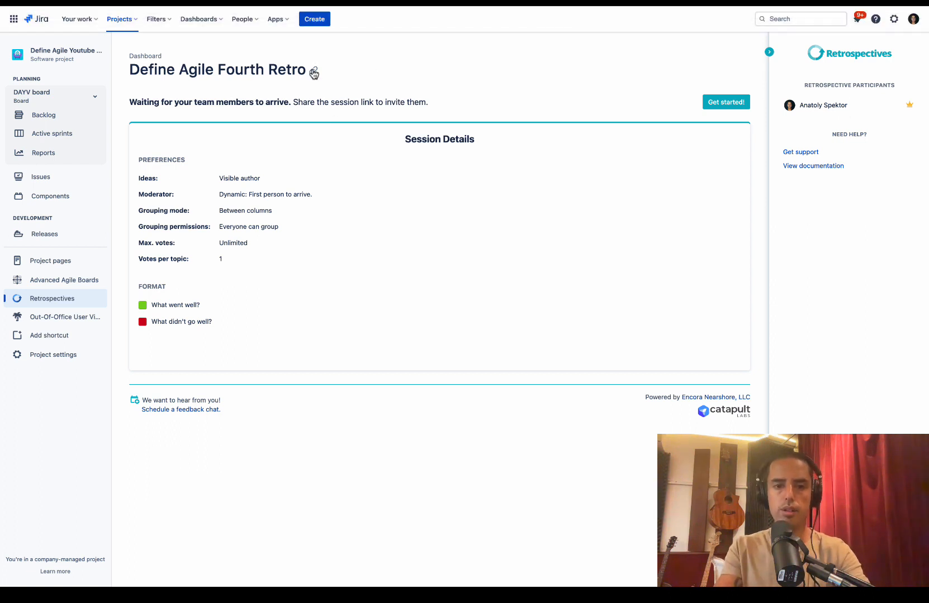
left_click(314, 73)
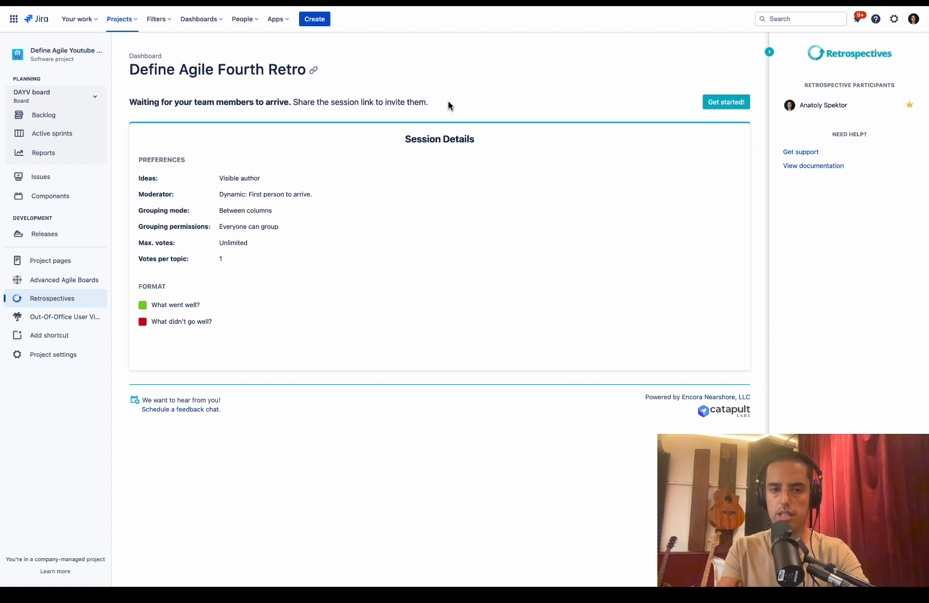
mouse_move(523, 87)
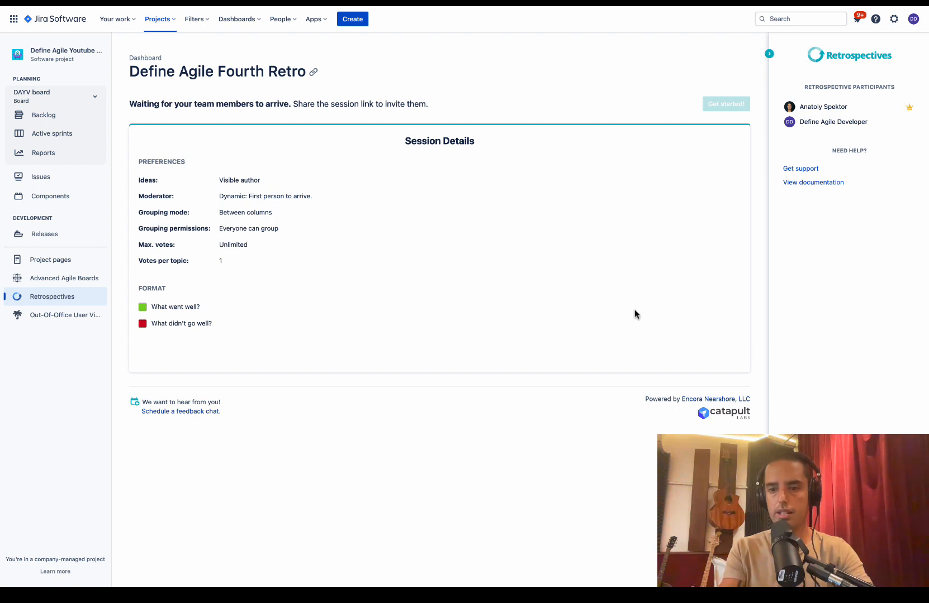
mouse_move(337, 201)
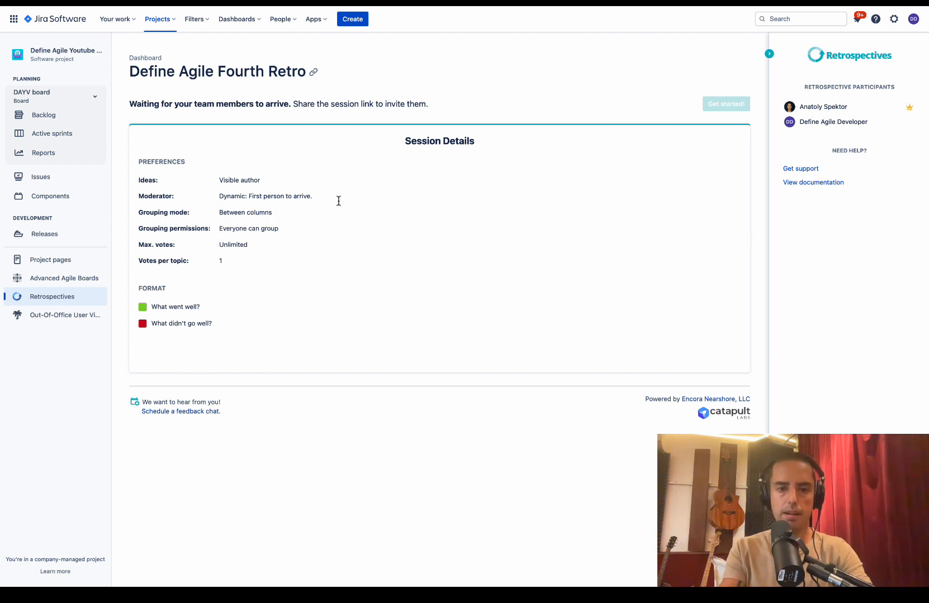
mouse_move(184, 322)
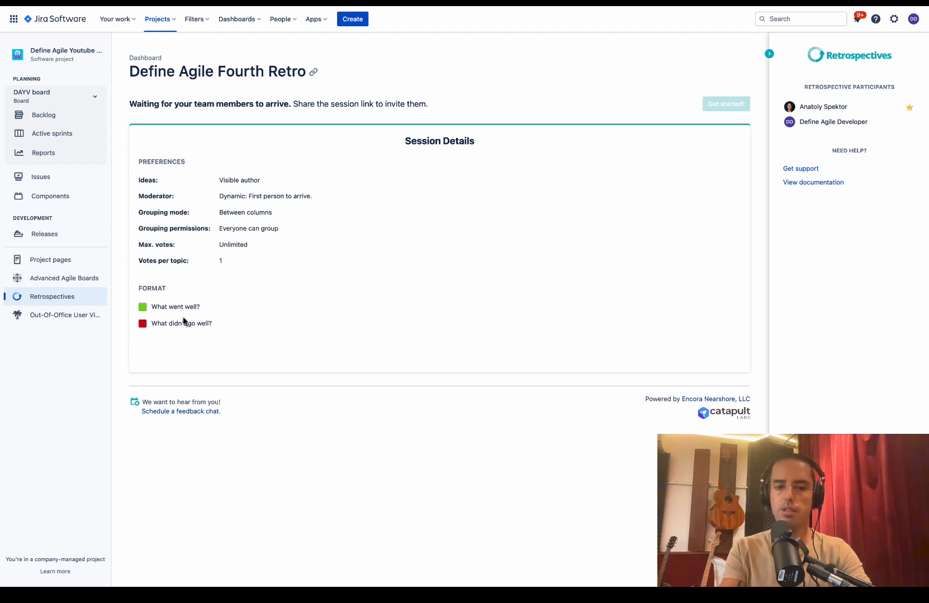
mouse_move(917, 118)
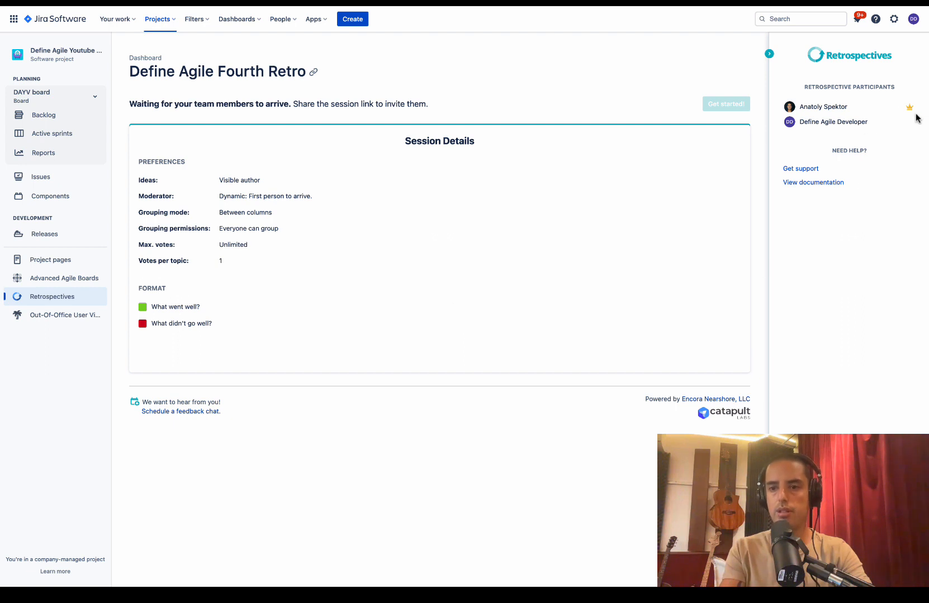
mouse_move(725, 103)
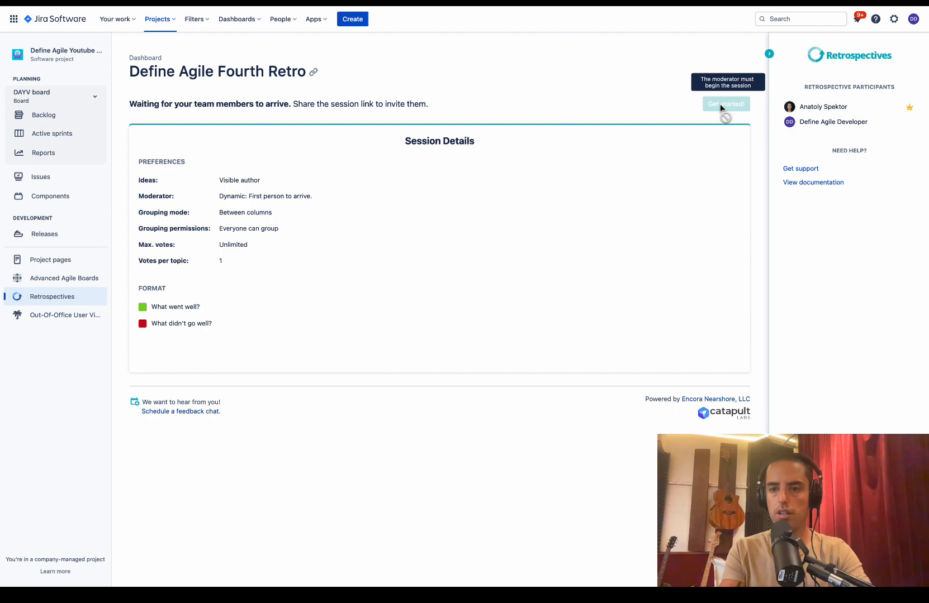
mouse_move(799, 100)
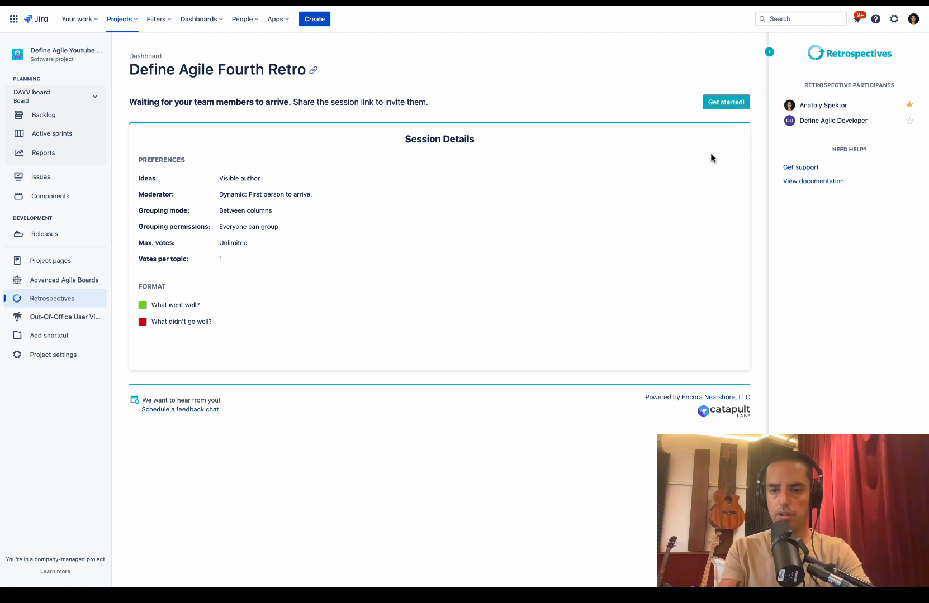
Begin Define Agile Fourth Retro with Get started!, reaching Step 1 of 4
left_click(725, 102)
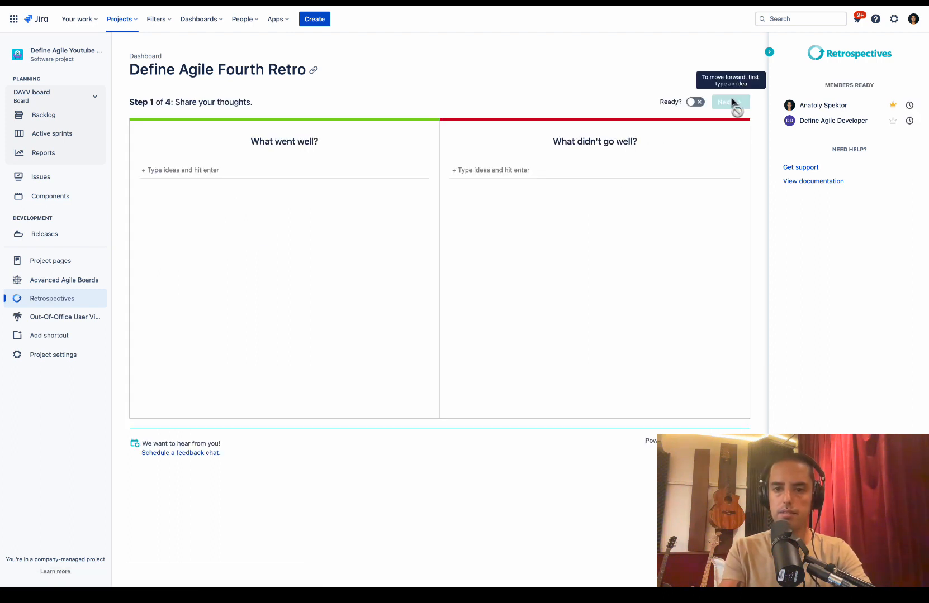
mouse_move(553, 373)
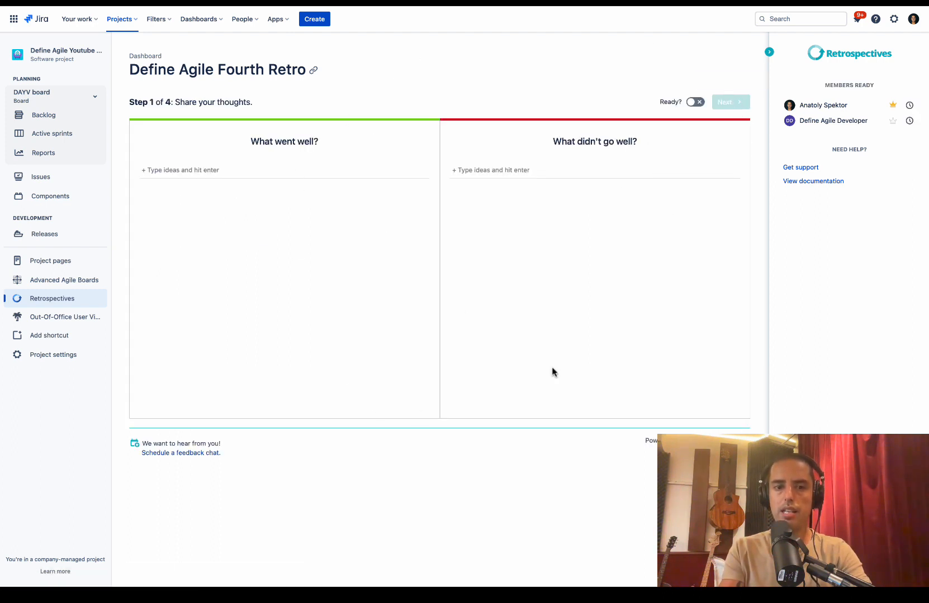
mouse_move(403, 139)
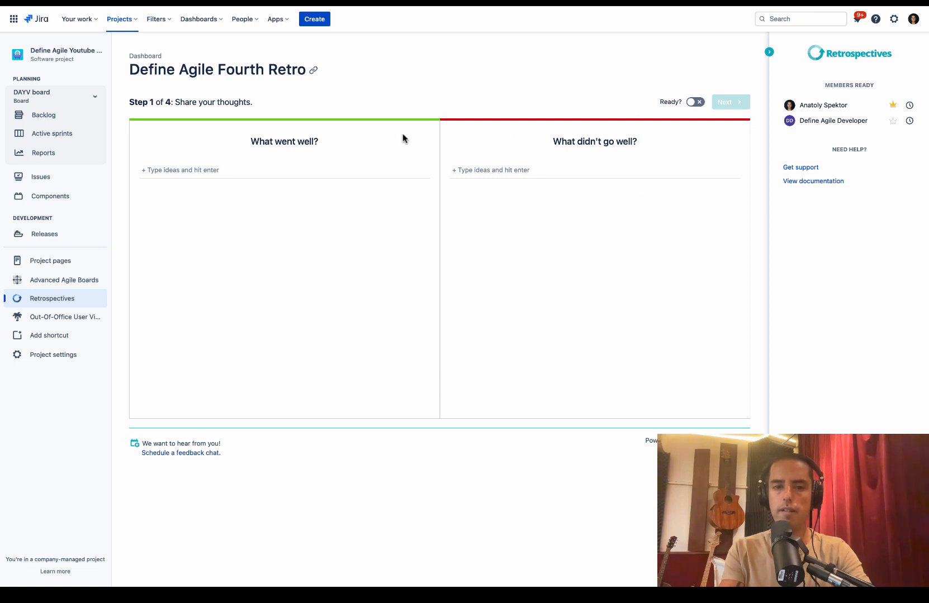
mouse_move(434, 332)
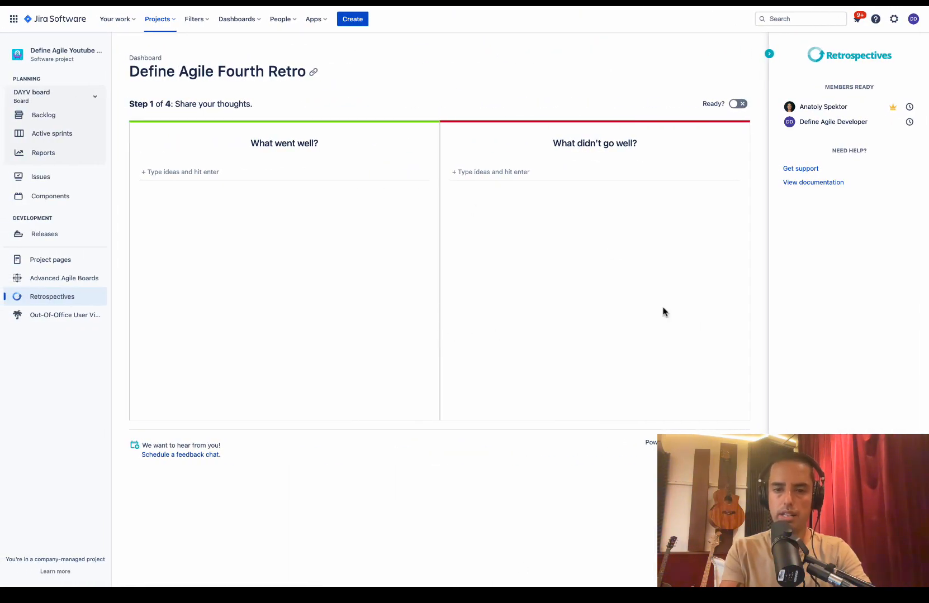
mouse_move(291, 358)
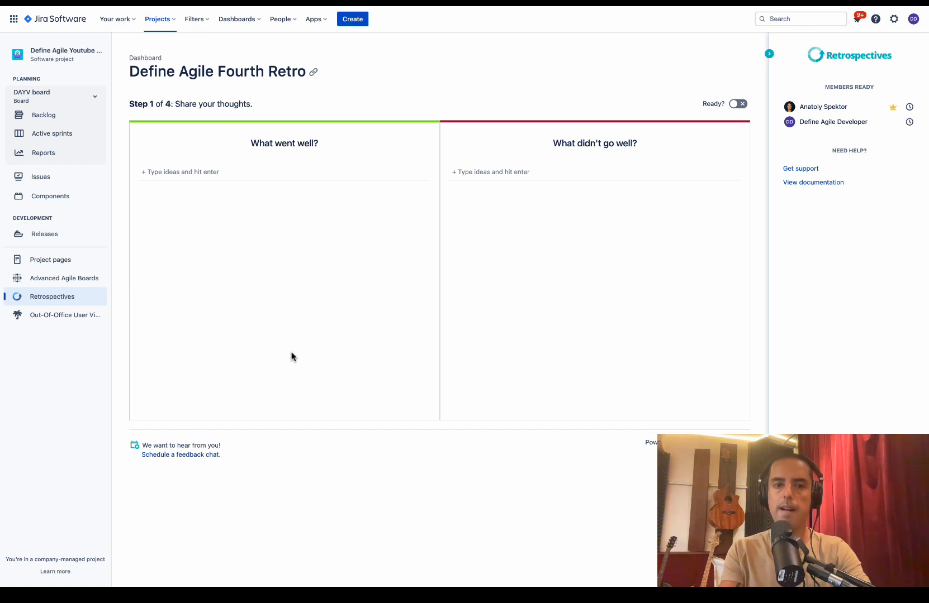
mouse_move(280, 342)
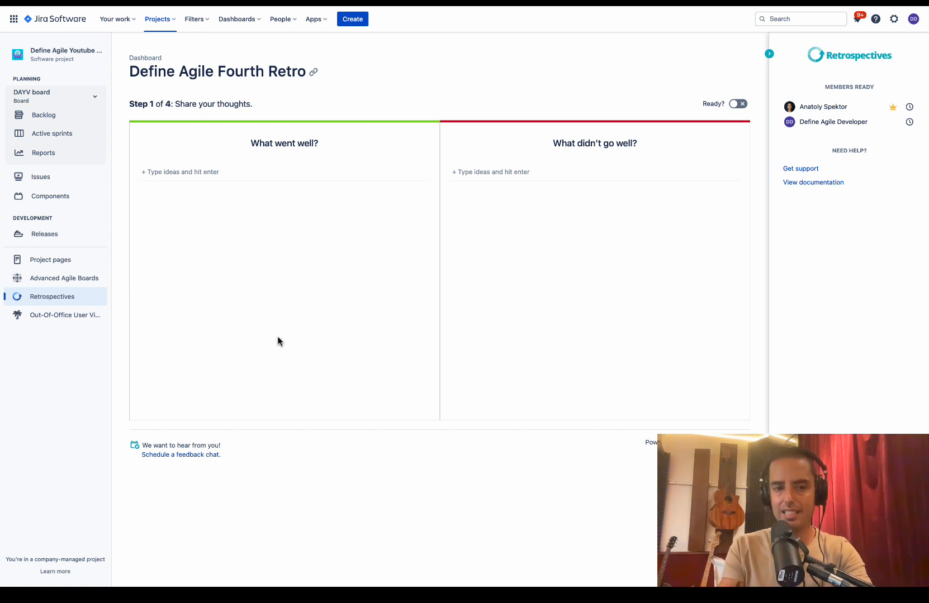
Add 'Pair programming was amazing', 'too many meetings' and 'scrum meeting was not facilitated' as ideas
type("Pa")
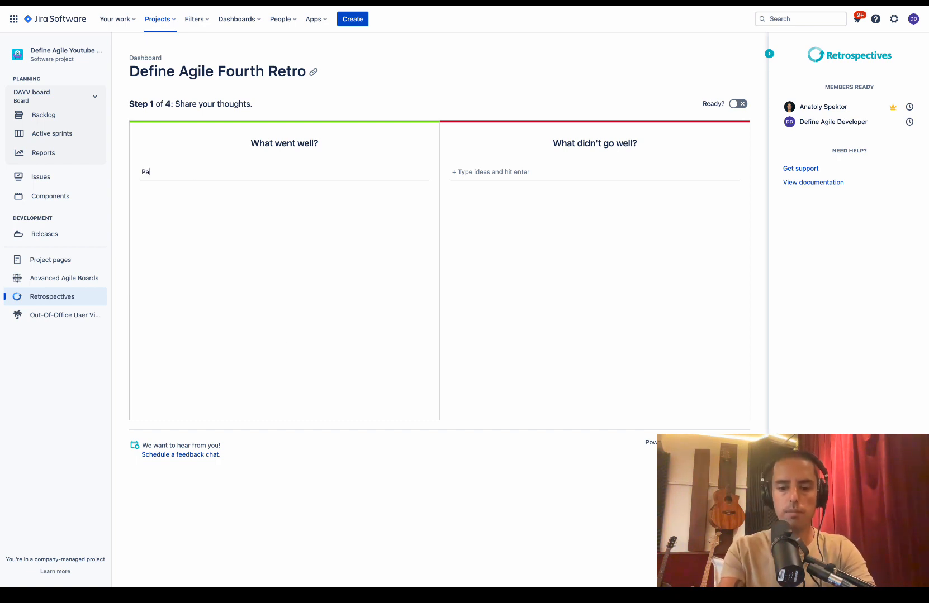
type("ir programming w")
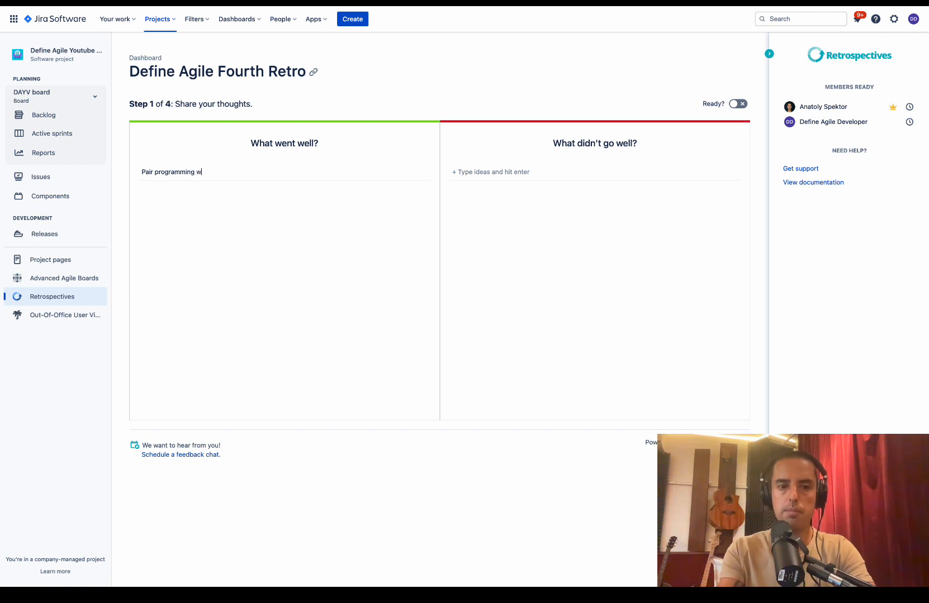
key("Return")
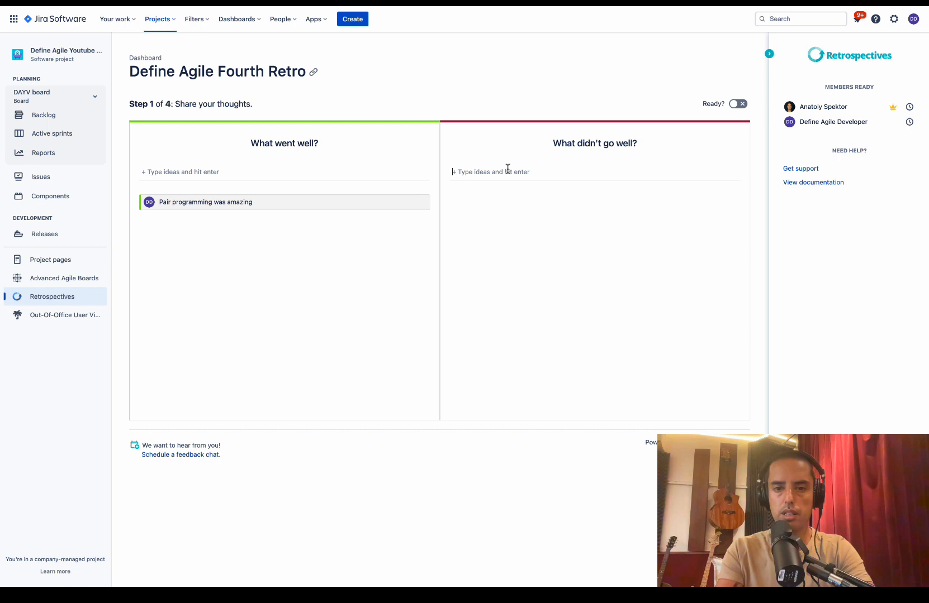
type("too man")
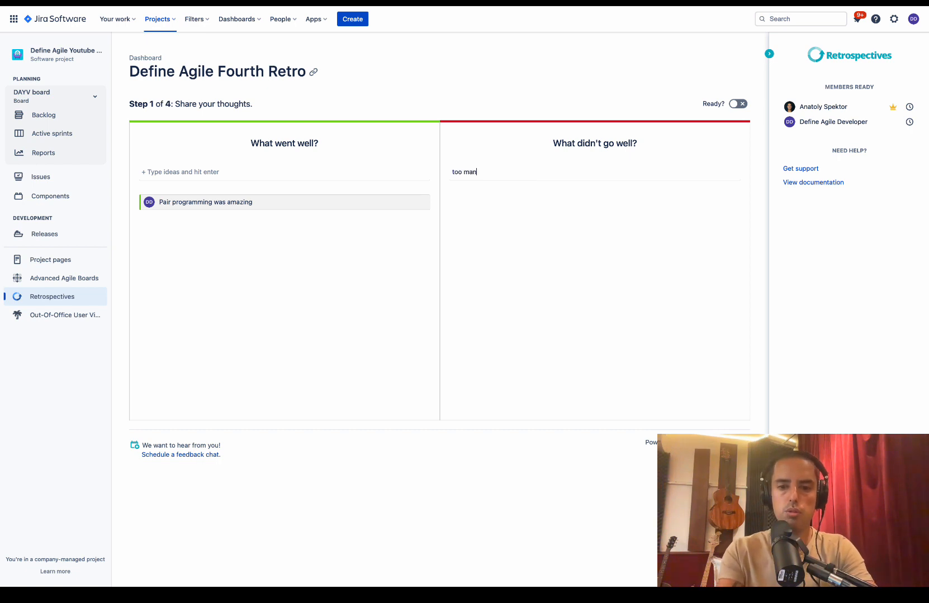
key("Return")
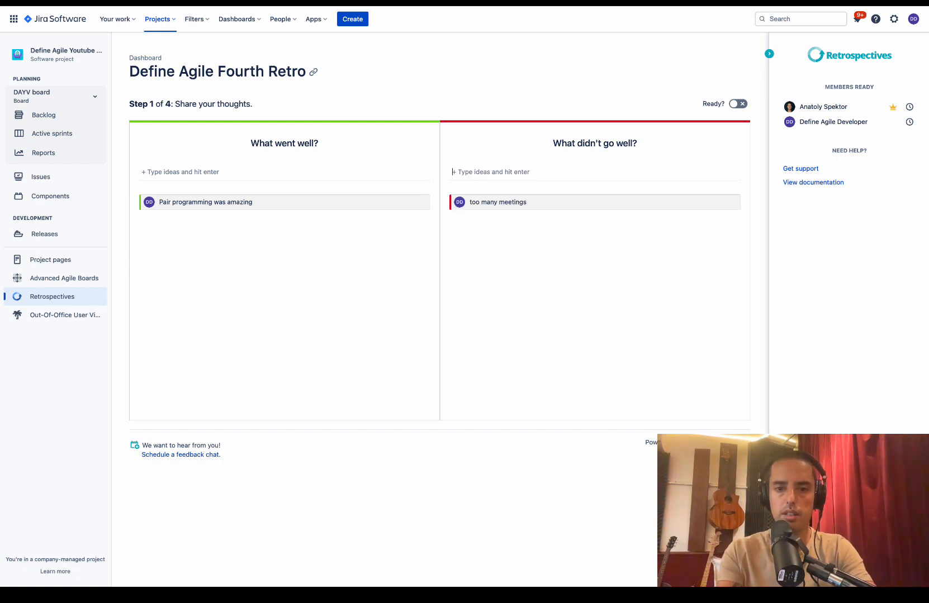
type("scrum meeting")
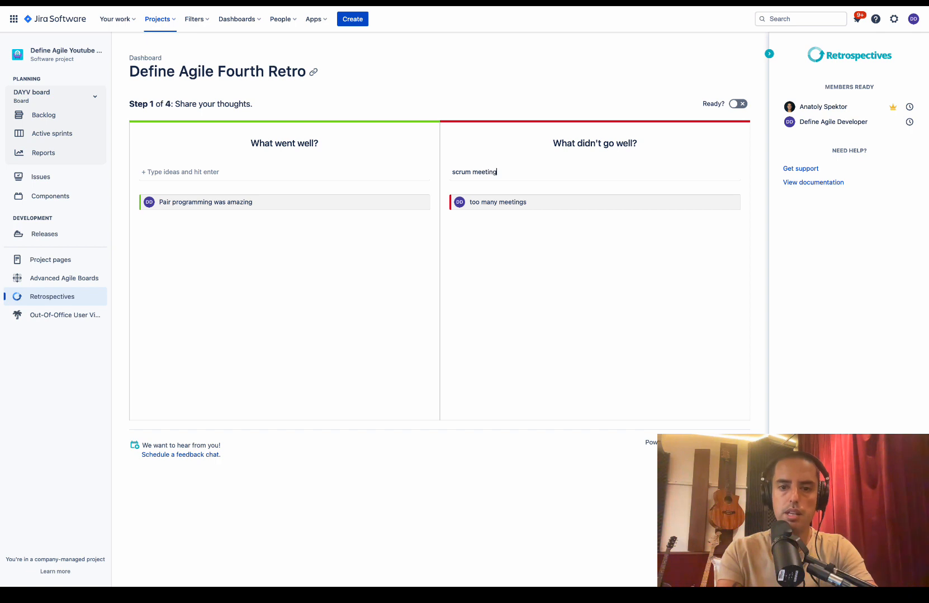
type("was not facilita")
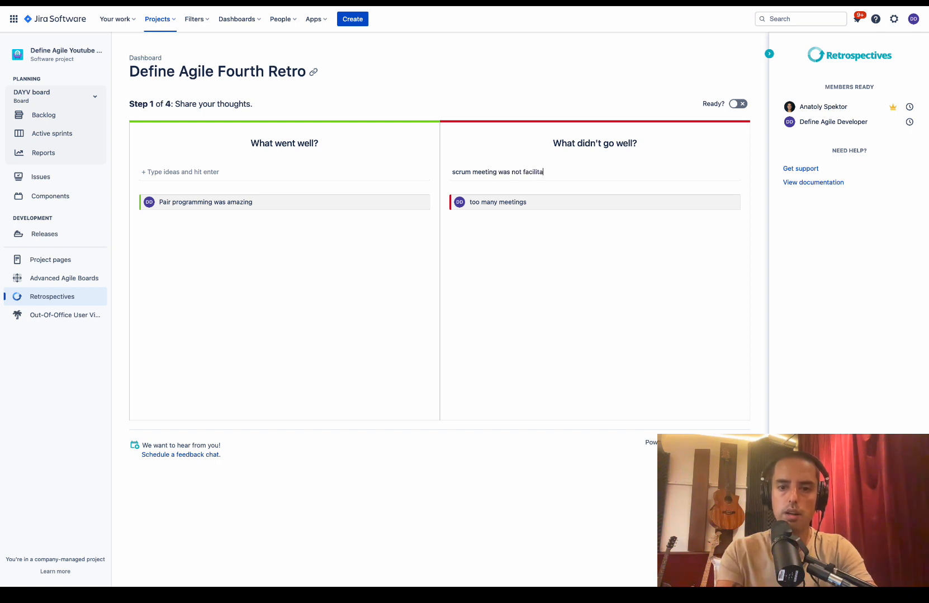
key("Return")
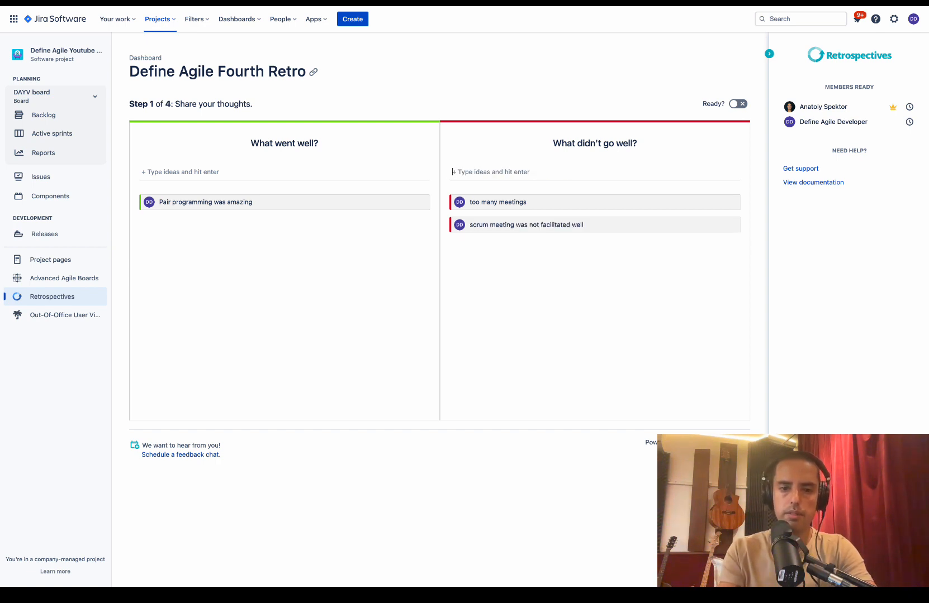
Add 'delivered all features' under What went well and 'can't meet with my manager' under What didn't go well
left_click(180, 171)
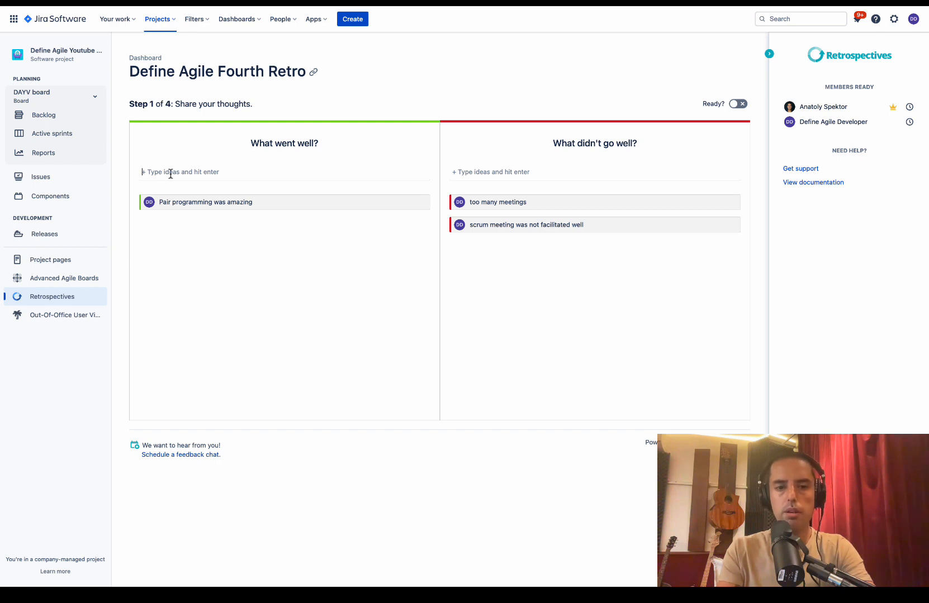
type("lunch")
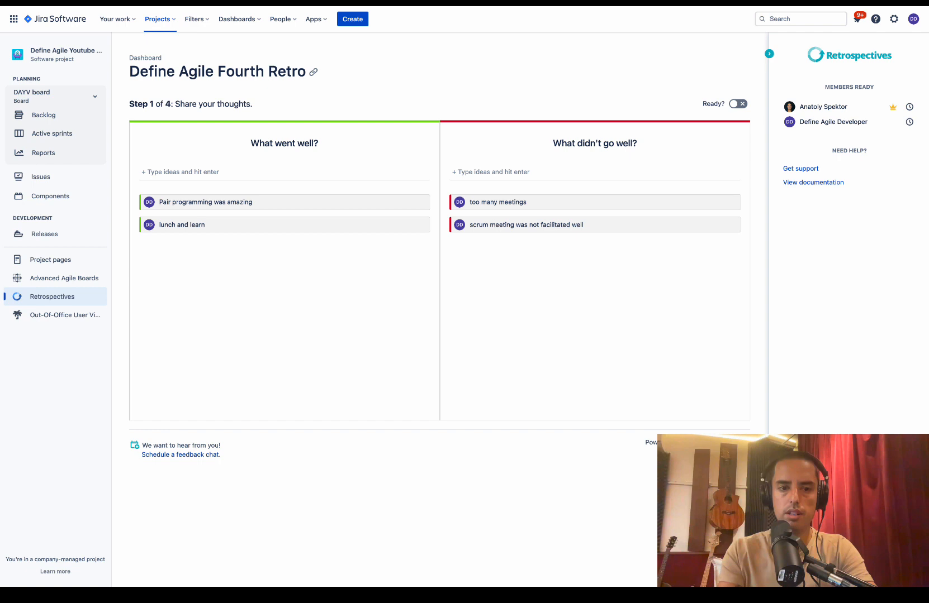
type("delivered all featur")
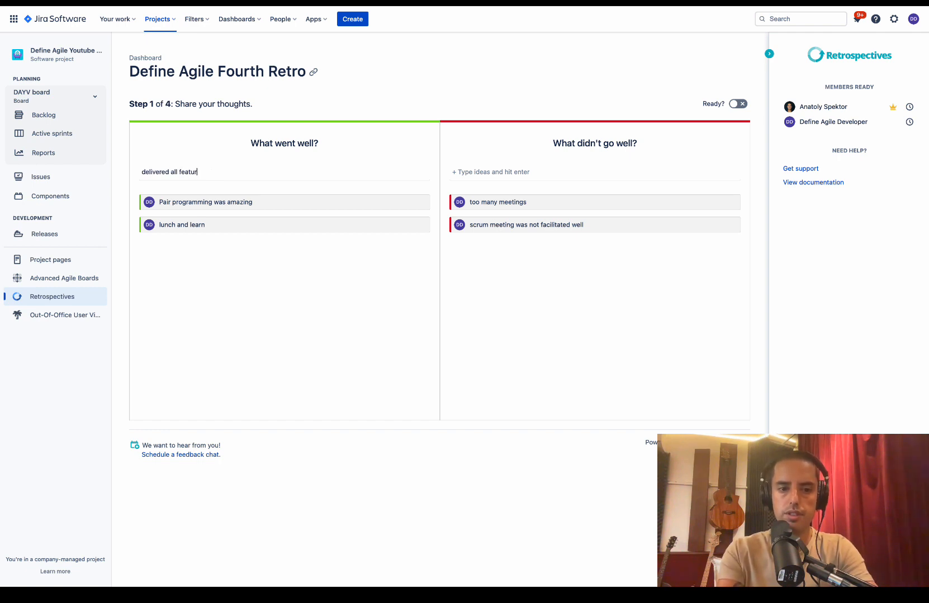
key("Return")
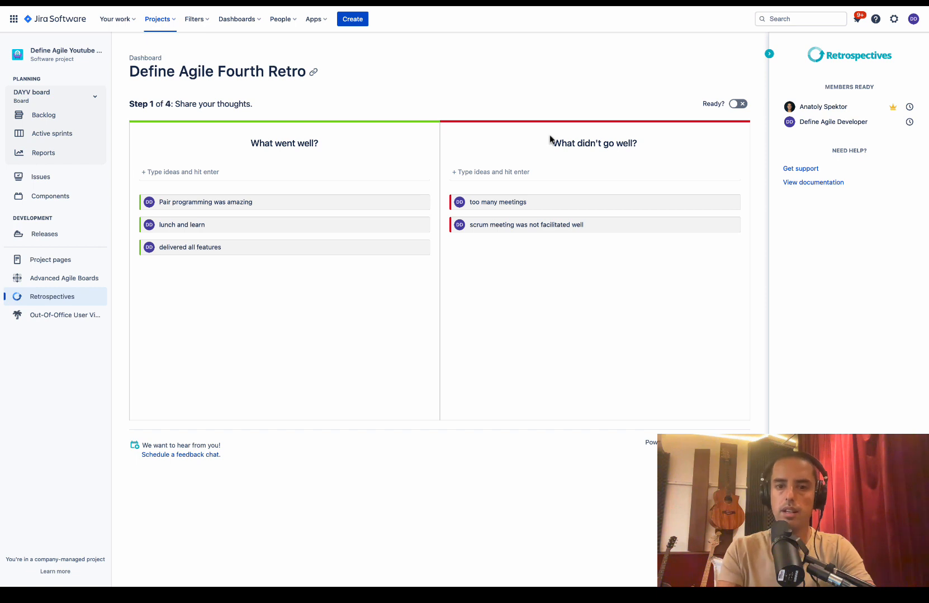
left_click(491, 171)
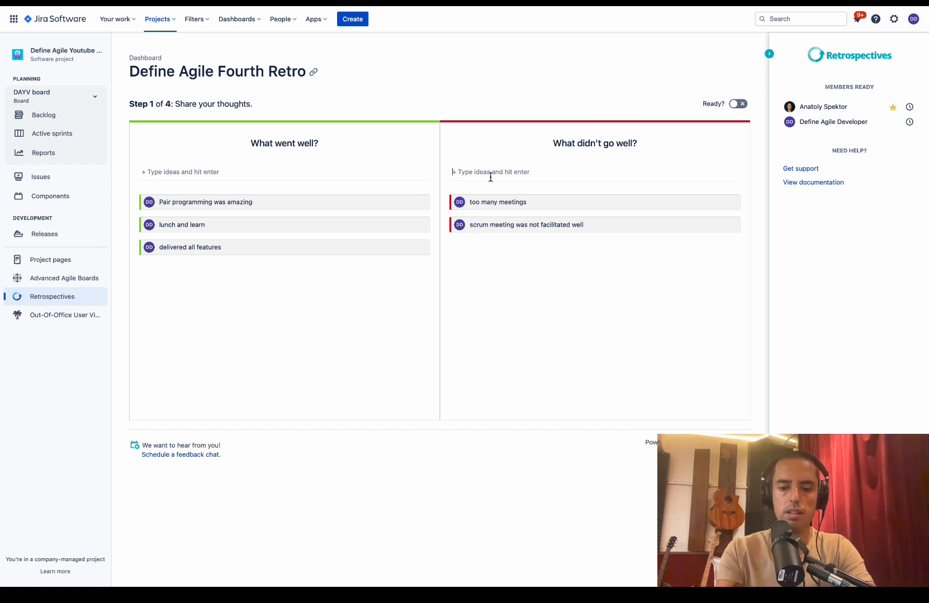
type("can't")
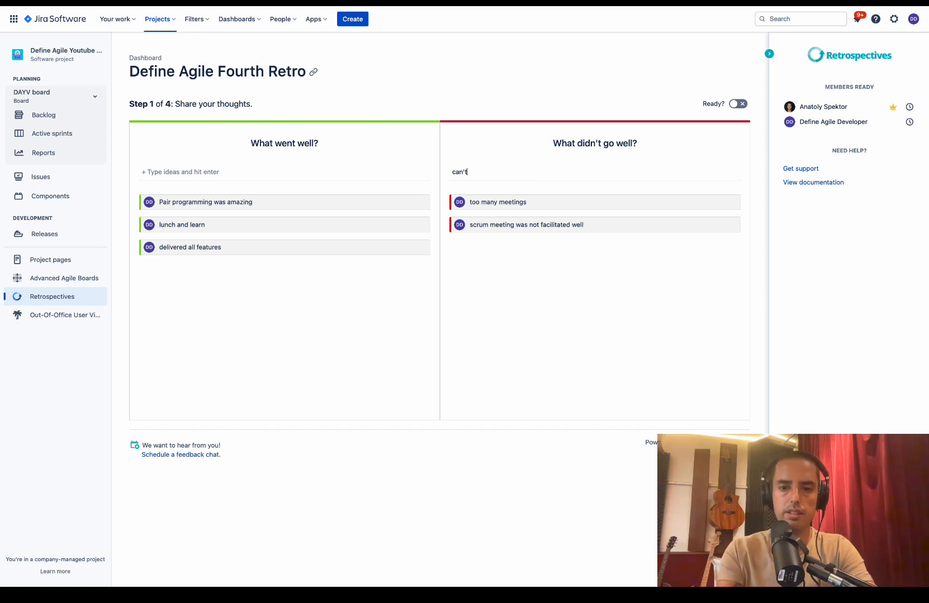
type("meet with my mana")
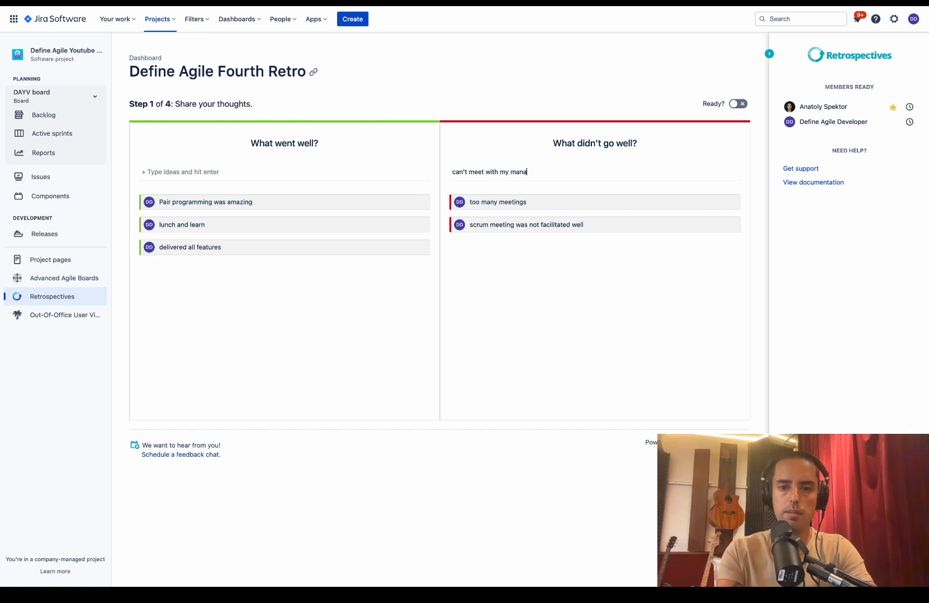
key("Return")
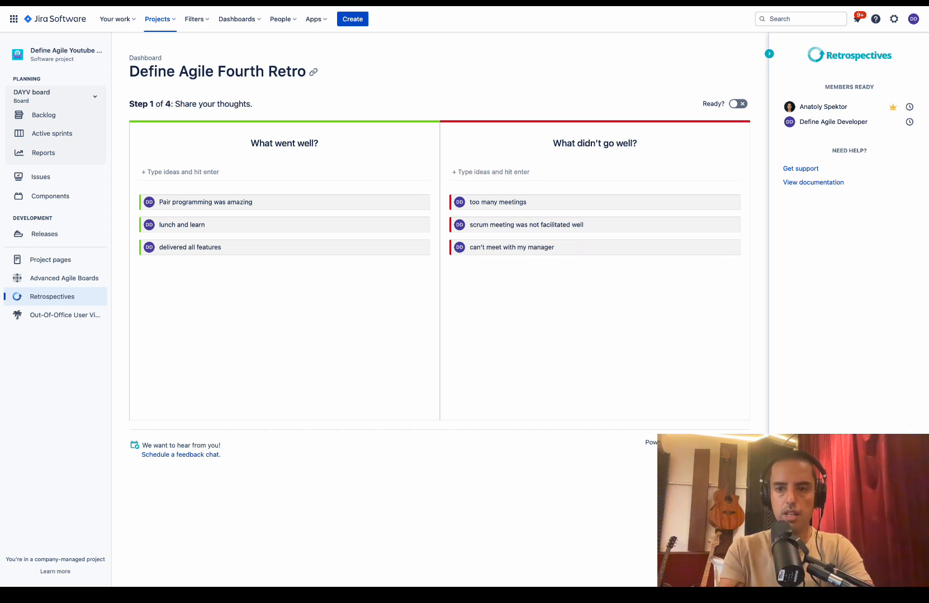
mouse_move(378, 277)
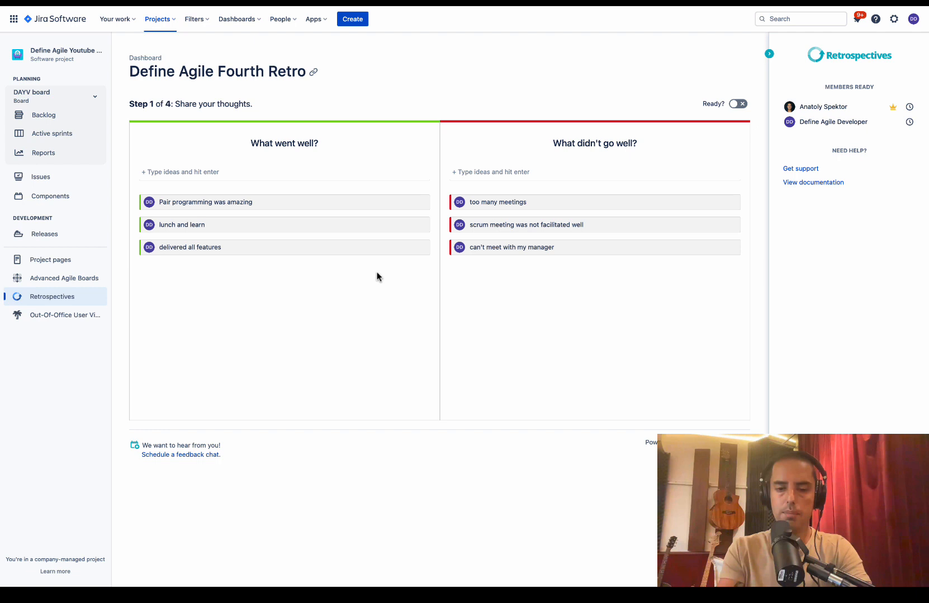
mouse_move(493, 177)
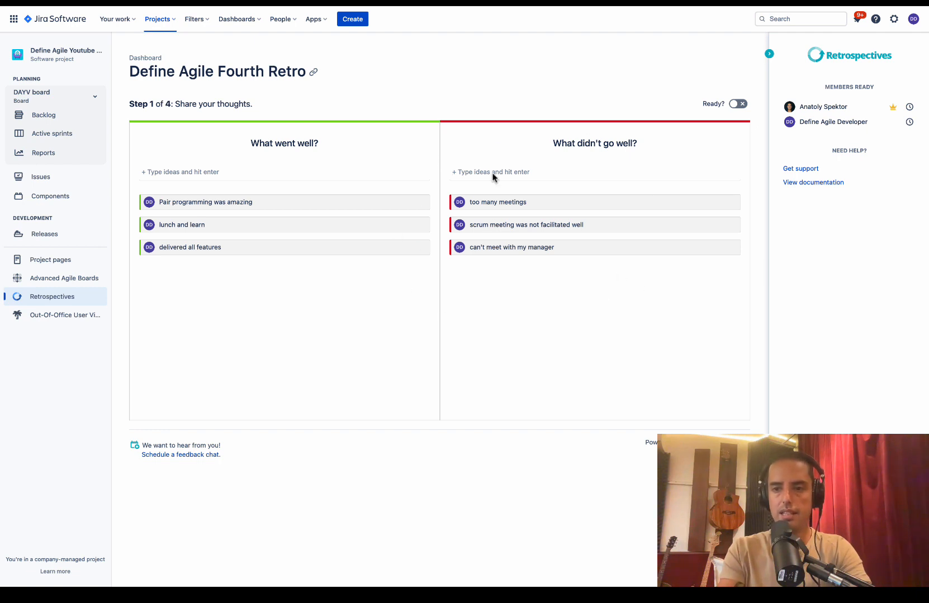
mouse_move(417, 302)
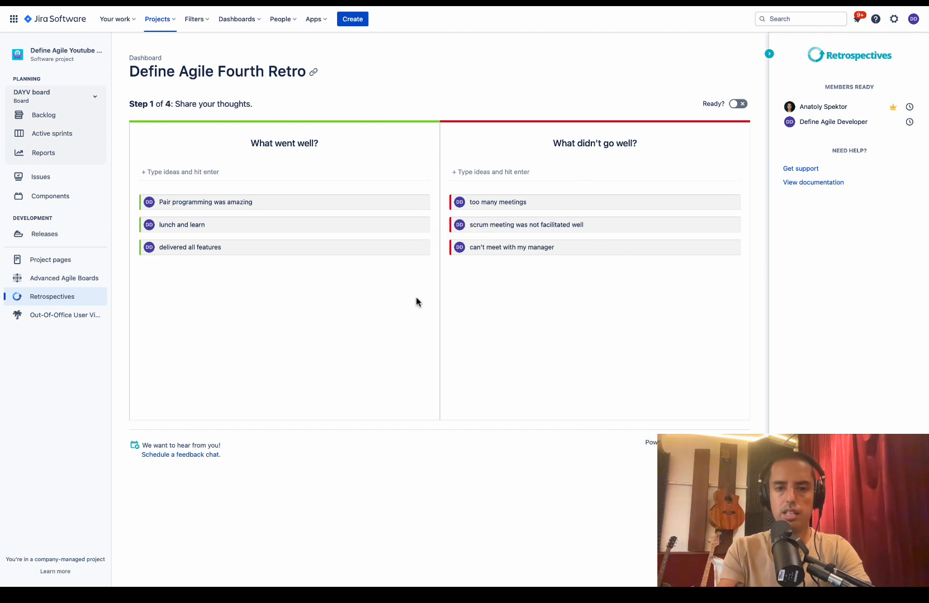
mouse_move(416, 308)
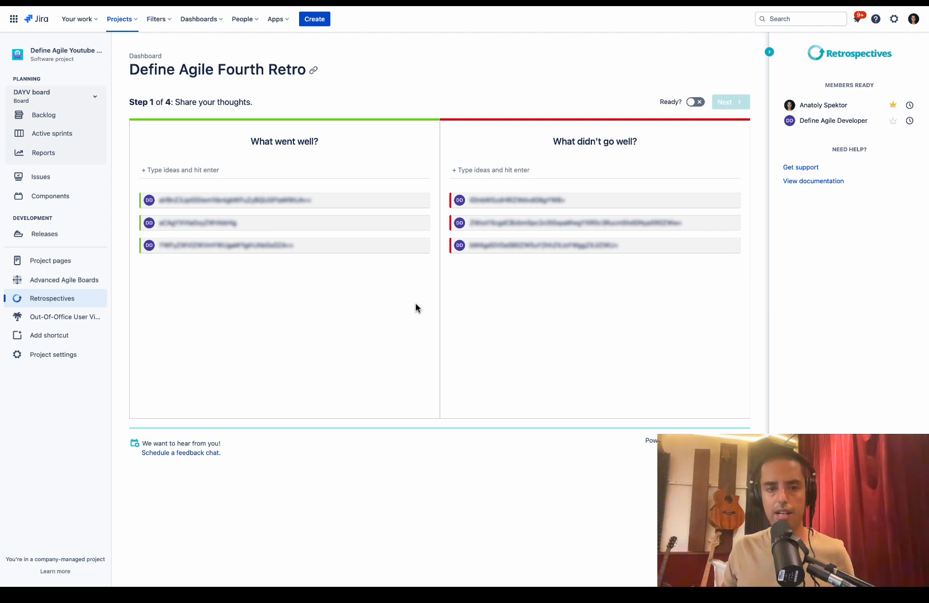
mouse_move(424, 181)
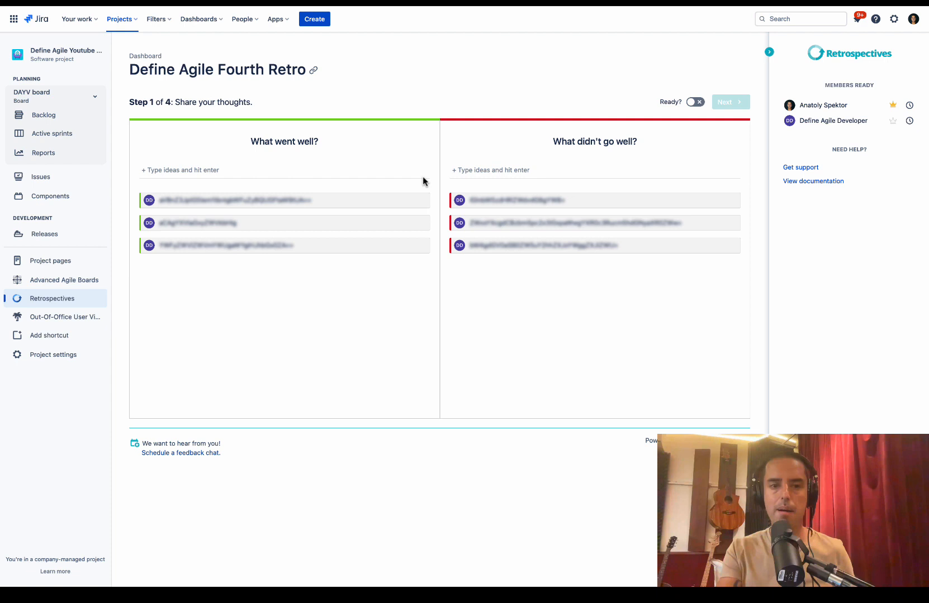
mouse_move(612, 324)
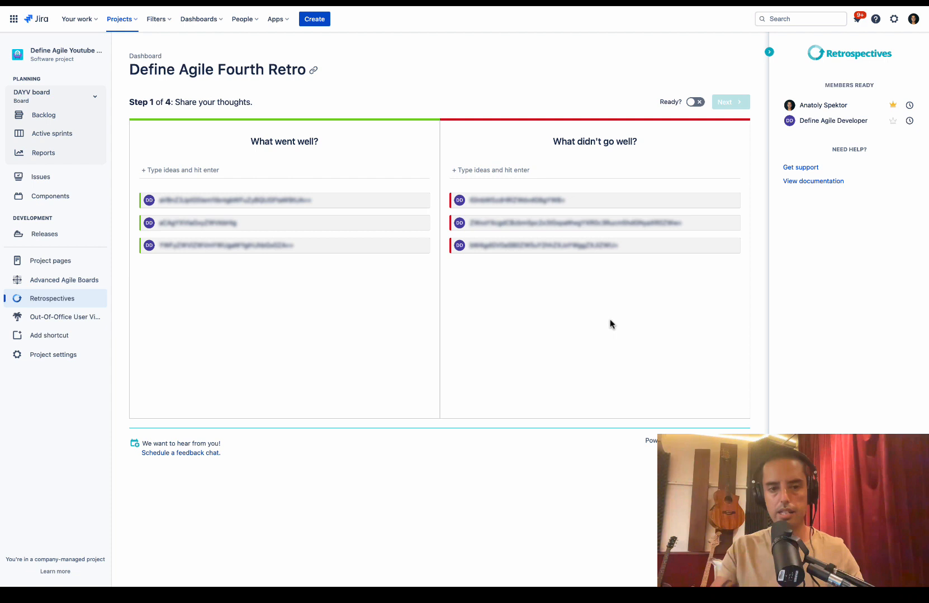
mouse_move(373, 221)
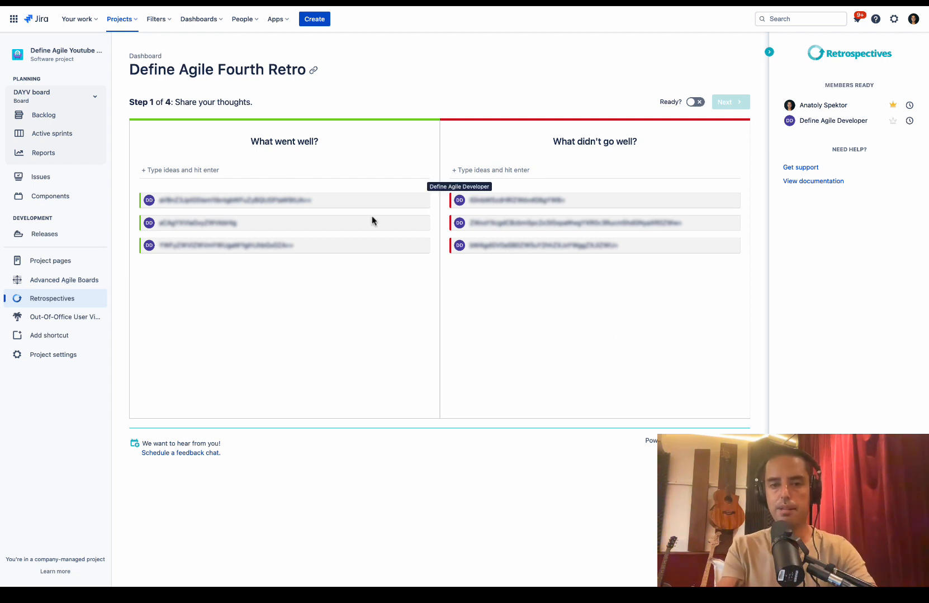
mouse_move(187, 190)
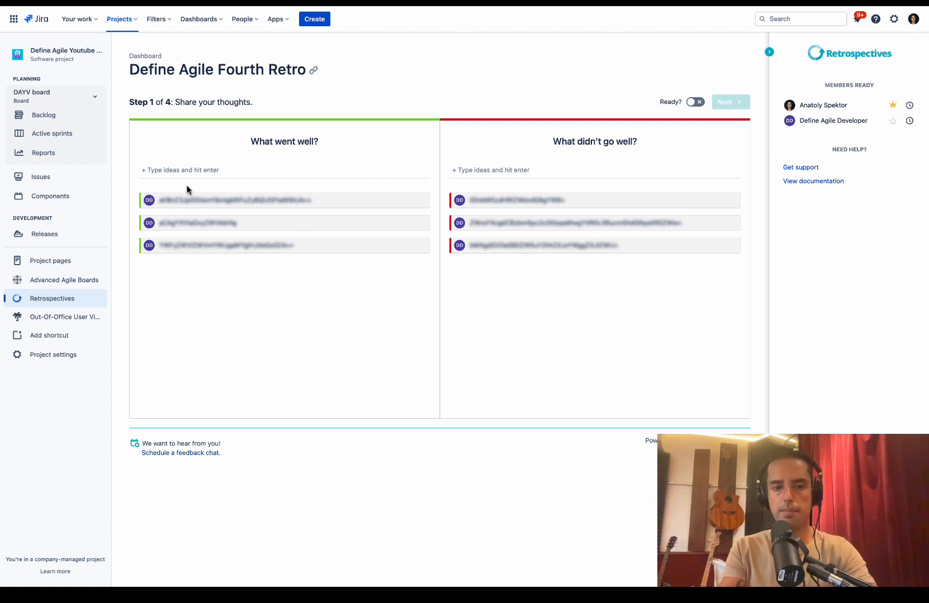
Post a Pair programming idea and a complaint that the manager was not present
left_click(189, 170)
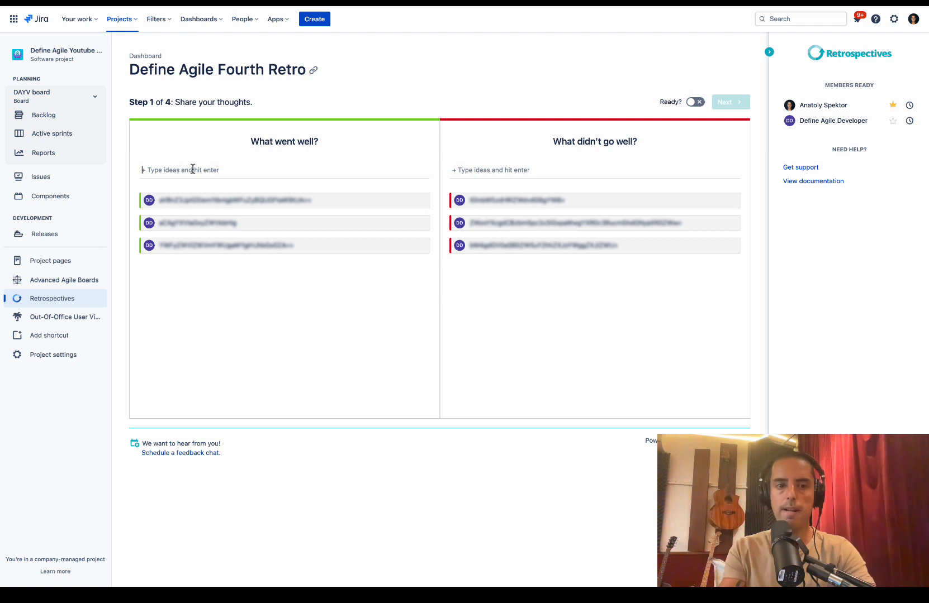
type("Pair prog")
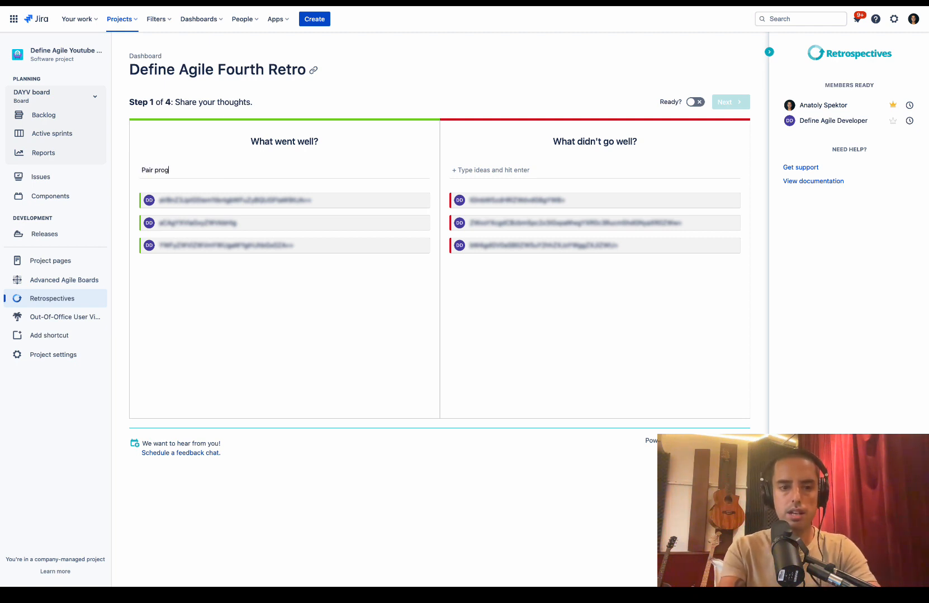
key("Return")
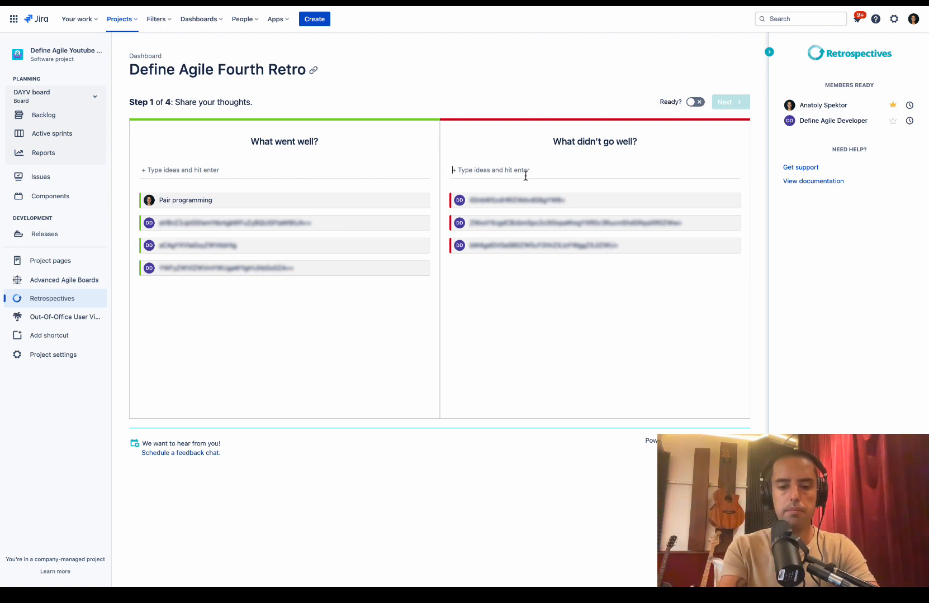
type("manager was not")
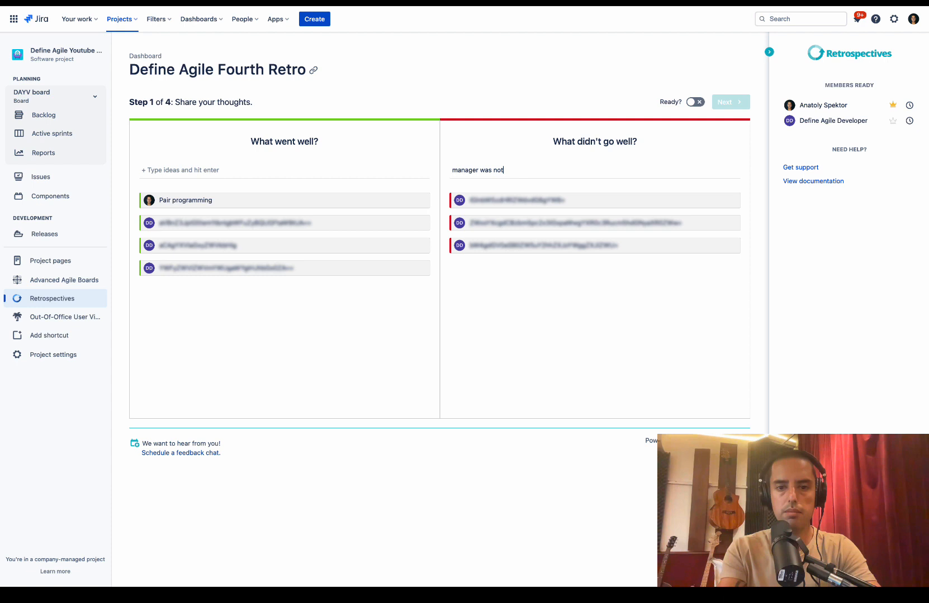
type("present in the")
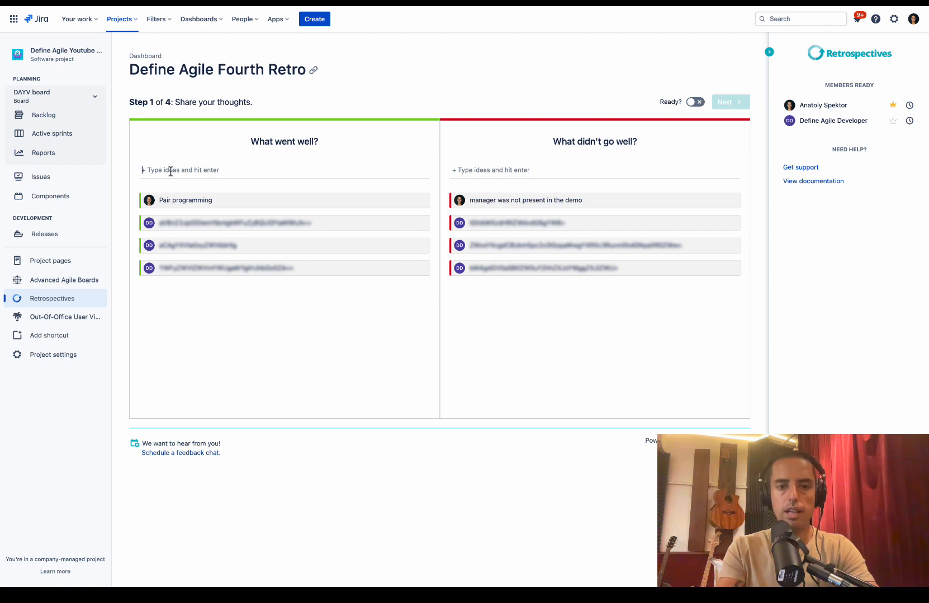
Post 'lunch and learn' and a 'too many bugs' delivery complaint
left_click(189, 170)
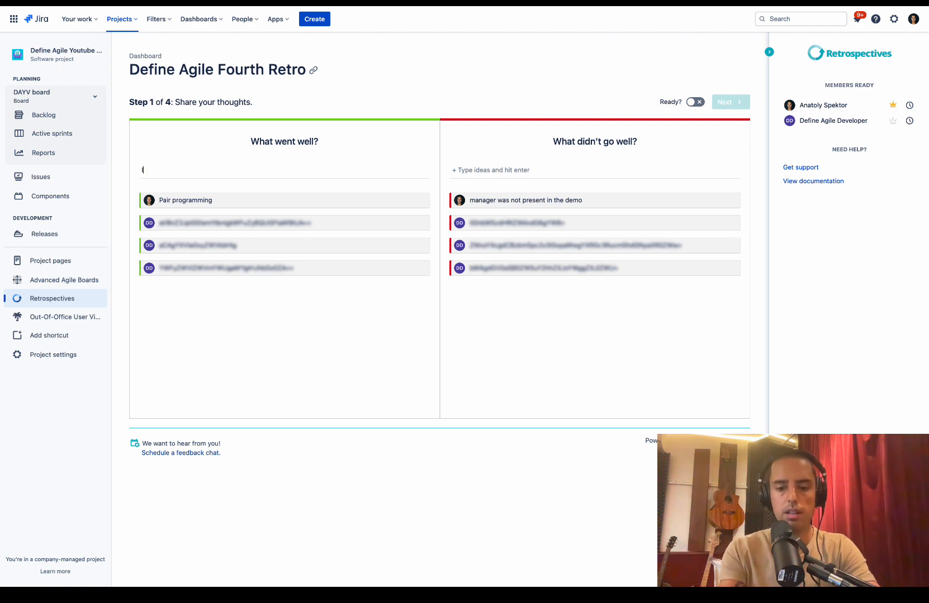
type("lunch and learn")
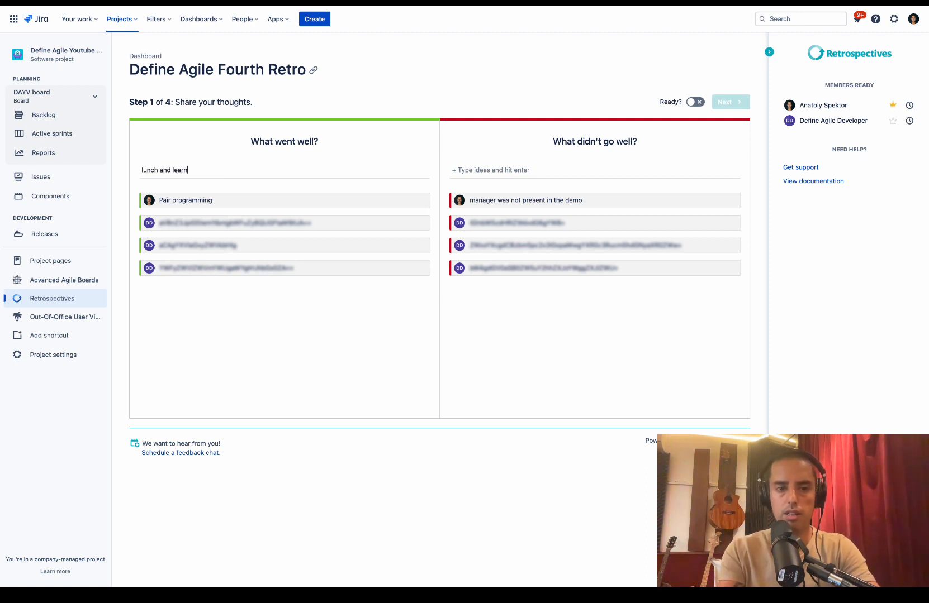
key("Return")
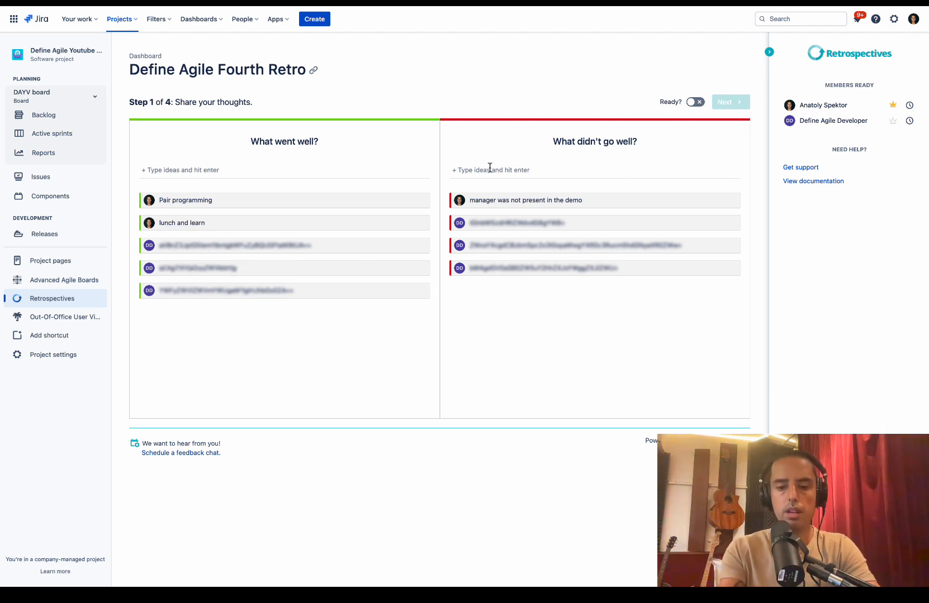
type("too many bugs")
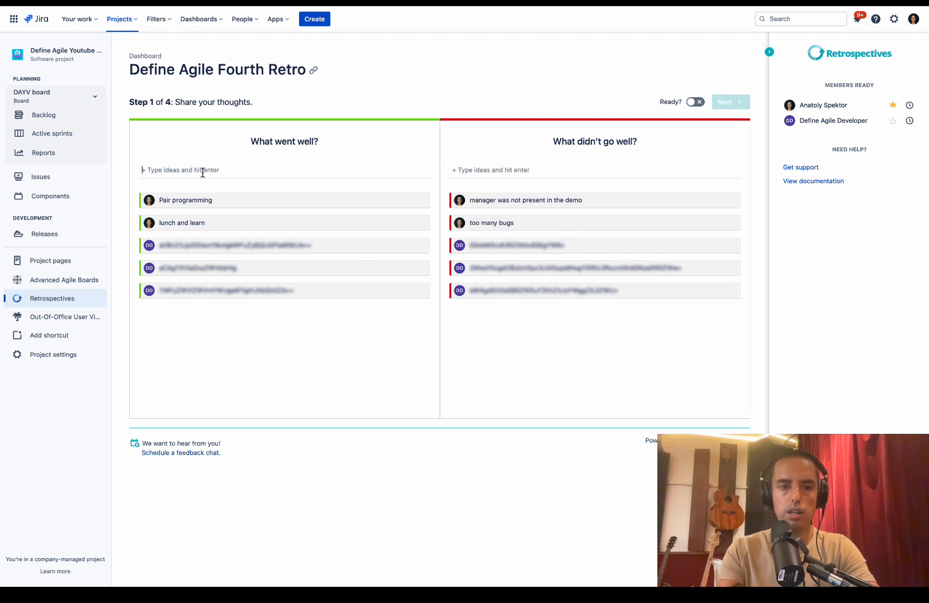
type("delivery")
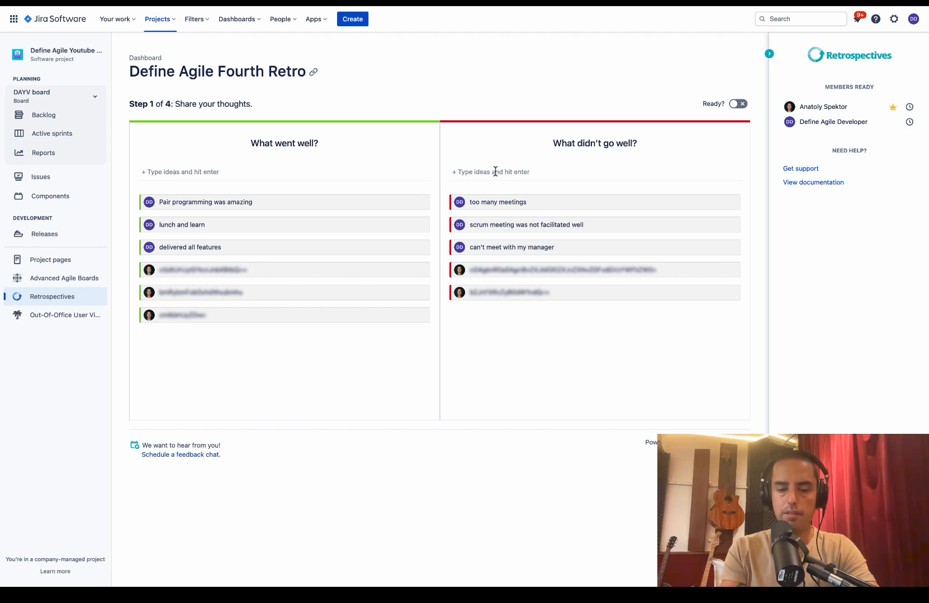
Add 'This release had too many bugs', mark both participants ready, and advance to grouping
type("This release had too many")
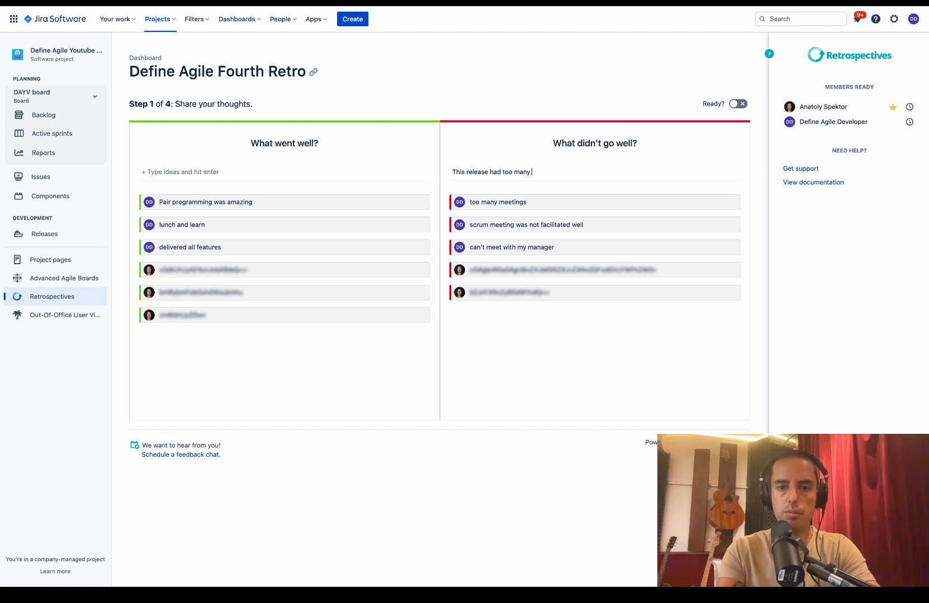
key("Return")
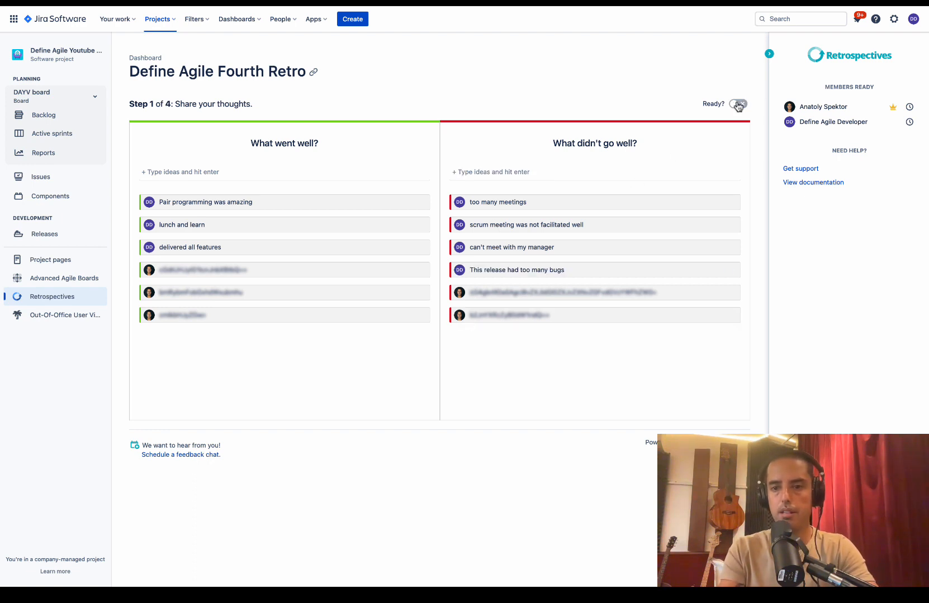
left_click(738, 104)
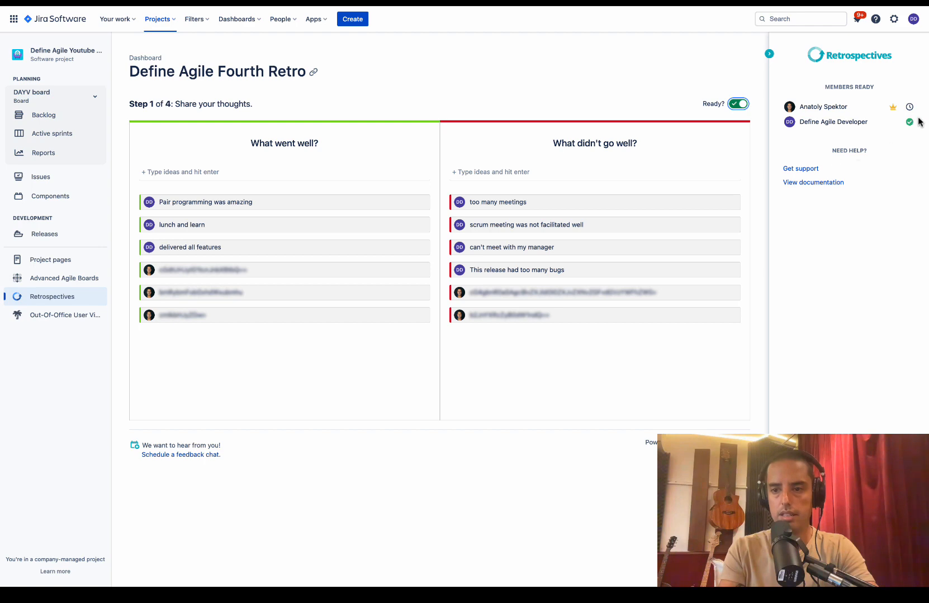
mouse_move(573, 186)
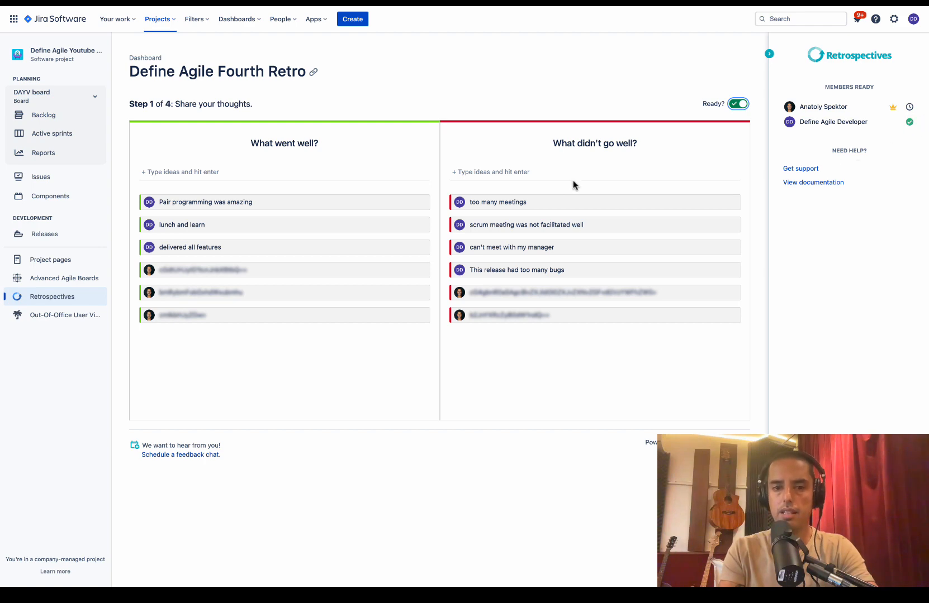
left_click(738, 104)
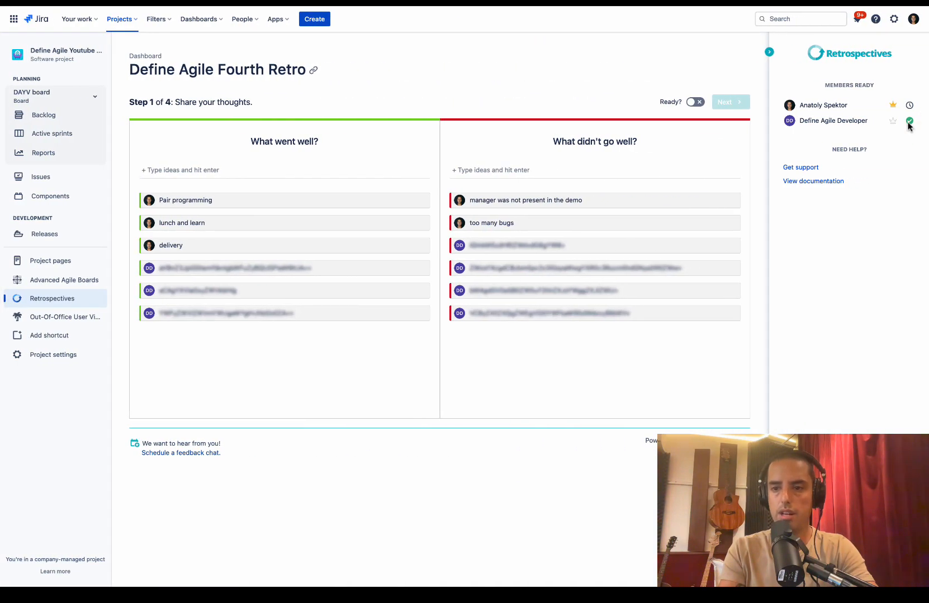
left_click(694, 101)
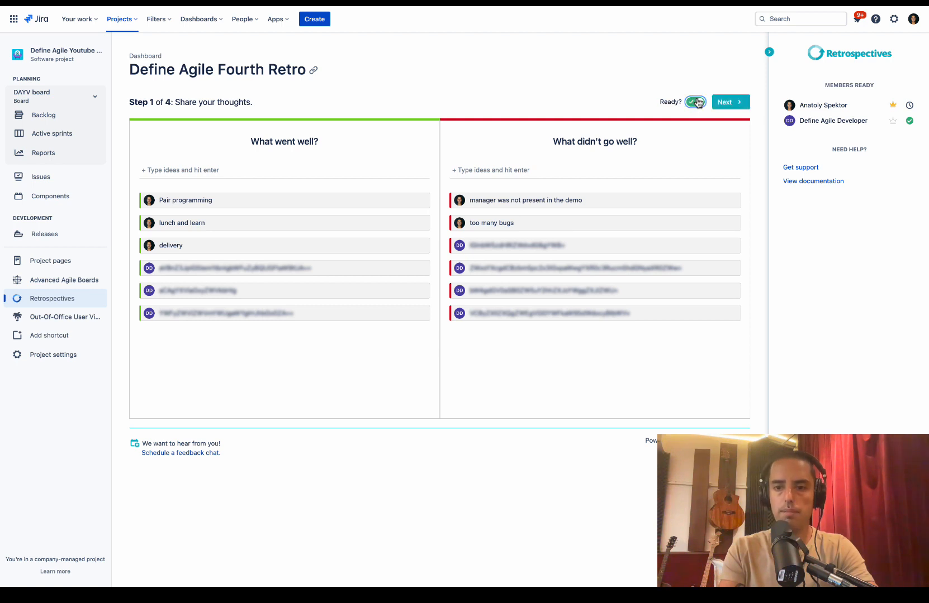
left_click(695, 102)
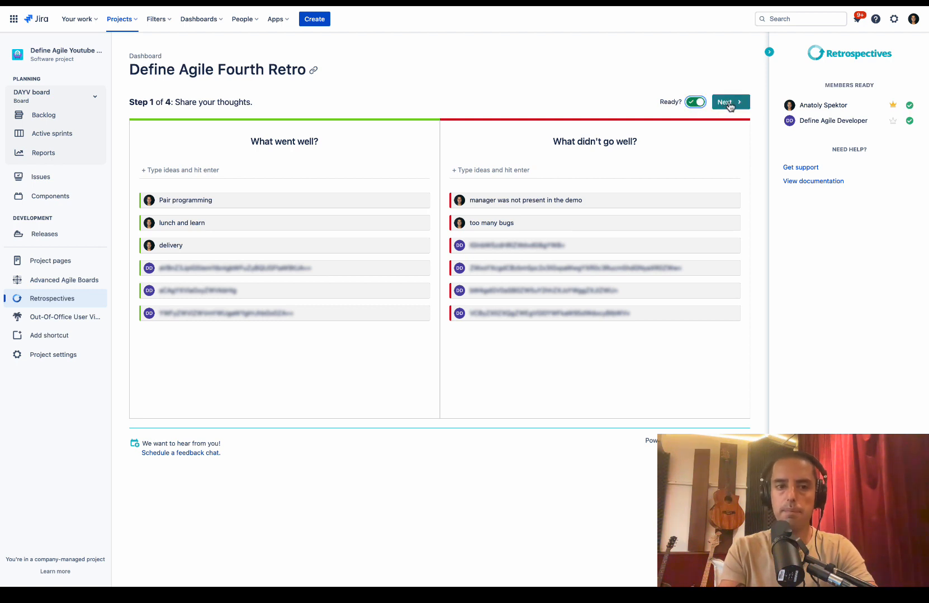
left_click(730, 102)
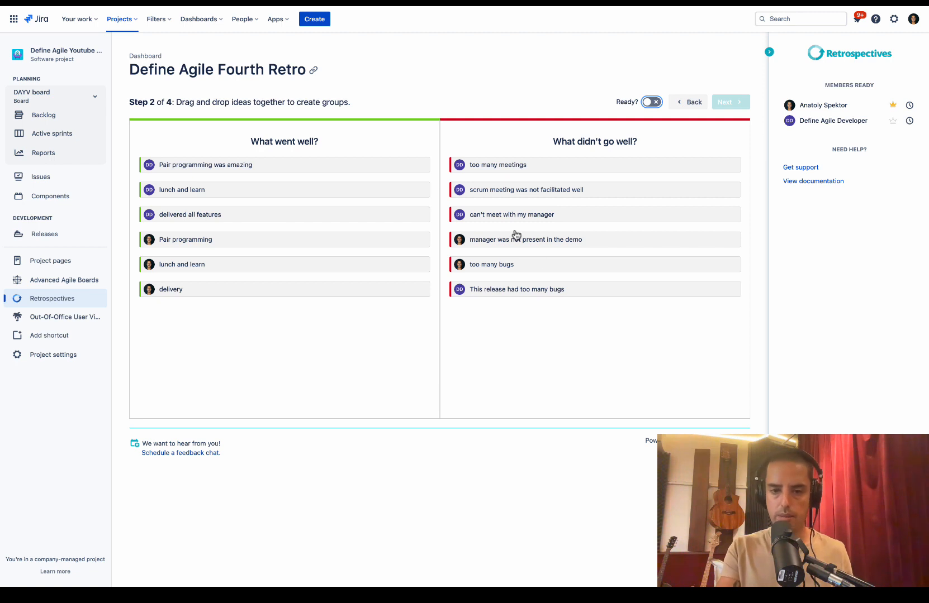
mouse_move(514, 371)
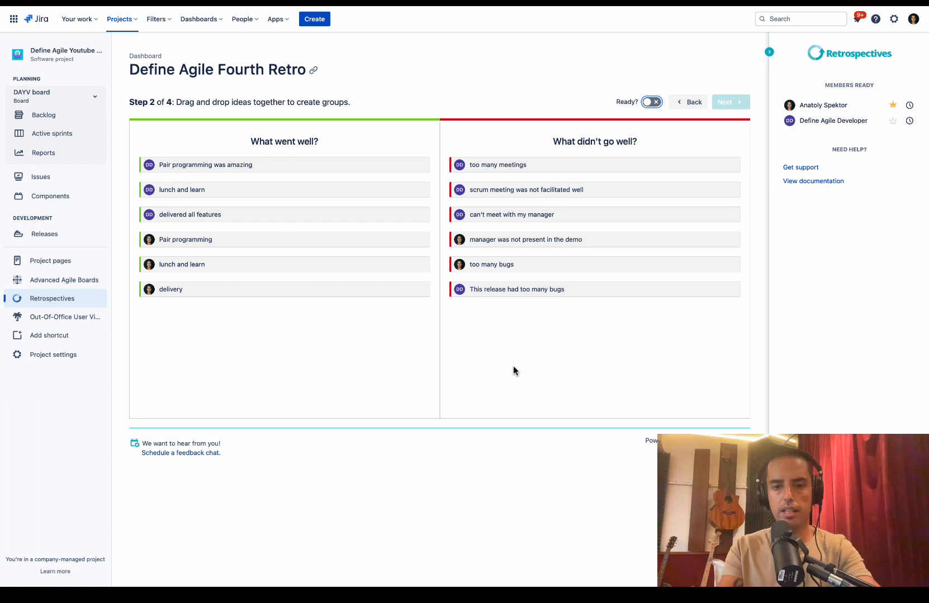
mouse_move(518, 275)
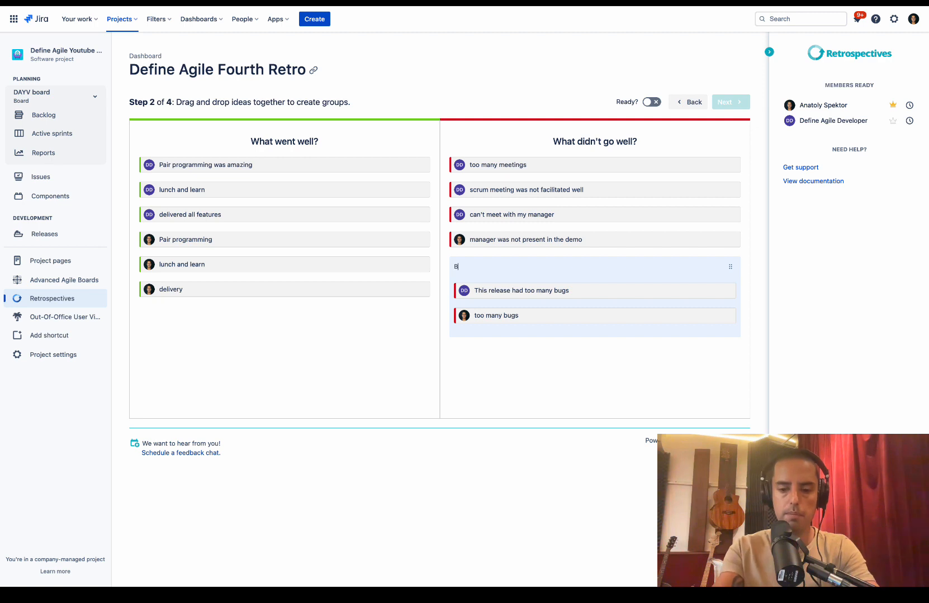
Title the combined bug-complaints group 'Bugs in the release'
type("Bugs in the release")
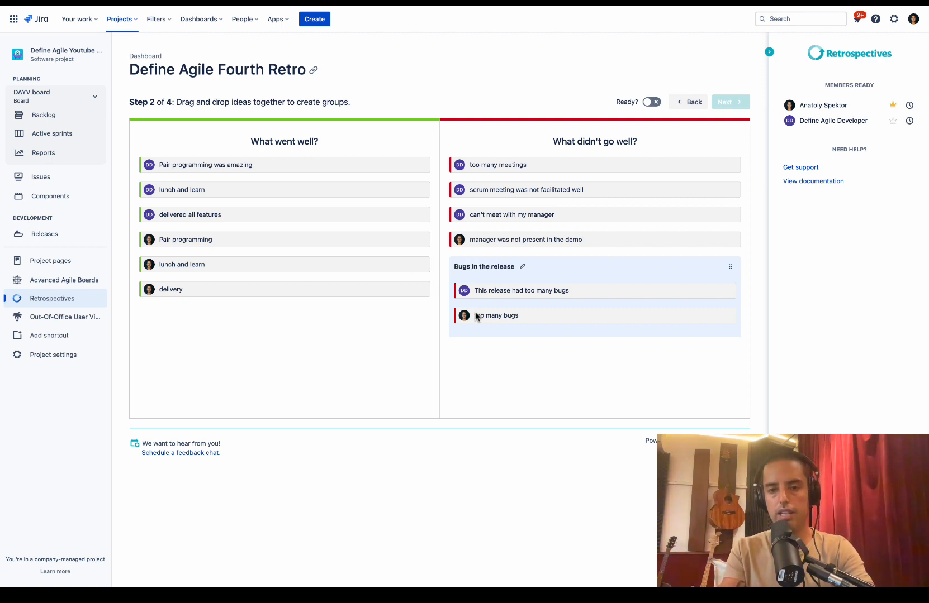
mouse_move(528, 347)
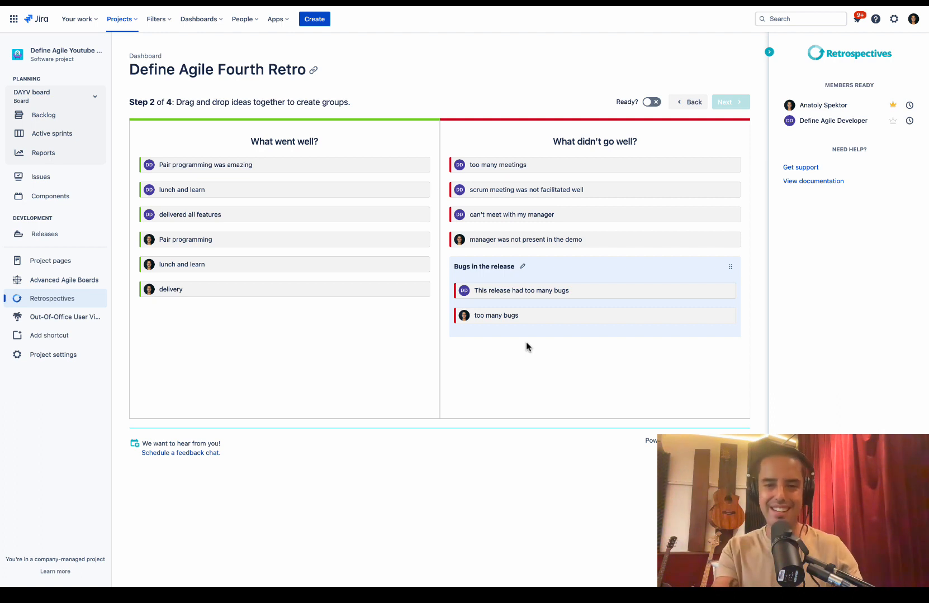
mouse_move(506, 283)
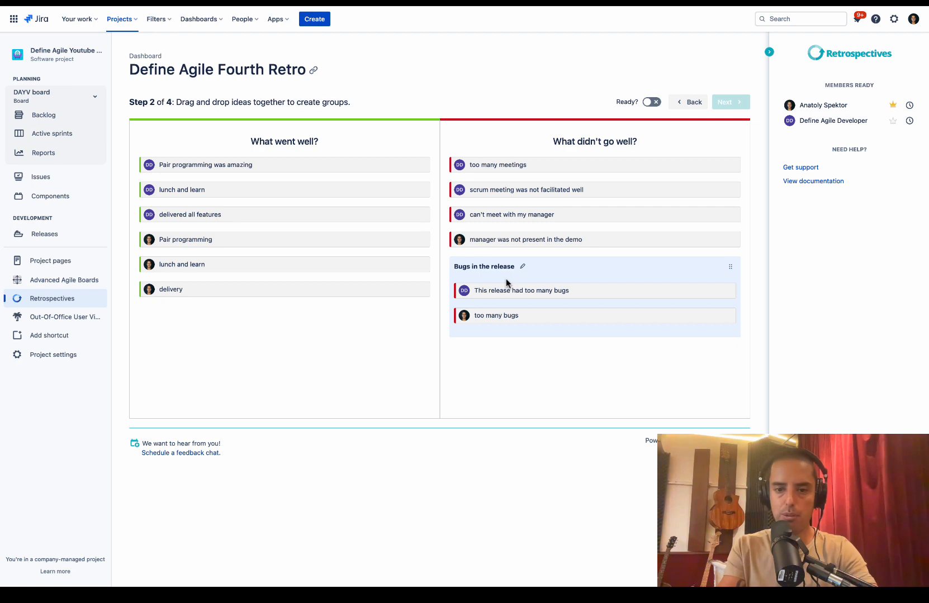
On the other participant's board, title a group 'Manager' and continue grouping ideas
left_click(650, 101)
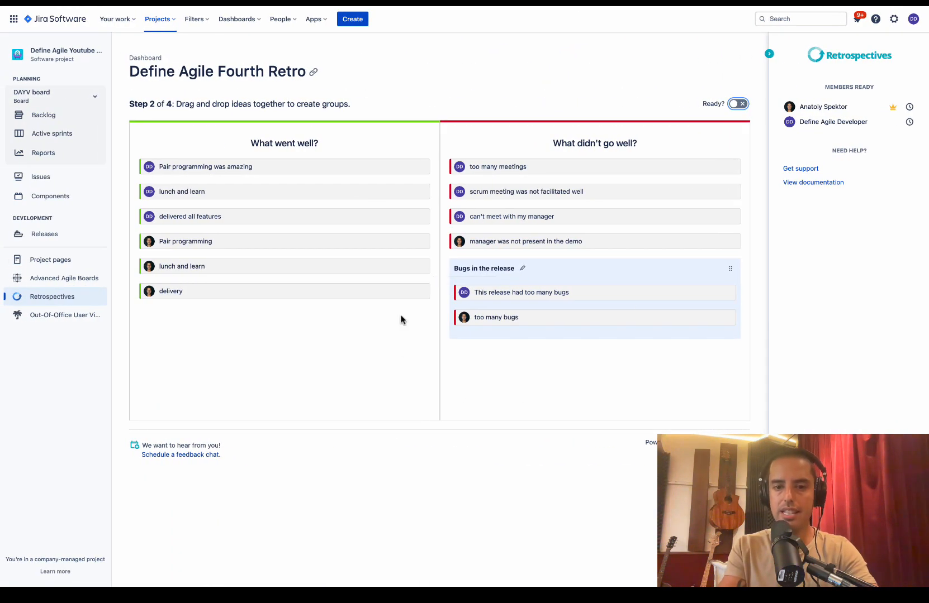
mouse_move(556, 348)
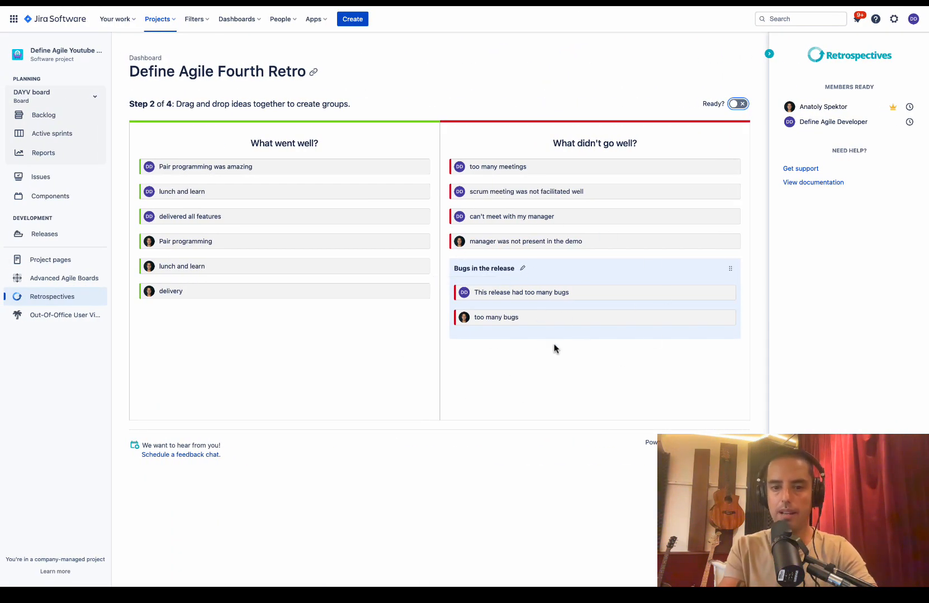
mouse_move(555, 301)
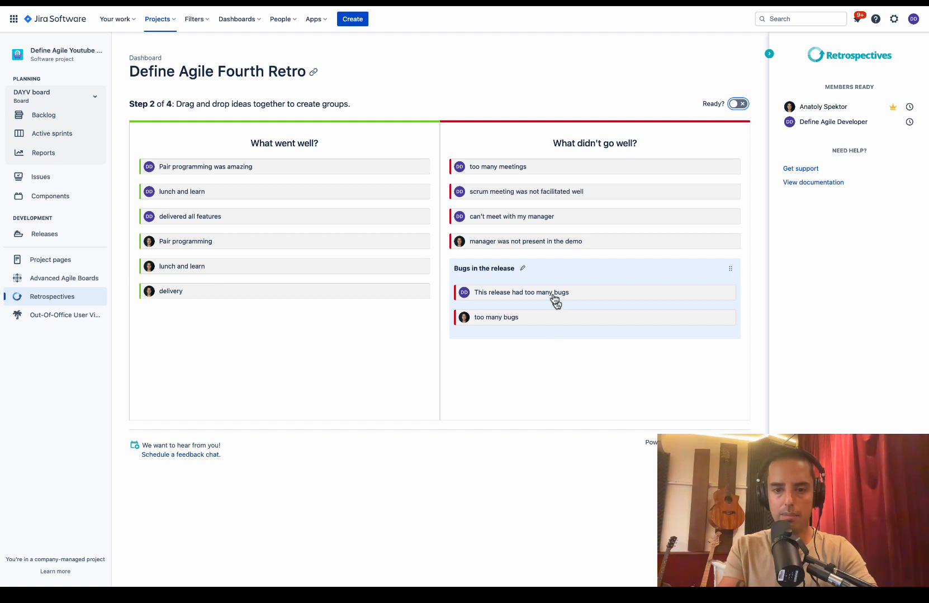
mouse_move(514, 220)
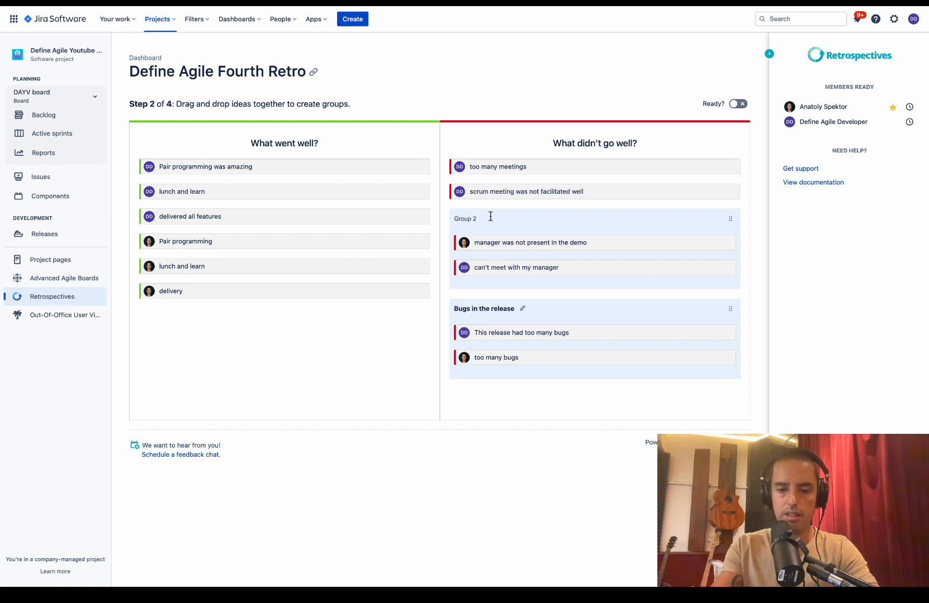
type("Manager")
type("P")
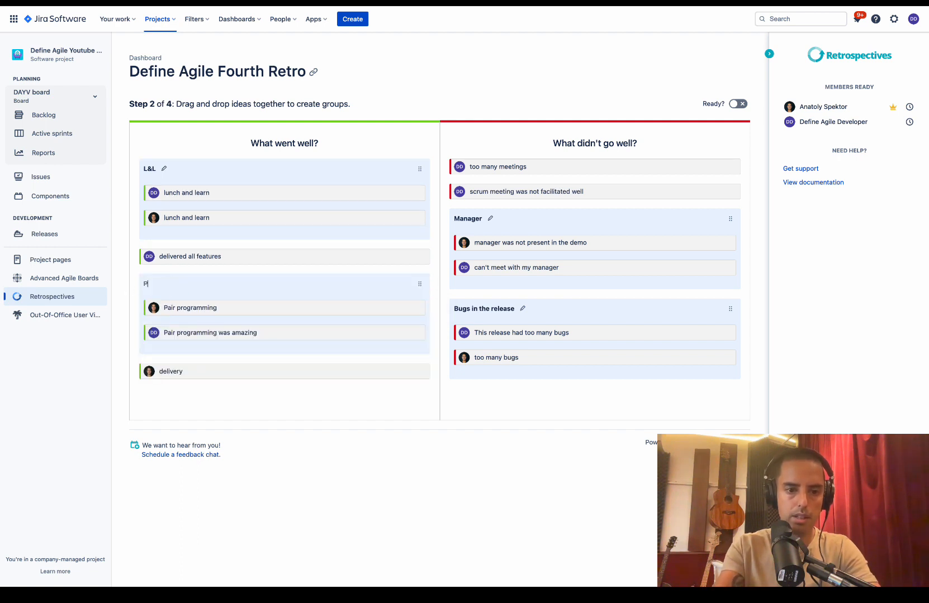
type("air Program")
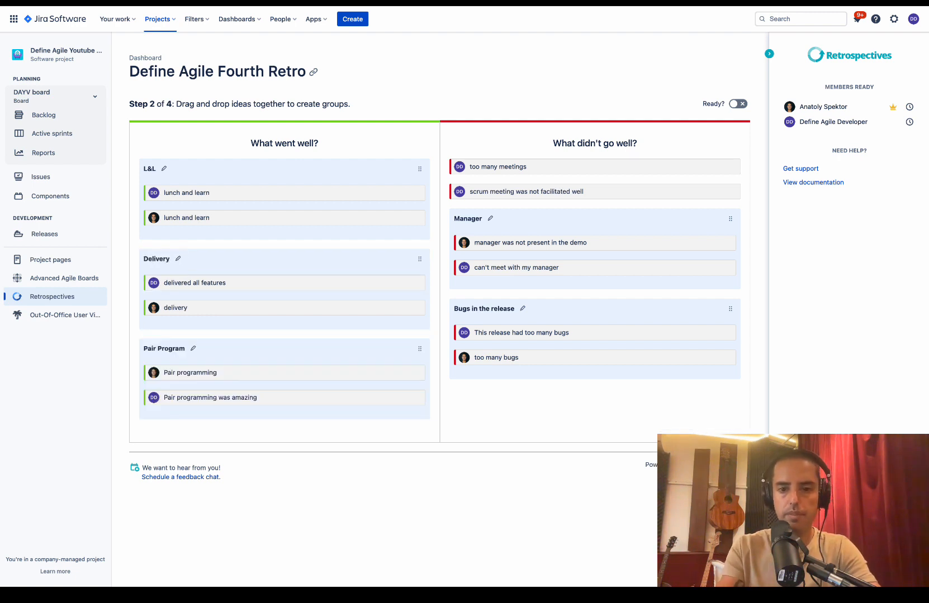
mouse_move(593, 204)
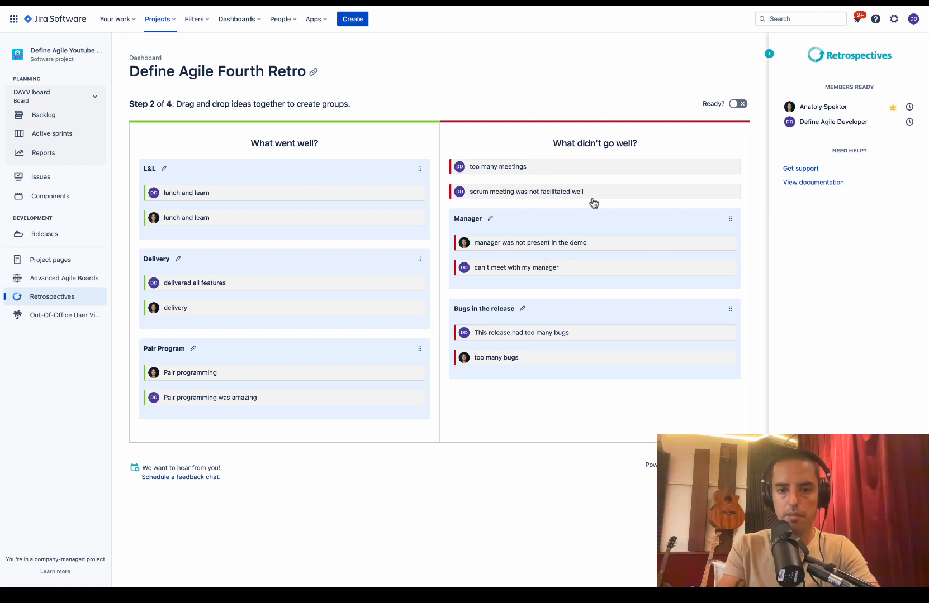
mouse_move(502, 166)
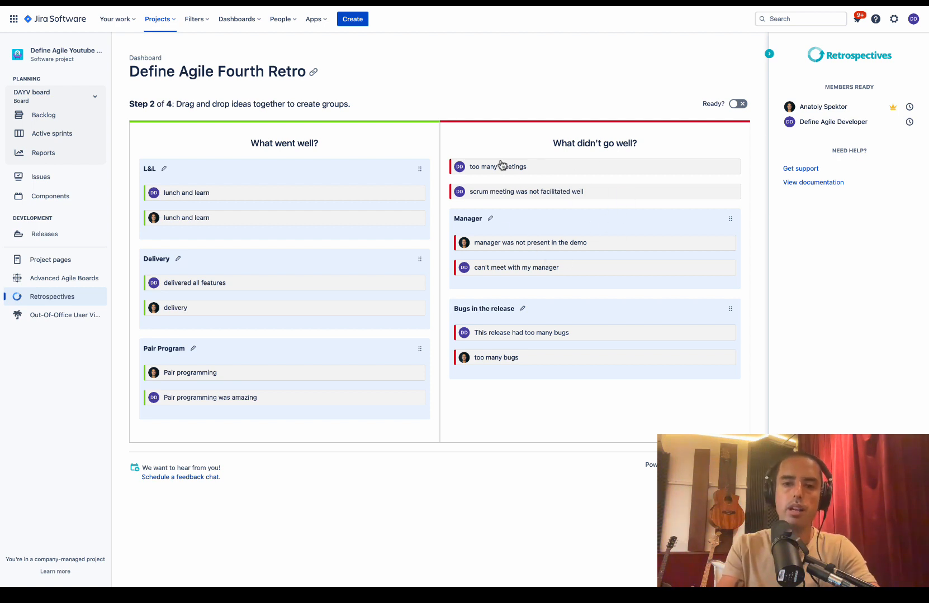
mouse_move(522, 255)
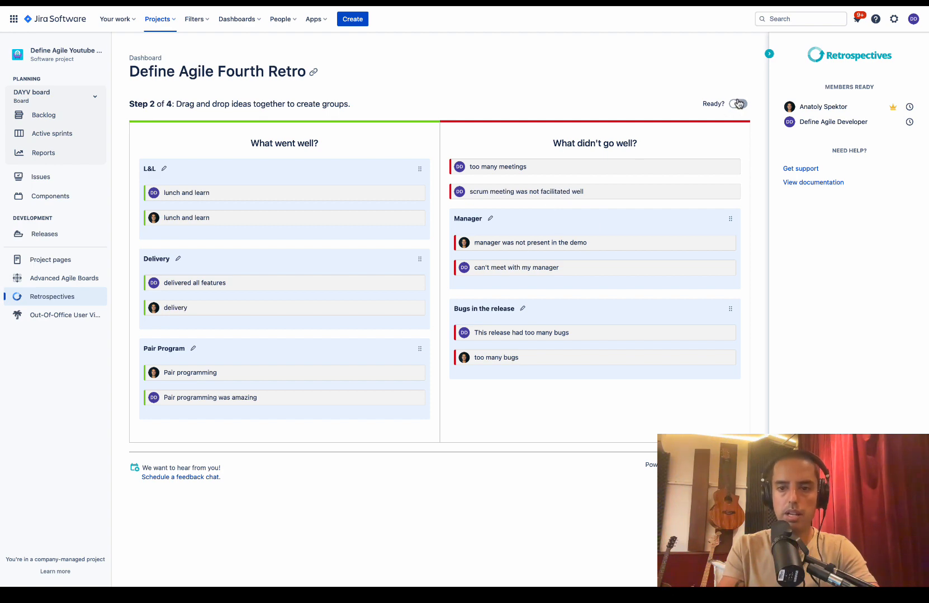
Mark both participants ready and advance the retro to the voting step
left_click(737, 103)
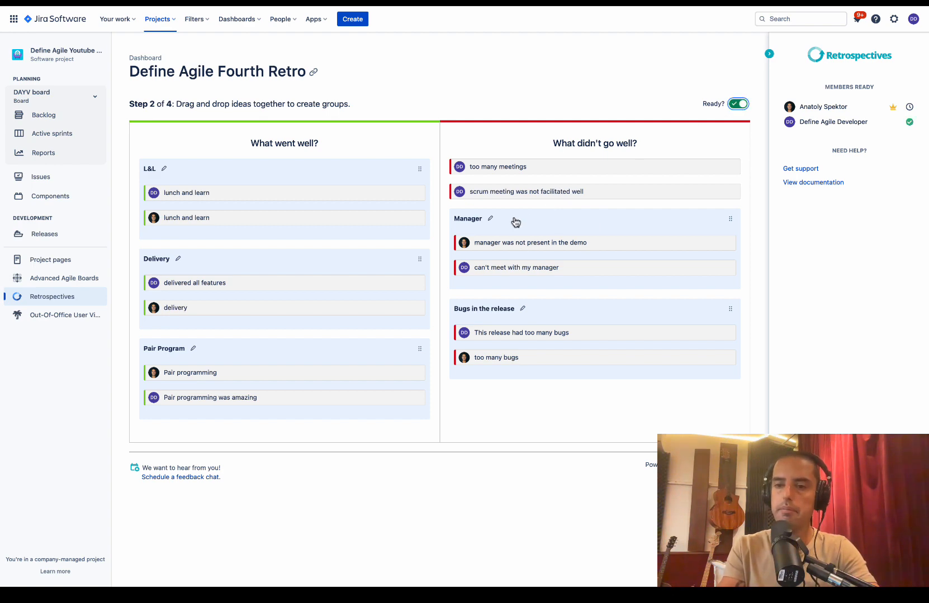
left_click(738, 104)
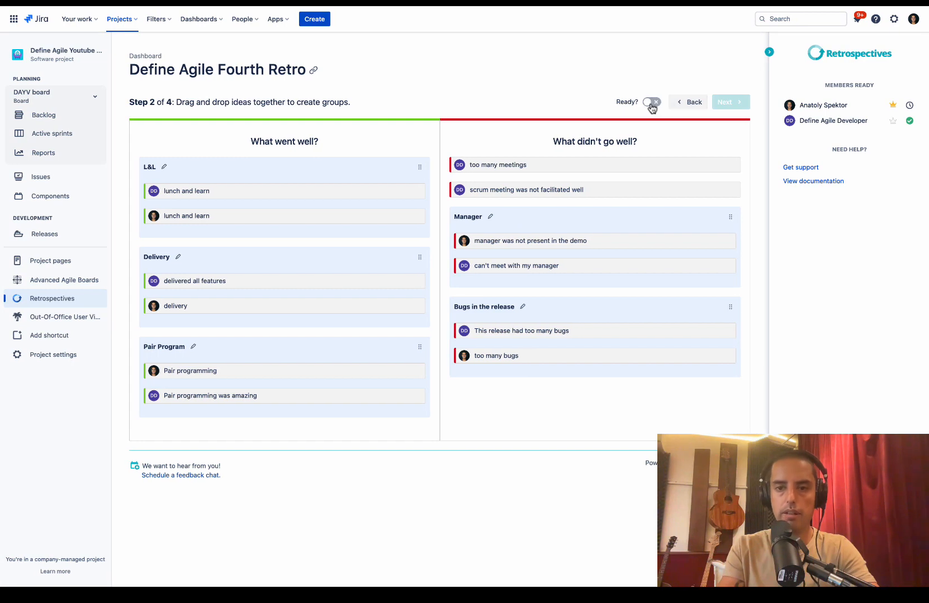
left_click(651, 102)
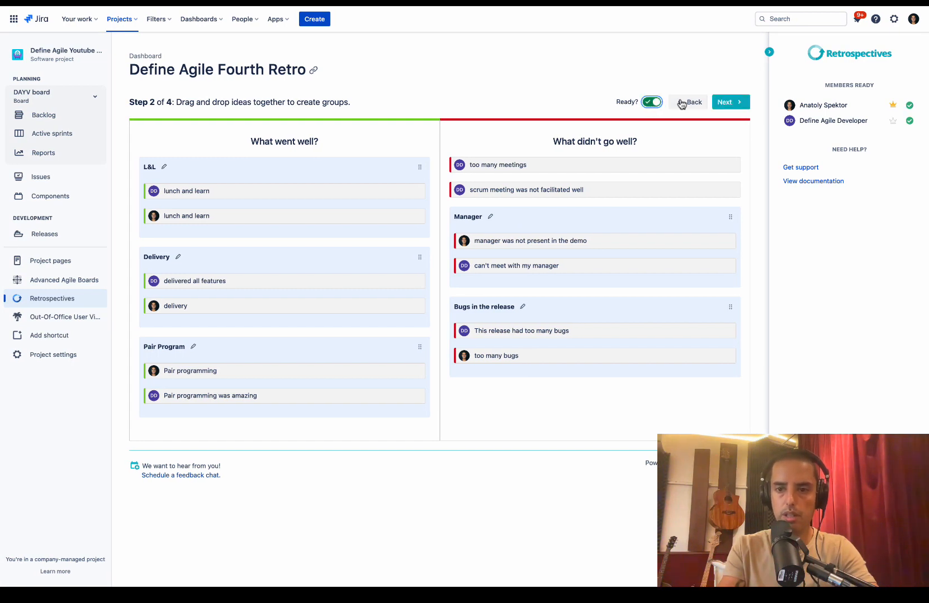
left_click(730, 102)
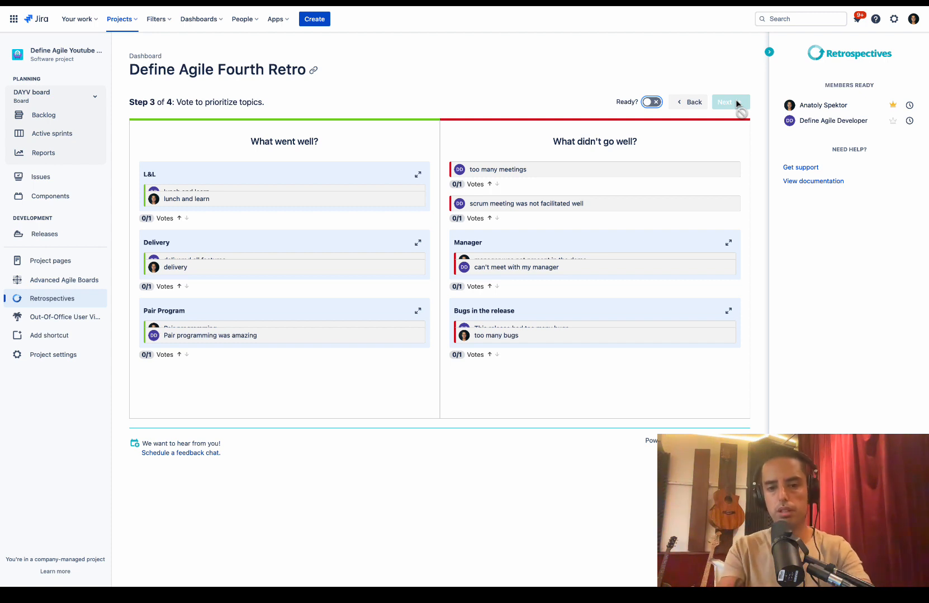
mouse_move(641, 127)
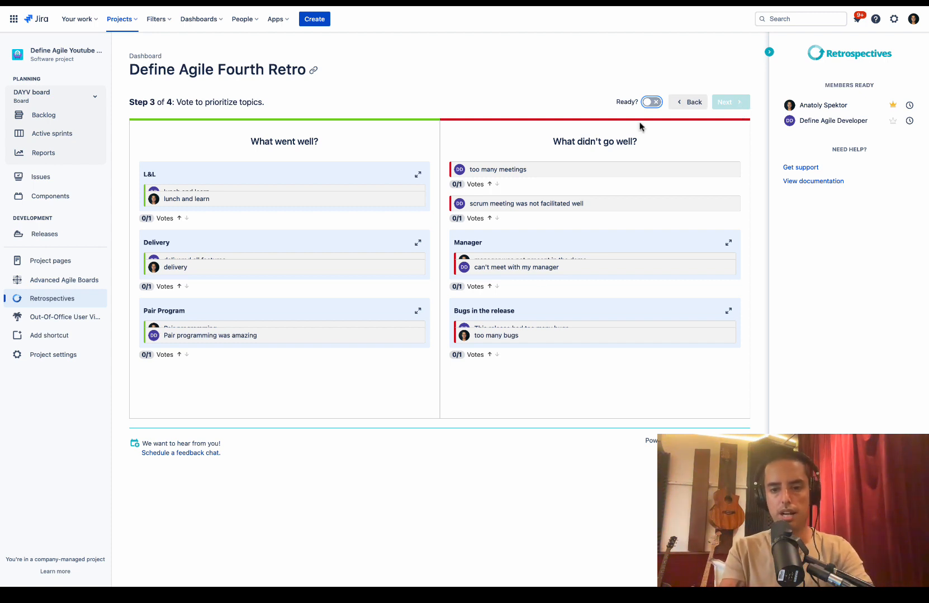
mouse_move(490, 291)
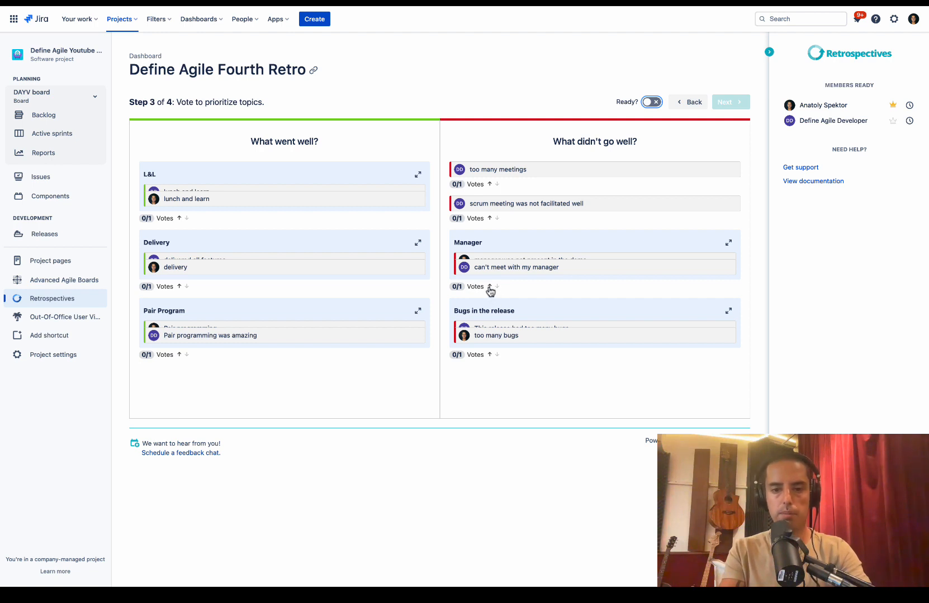
Vote for Manager and Delivery, then for Bugs in the release and Pair Program
left_click(490, 287)
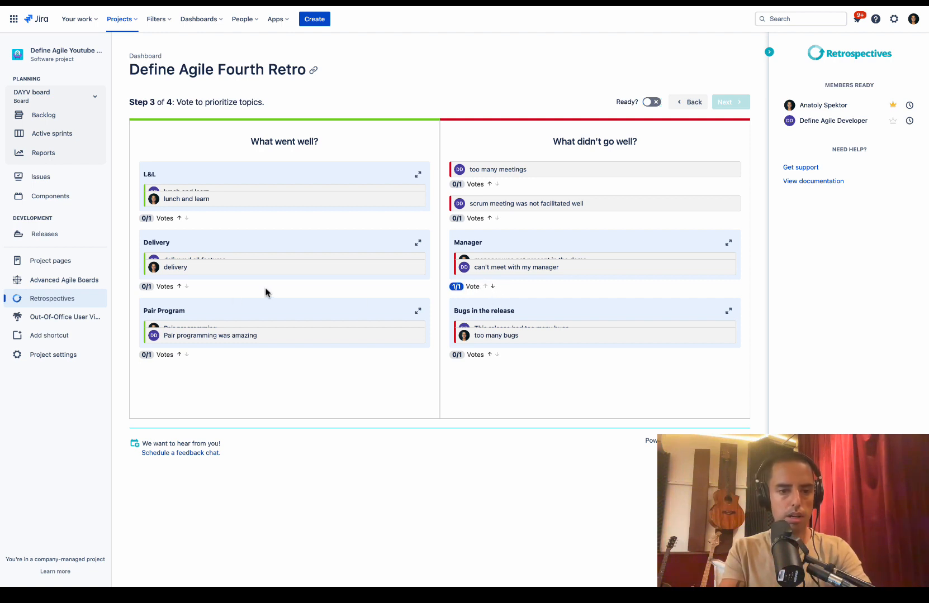
left_click(179, 287)
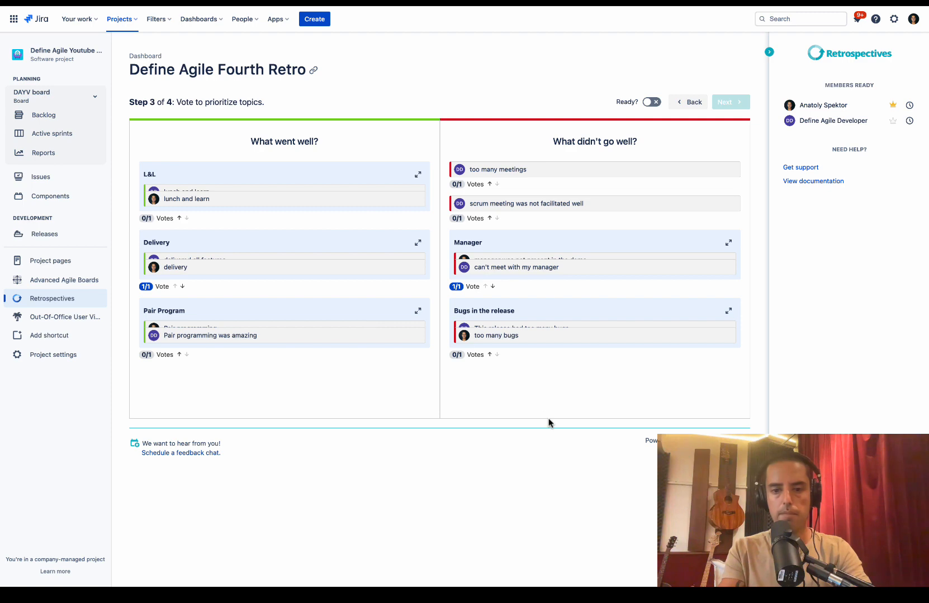
left_click(491, 355)
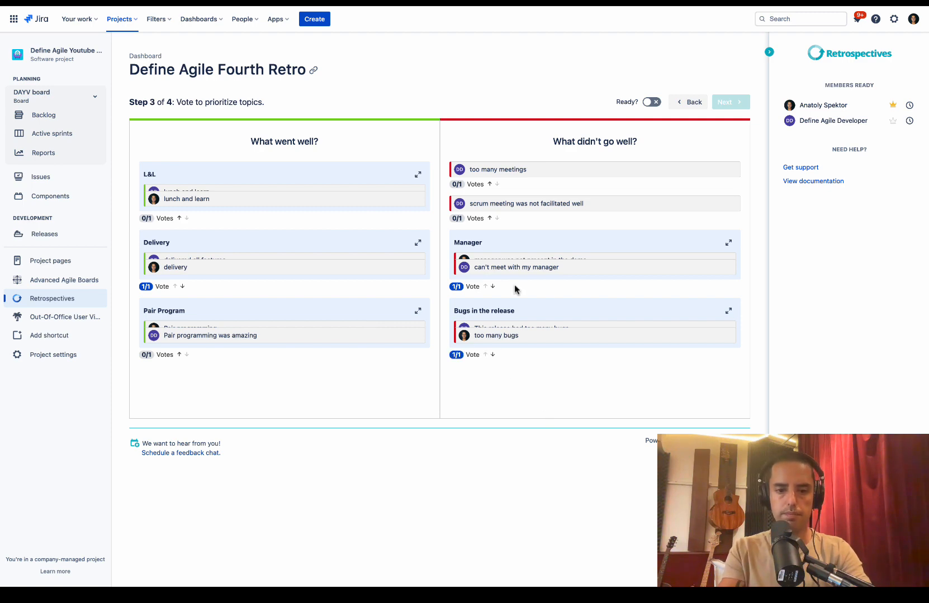
left_click(651, 102)
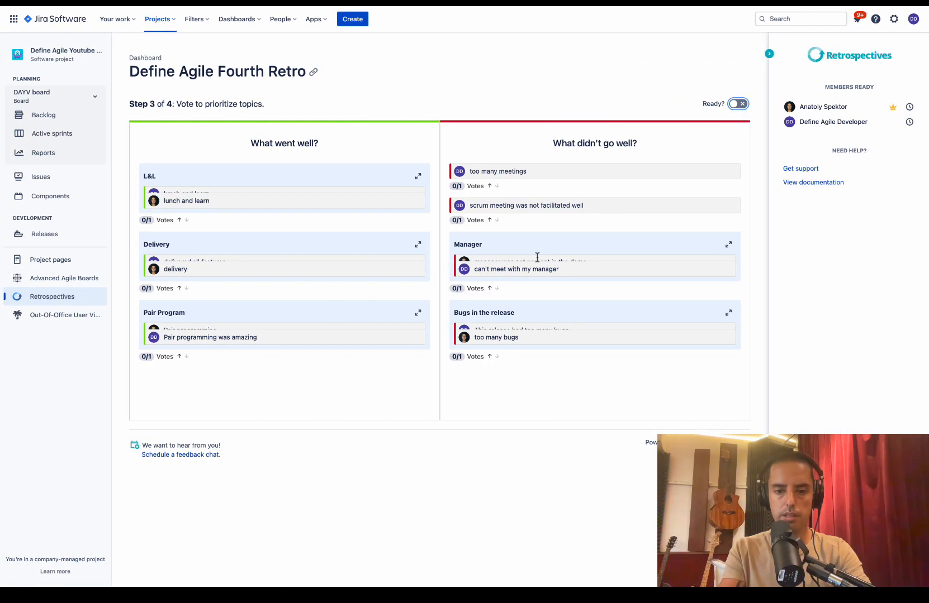
left_click(490, 356)
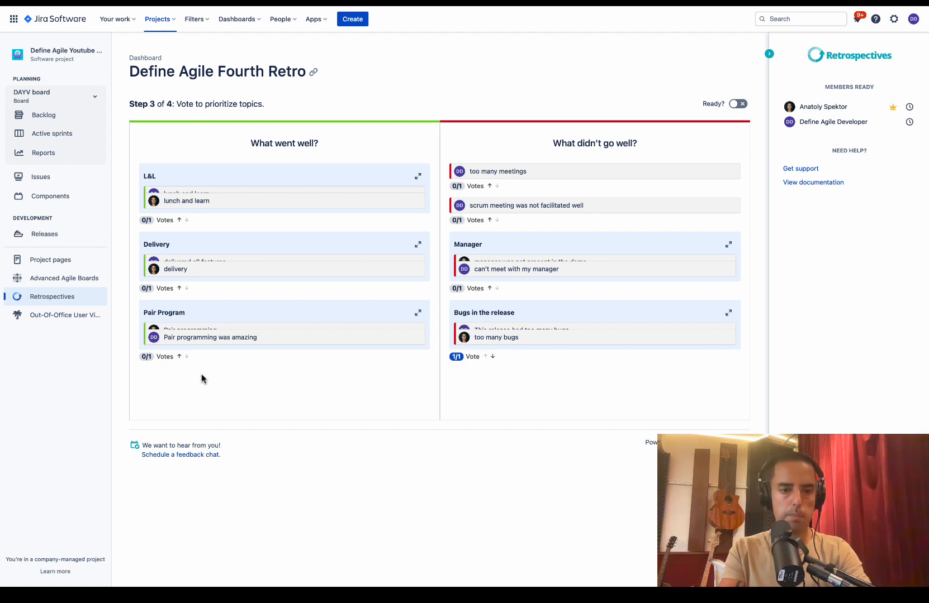
left_click(179, 356)
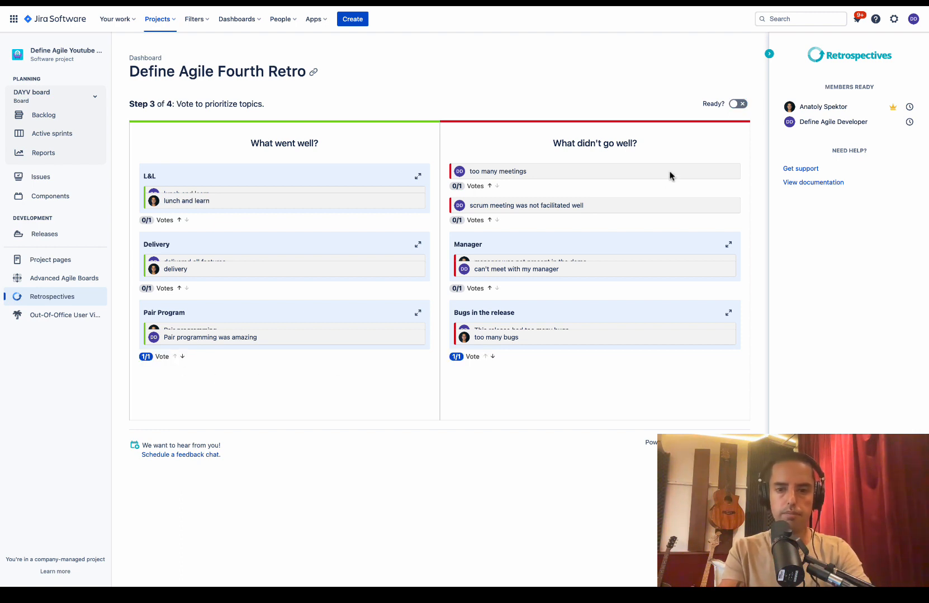
Mark the participant ready and advance the retro to the action items step
left_click(738, 104)
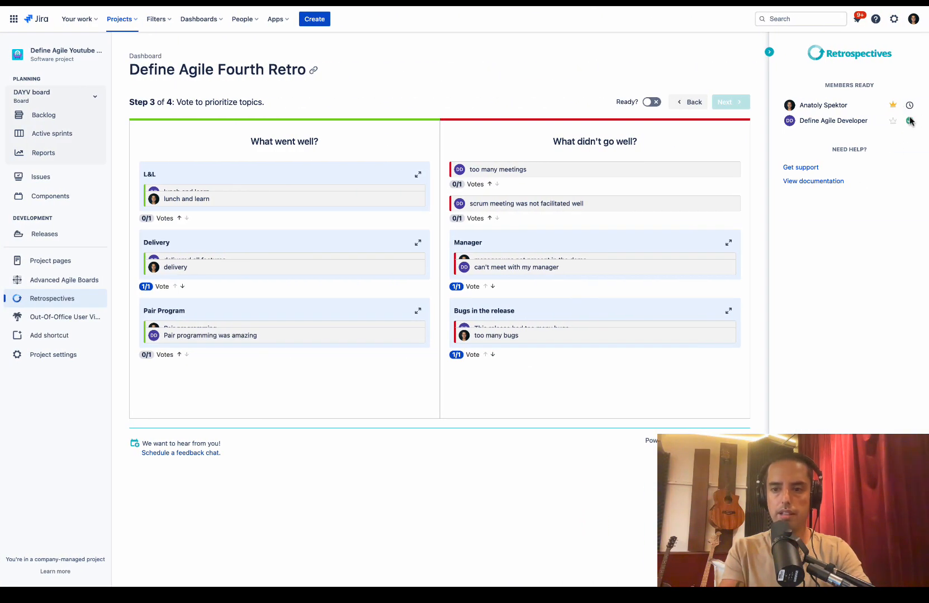
left_click(650, 102)
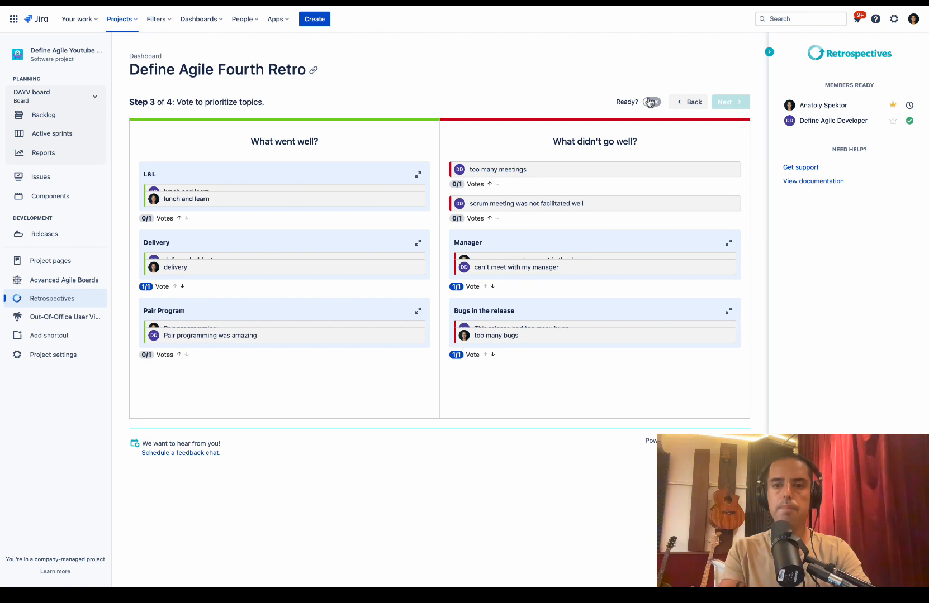
left_click(651, 102)
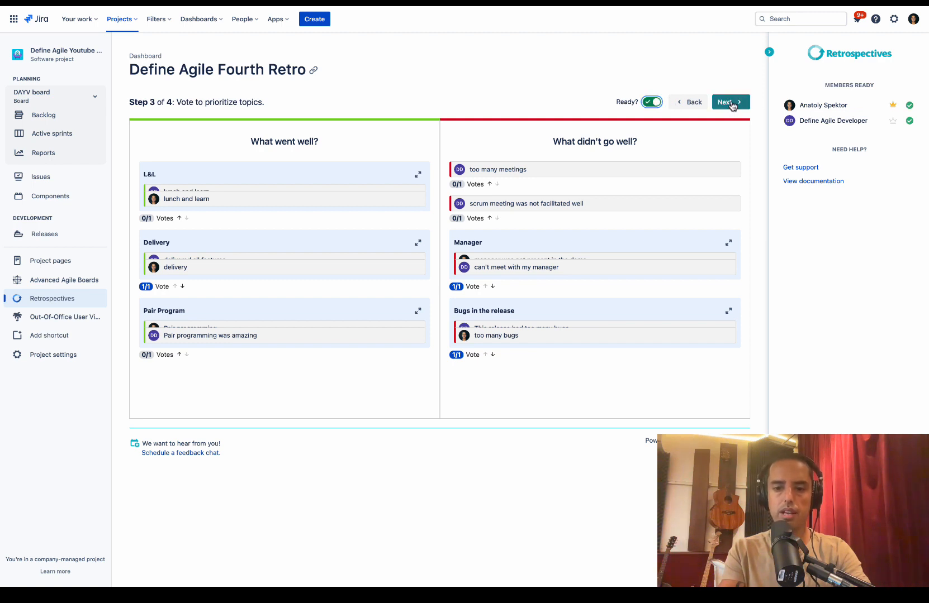
left_click(729, 101)
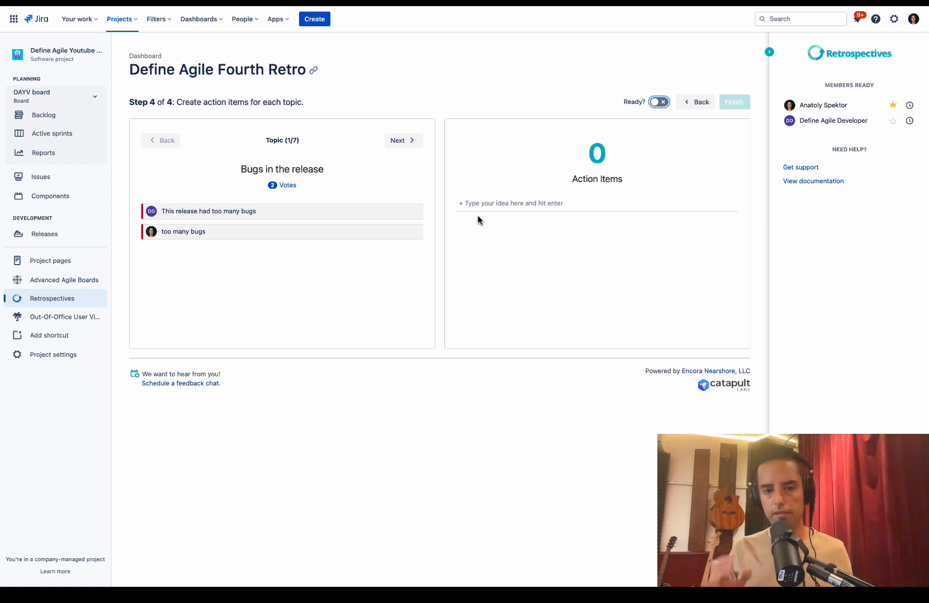
mouse_move(336, 316)
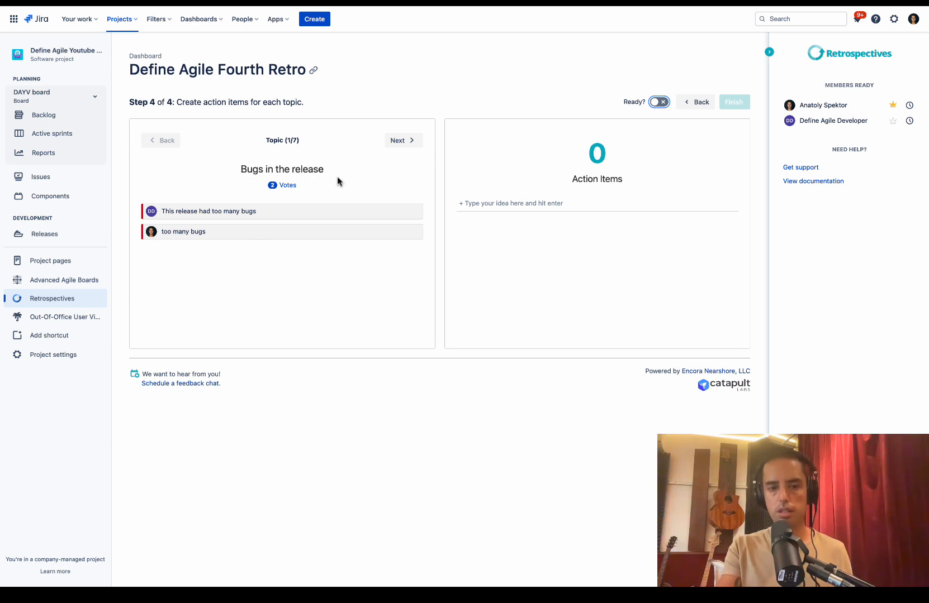
mouse_move(323, 188)
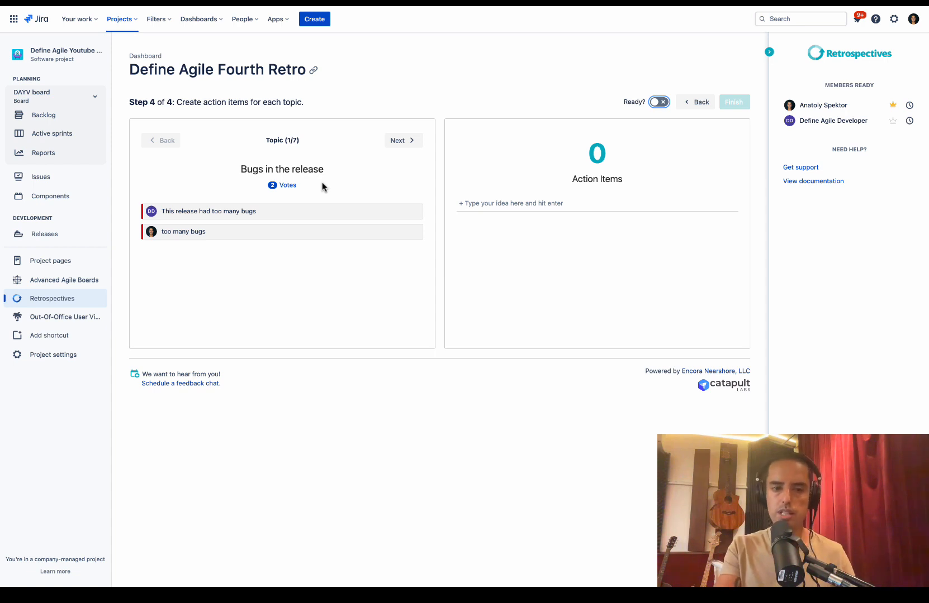
mouse_move(581, 217)
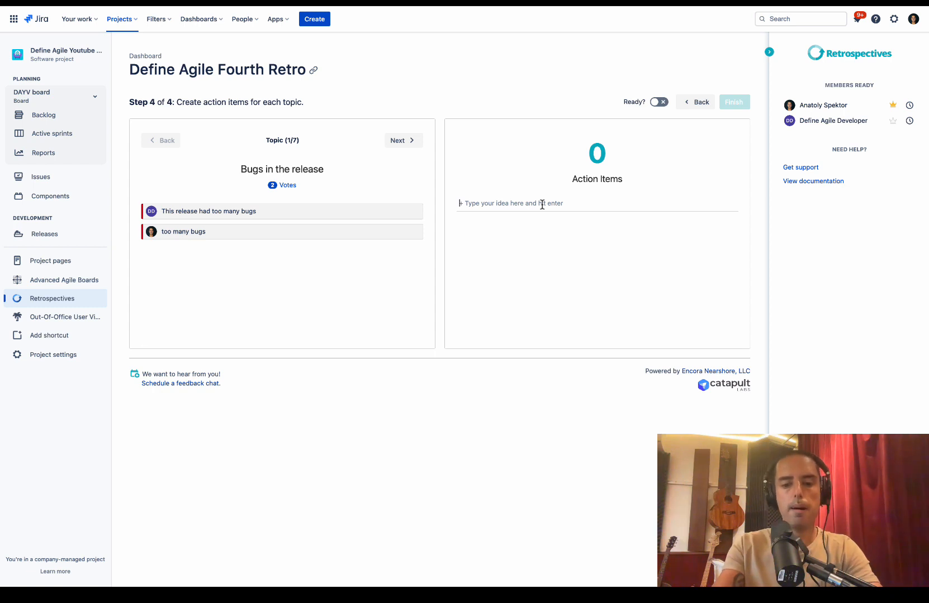
Add a 'Make sure we write unit tests' action item assigned to Define Agile Developer
type("Make sure we wri")
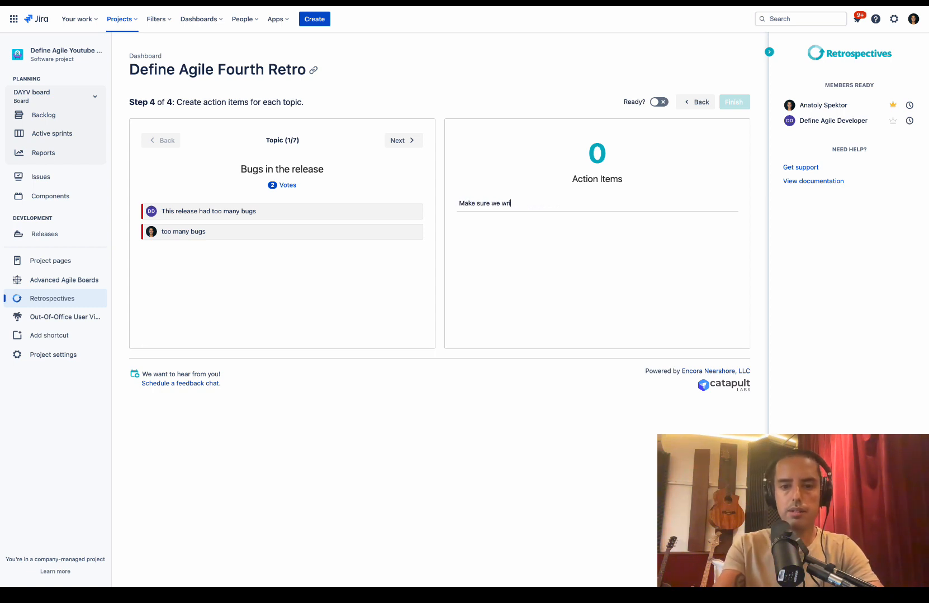
type("te unit tes")
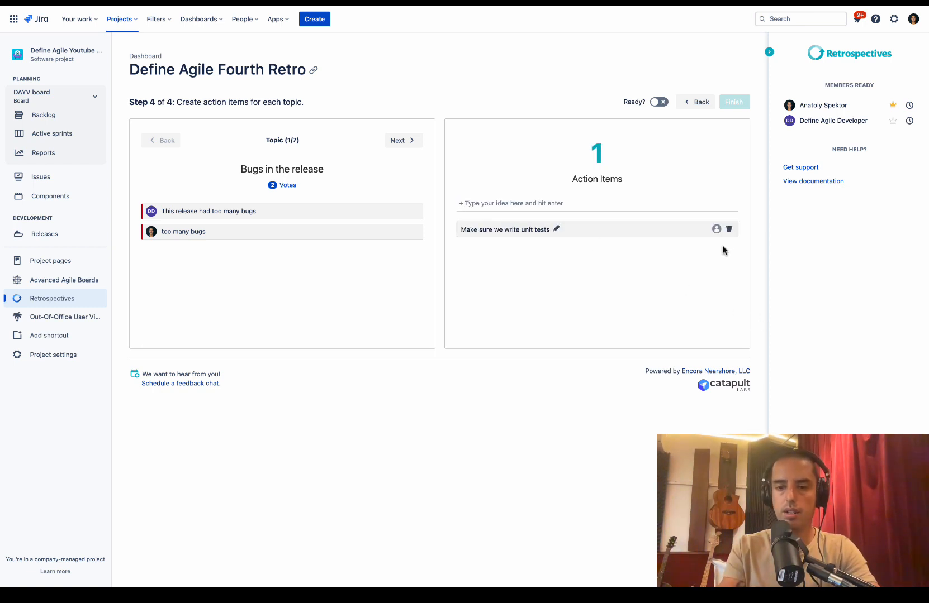
left_click(717, 229)
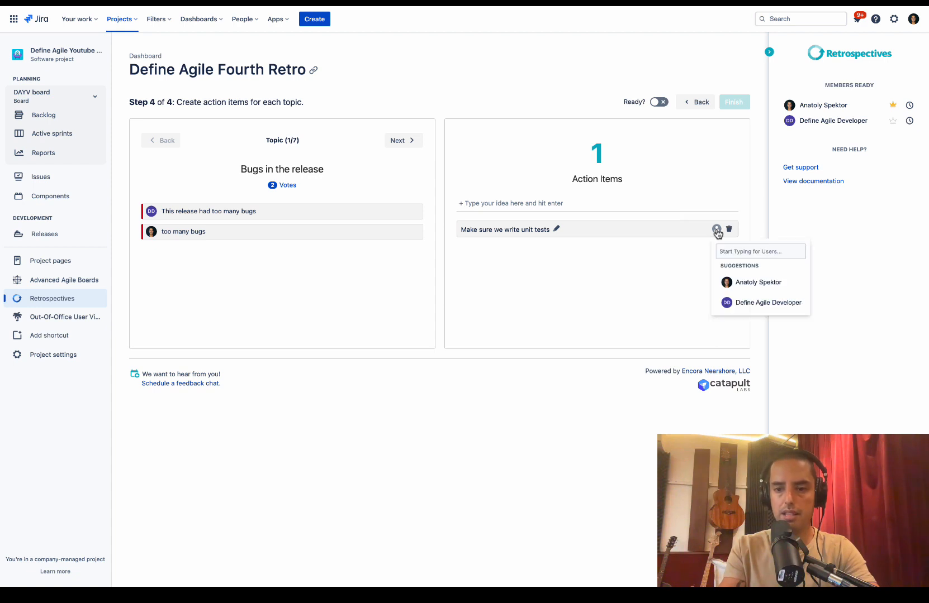
left_click(767, 303)
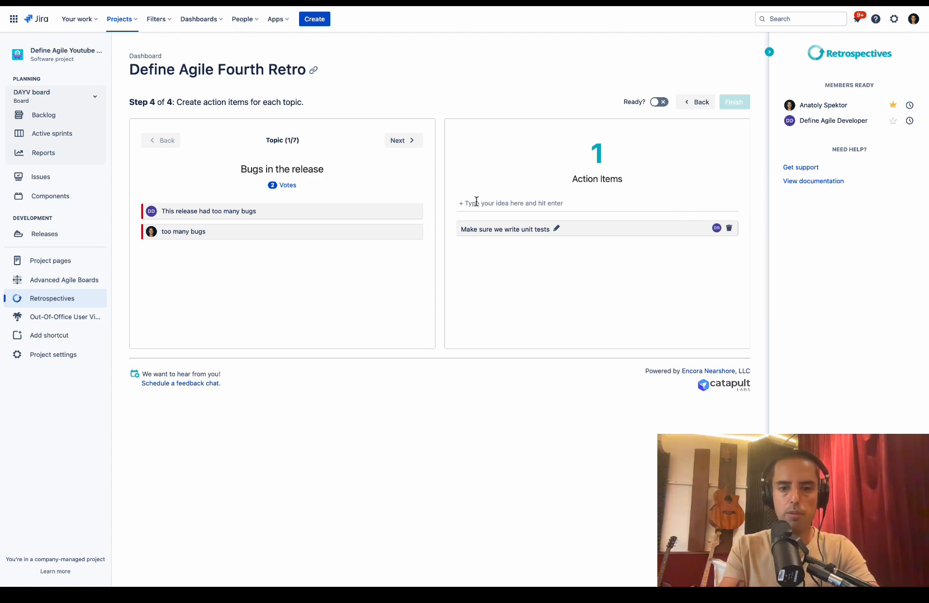
Add the 'Work with QA on a plan' action item
type("Wokr with QA on a")
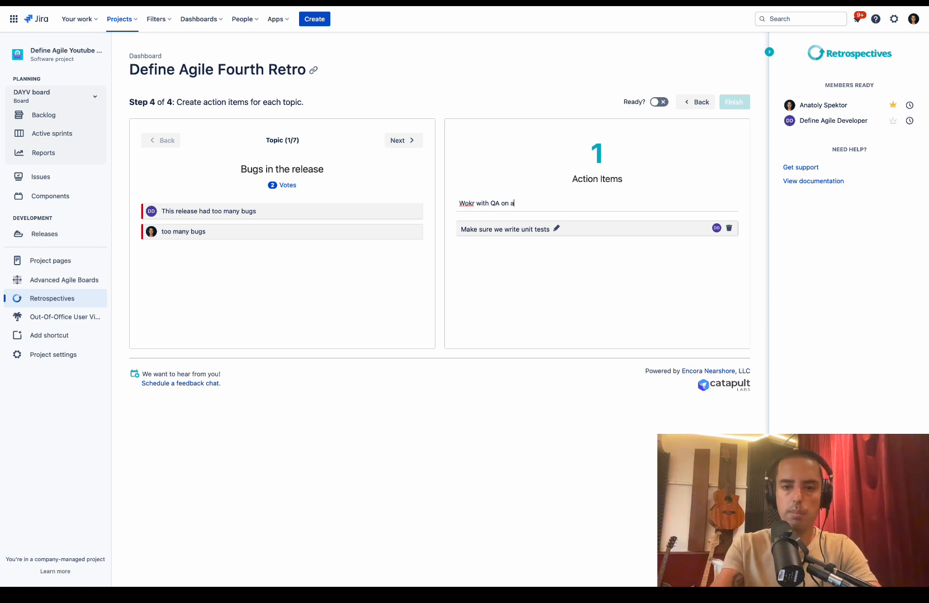
type("plan")
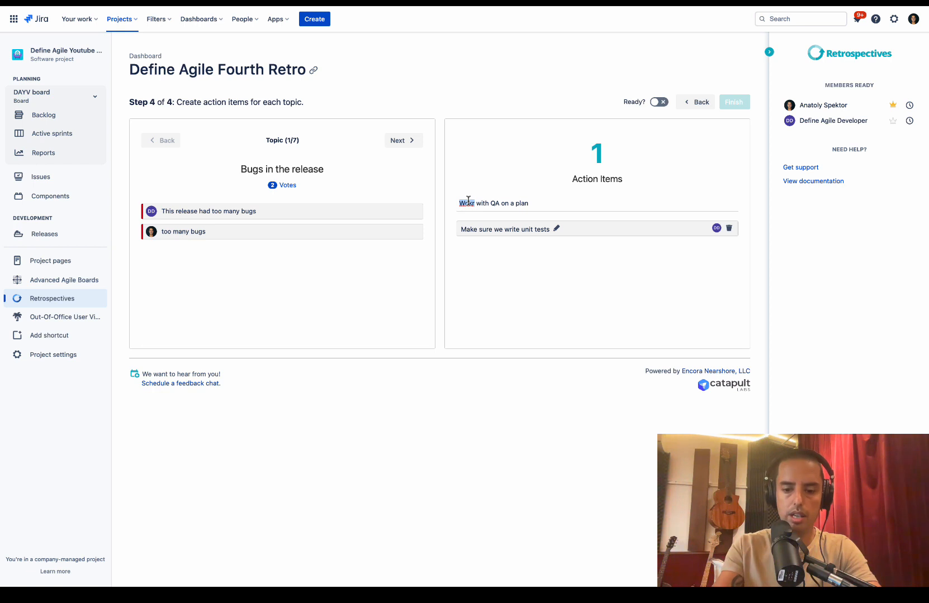
key("Return")
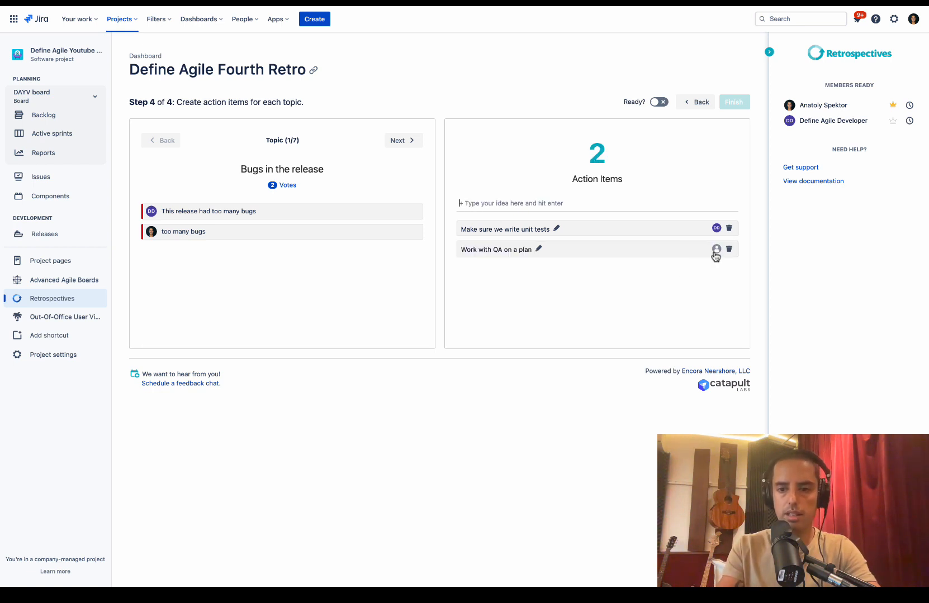
mouse_move(716, 229)
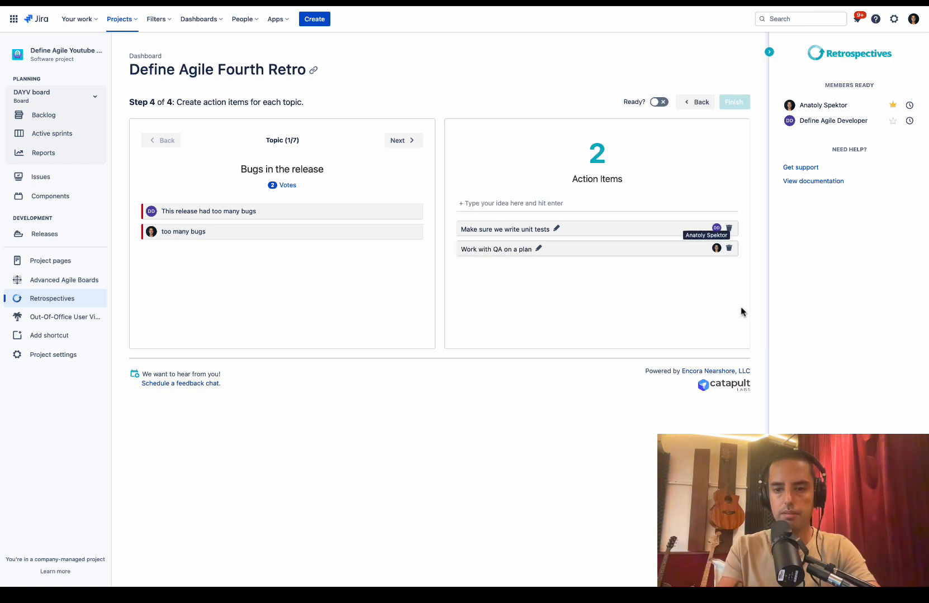
mouse_move(405, 219)
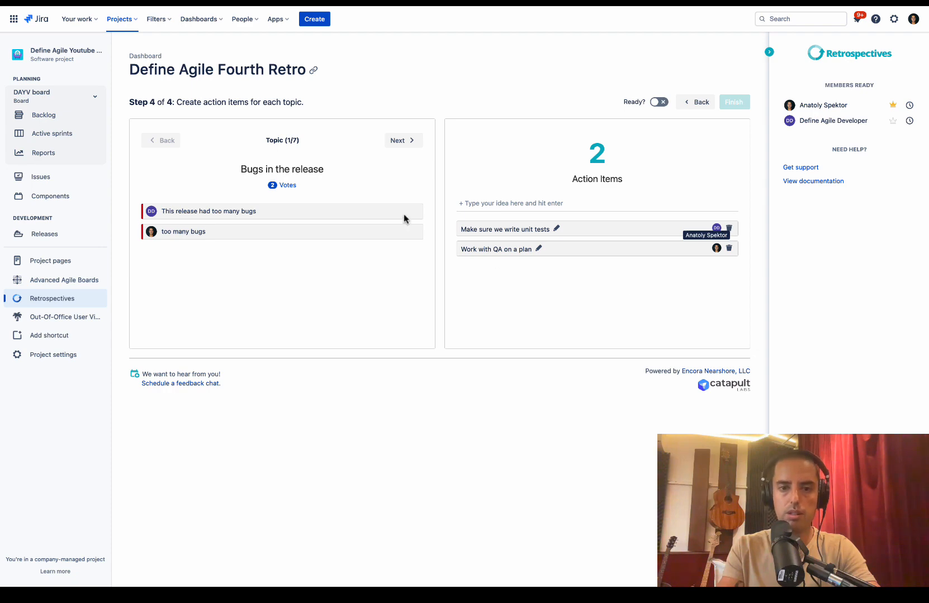
Move to the Delivery topic and add a celebration party action item assigned to the moderator
left_click(402, 140)
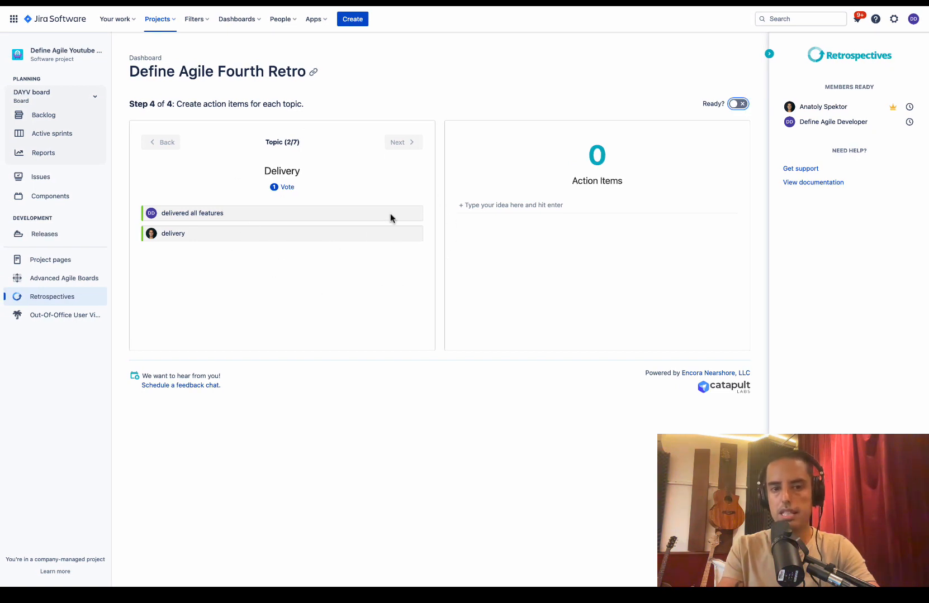
mouse_move(317, 179)
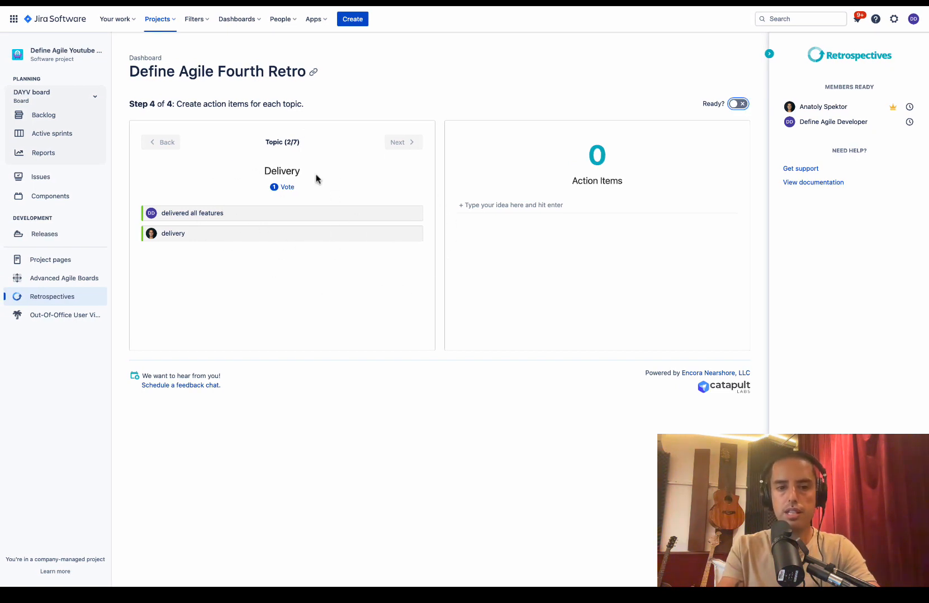
mouse_move(415, 321)
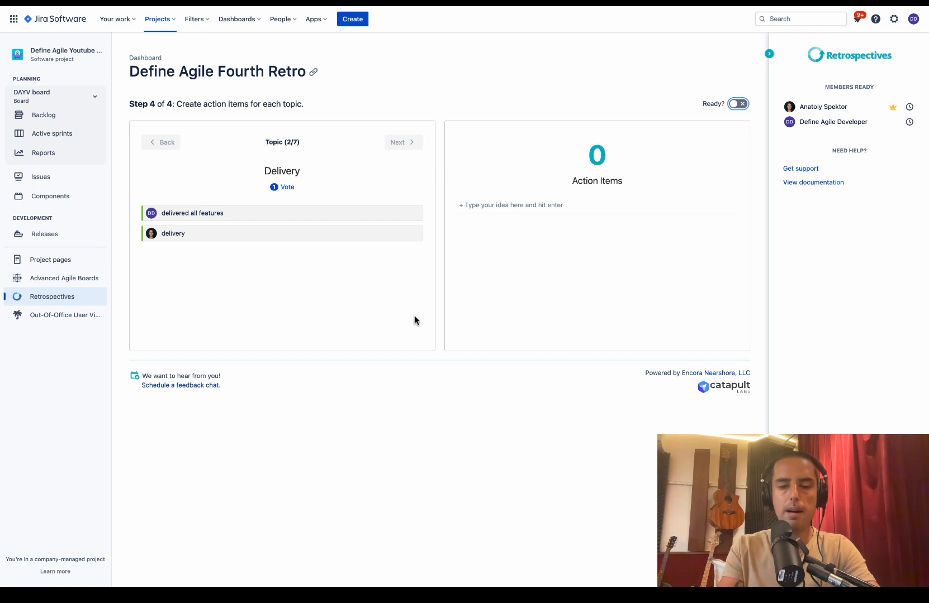
mouse_move(508, 251)
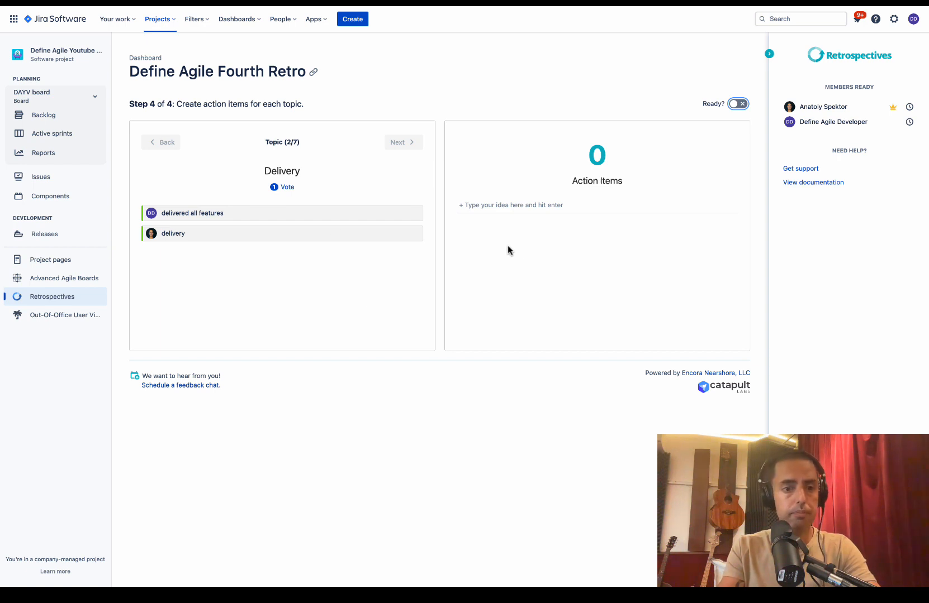
mouse_move(160, 244)
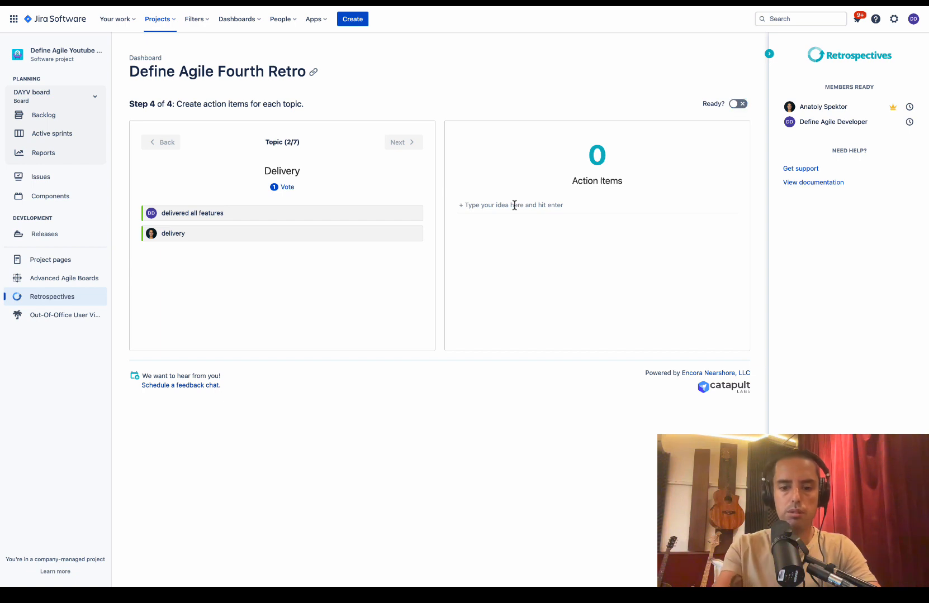
type("Have")
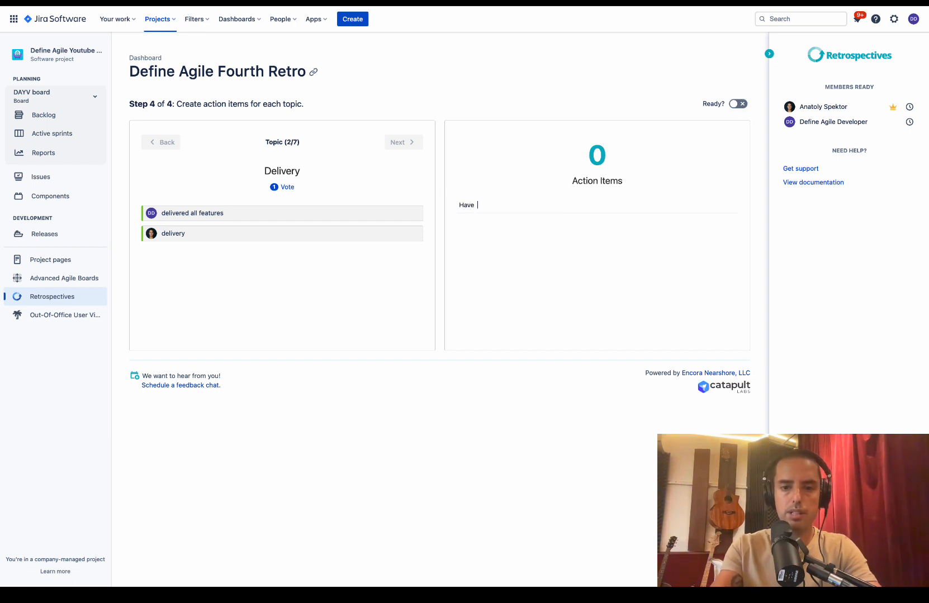
type("a celebrati")
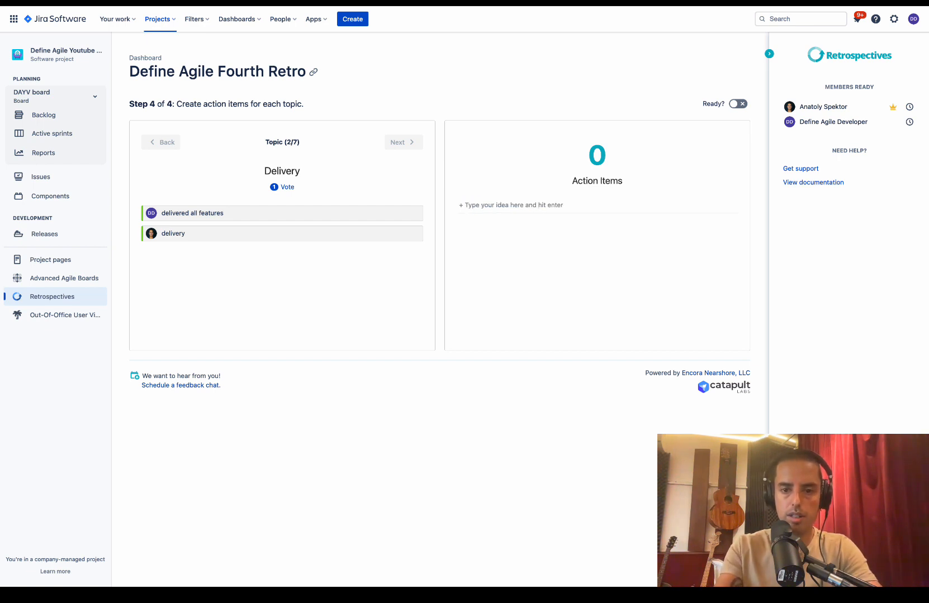
left_click(717, 230)
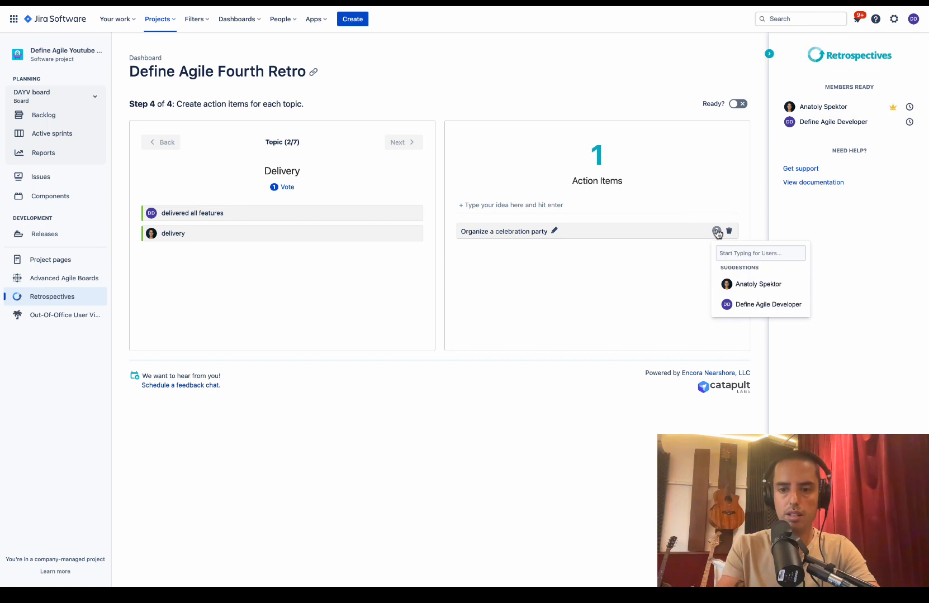
left_click(757, 284)
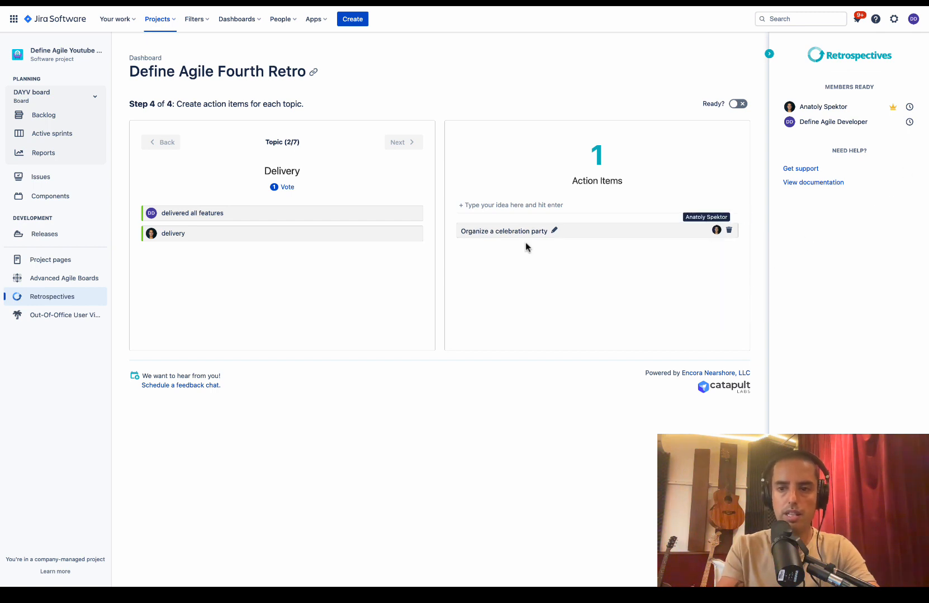
mouse_move(582, 248)
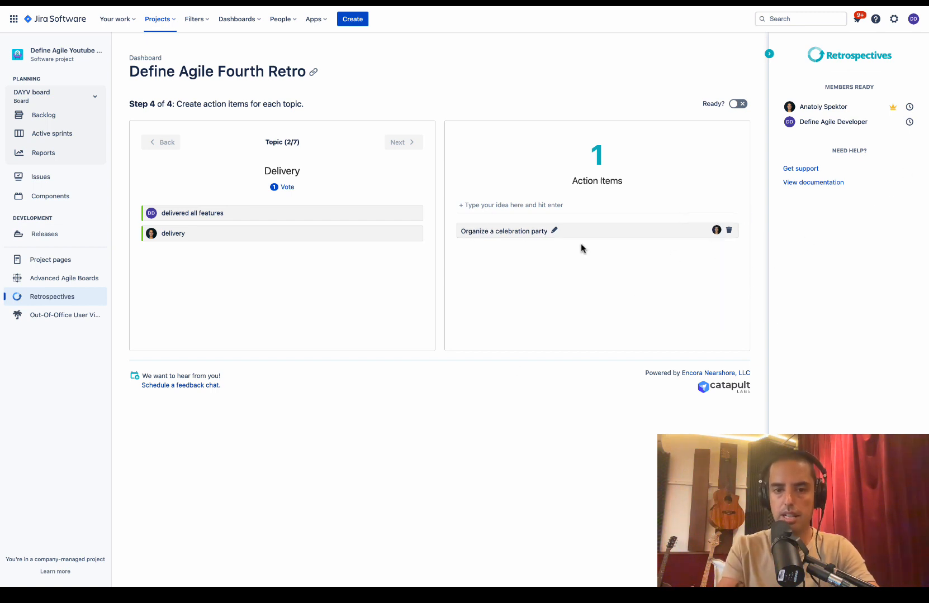
mouse_move(392, 154)
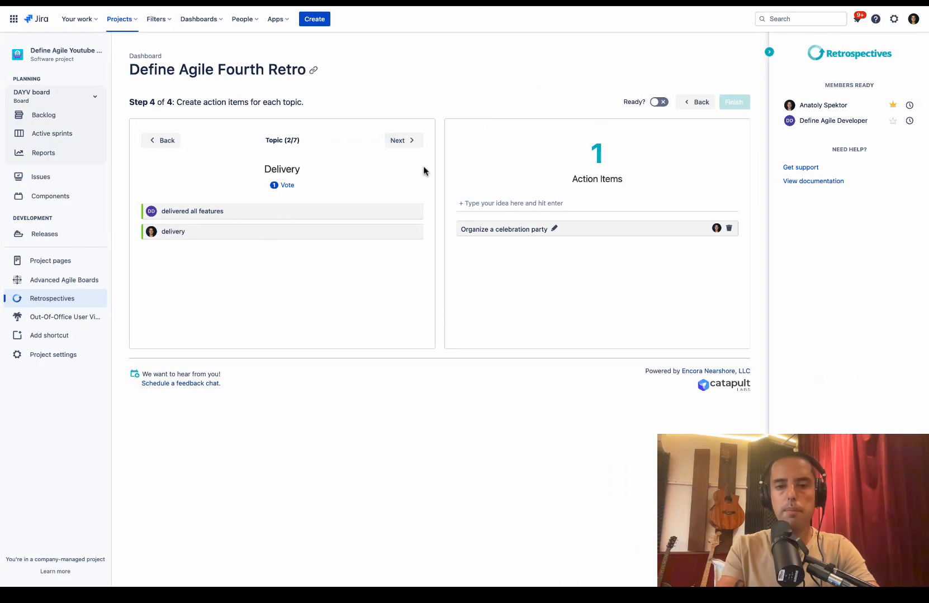
left_click(403, 141)
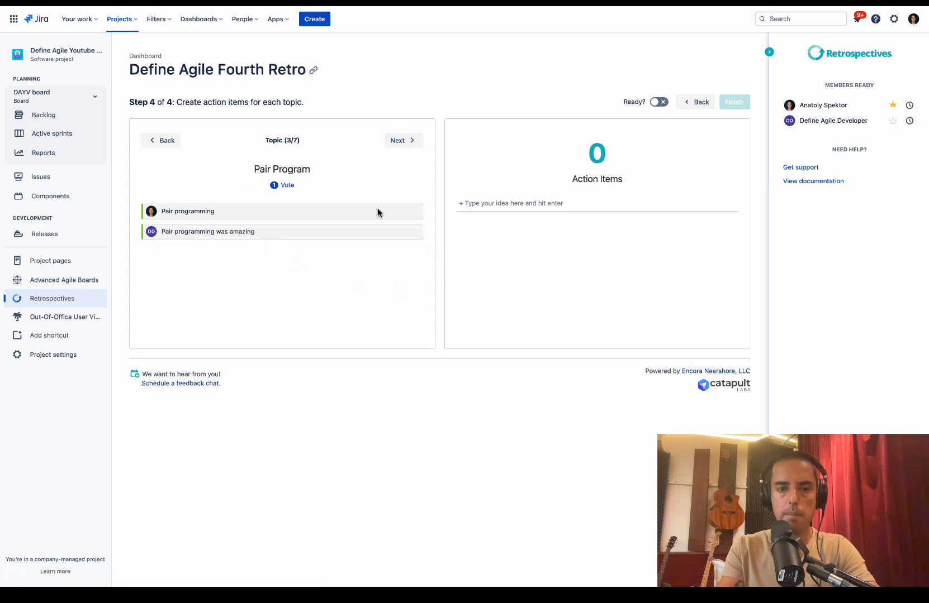
mouse_move(480, 204)
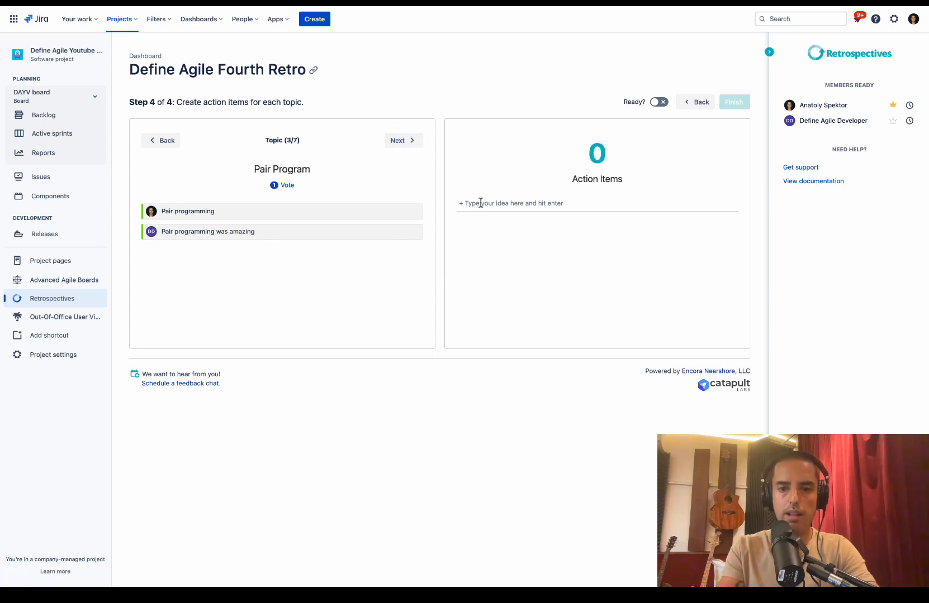
type("Schedule another pair programming session with")
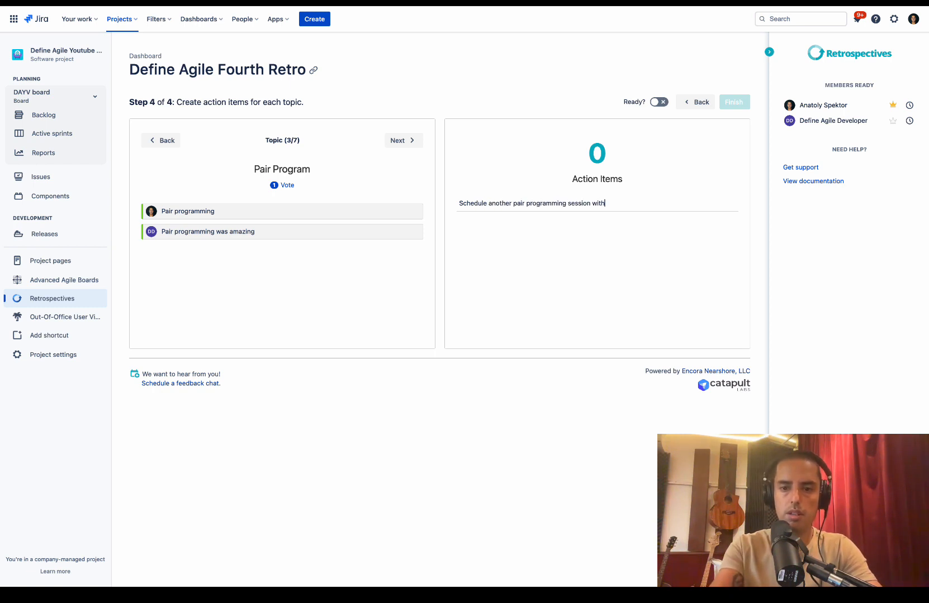
type("DD")
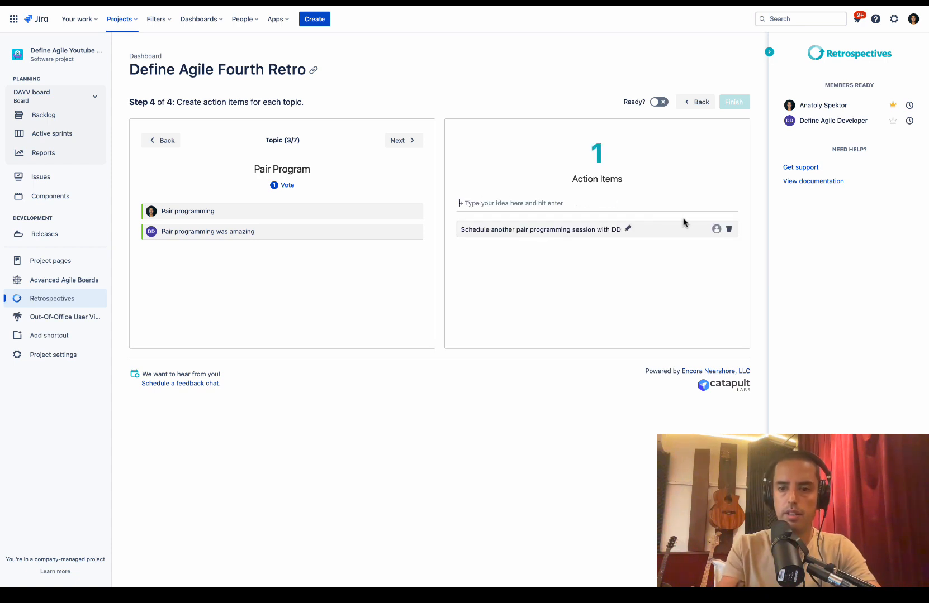
left_click(717, 229)
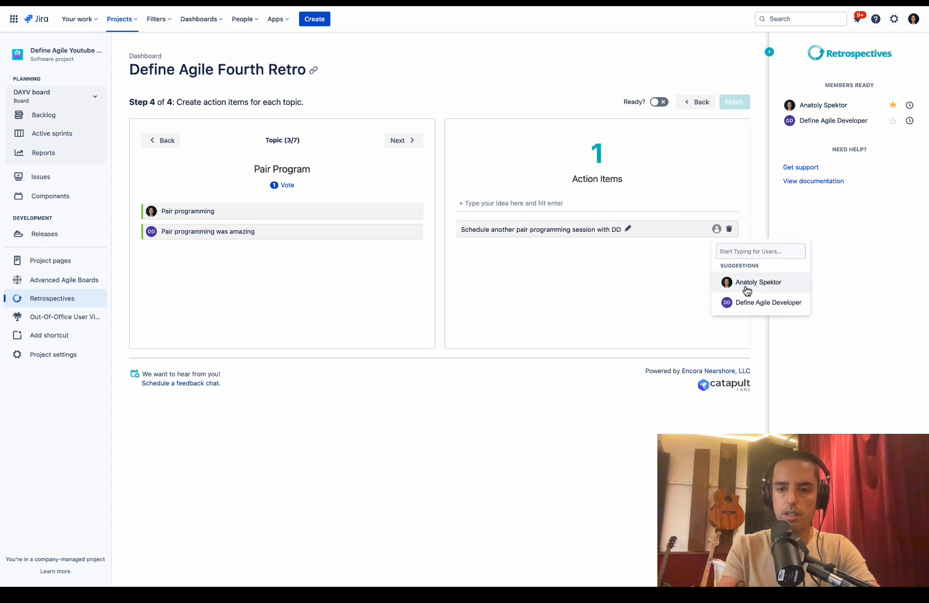
left_click(757, 283)
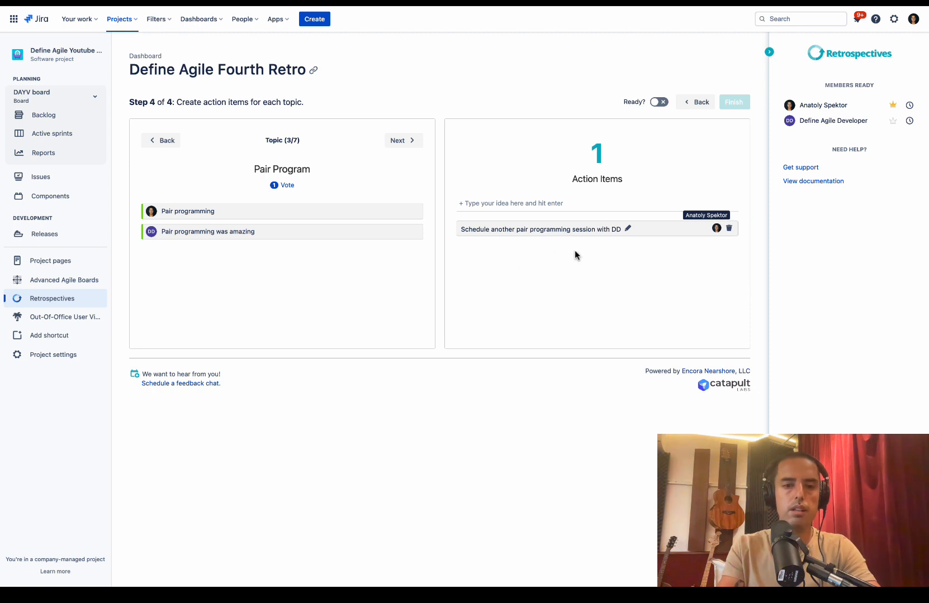
mouse_move(538, 336)
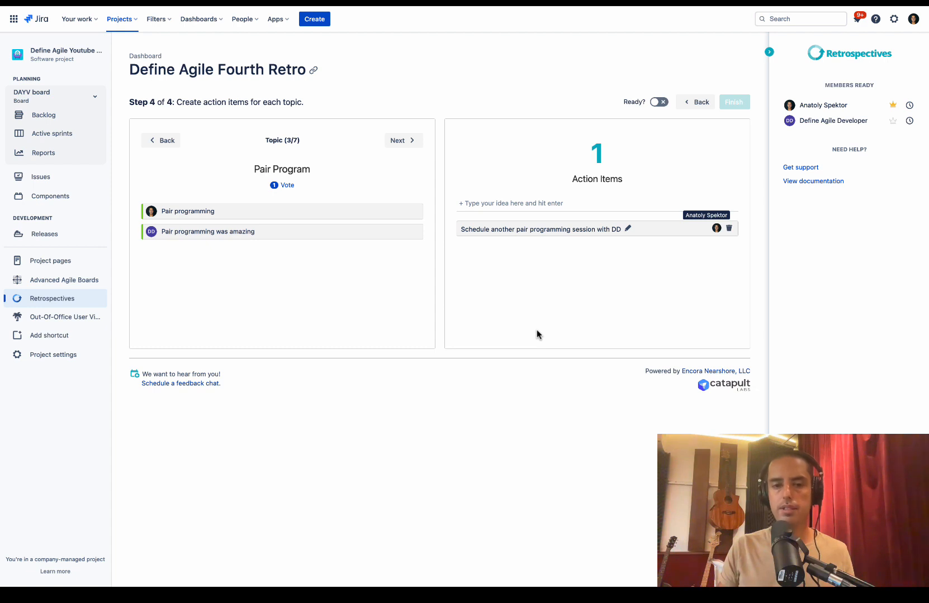
Toggle Ready on for the moderator and the other participant until both show green checkmarks
left_click(659, 102)
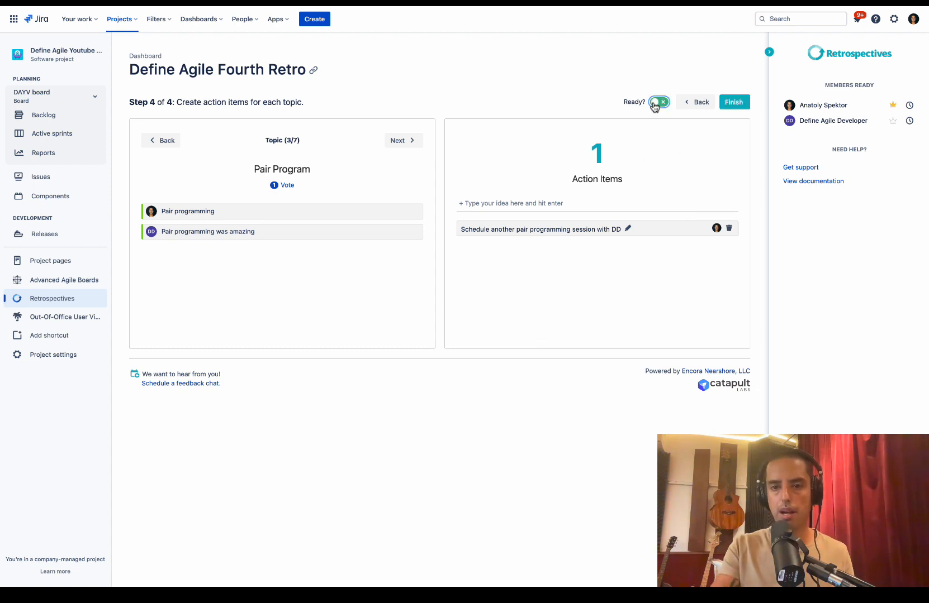
left_click(659, 102)
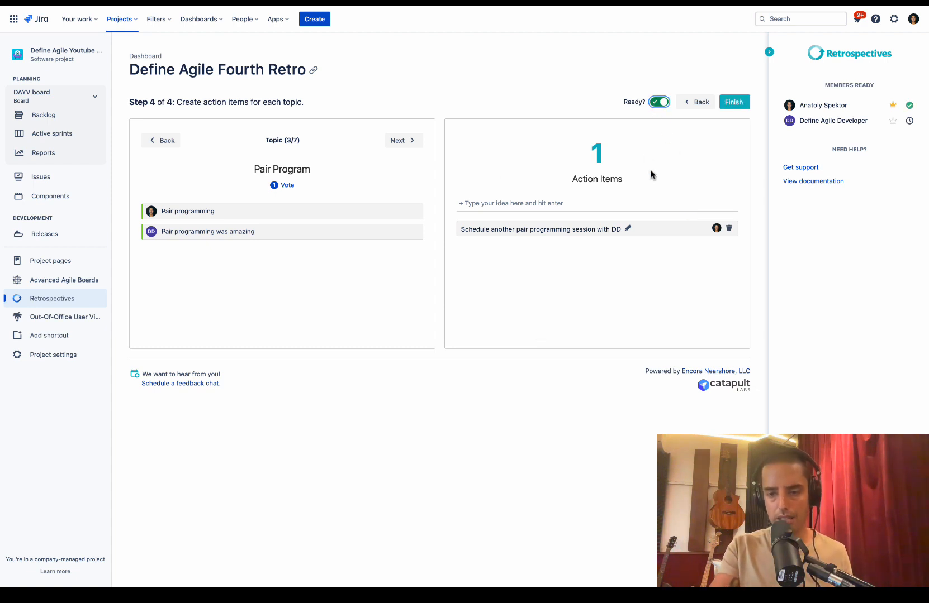
left_click(658, 101)
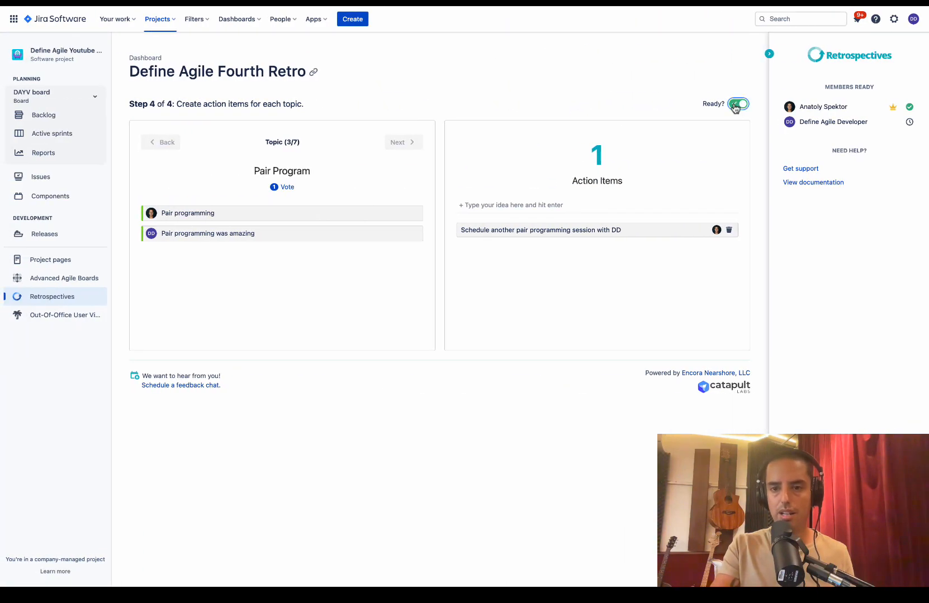
left_click(738, 104)
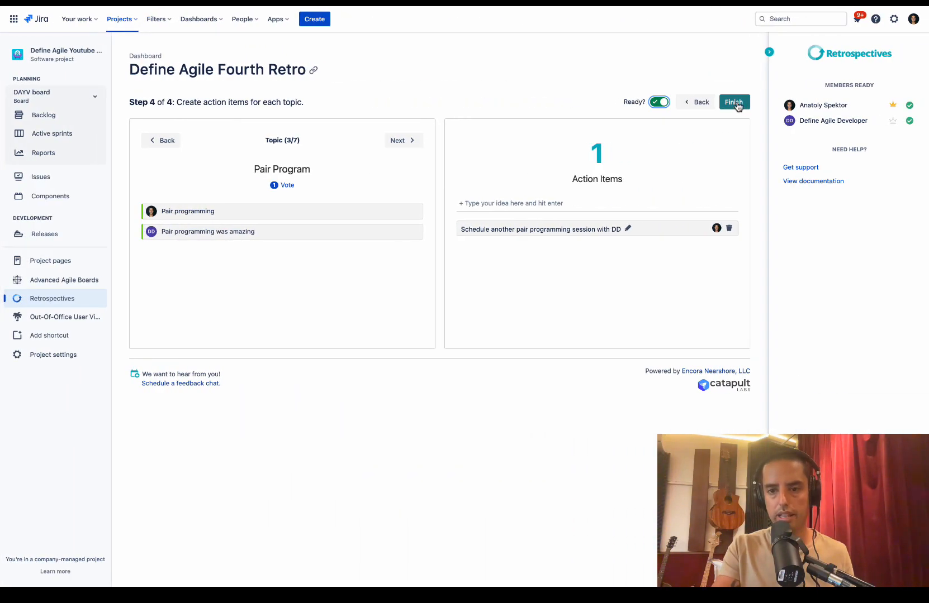
Finish the retro, then expand the Delivery and Bugs in the release topic cards to show their ideas
left_click(734, 102)
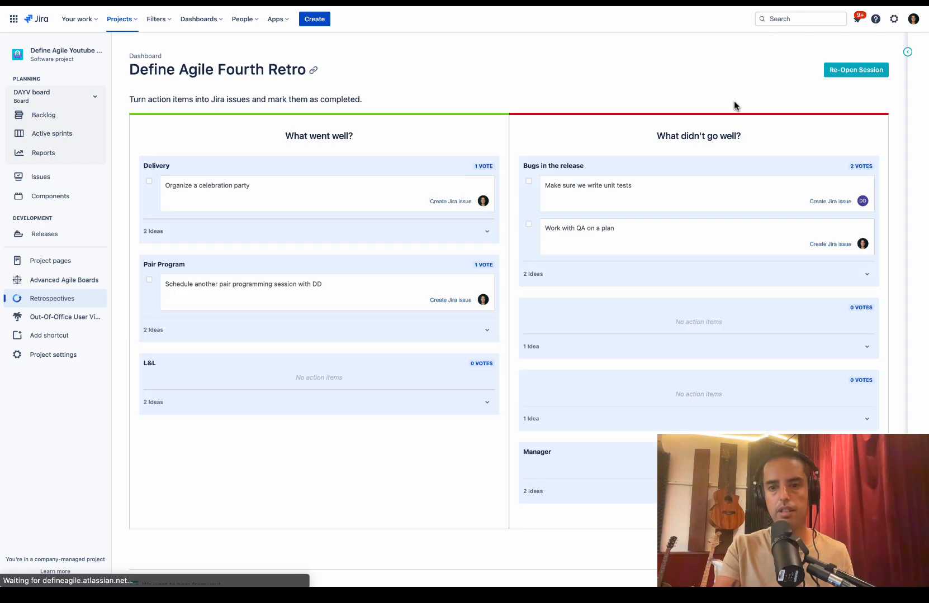
mouse_move(623, 142)
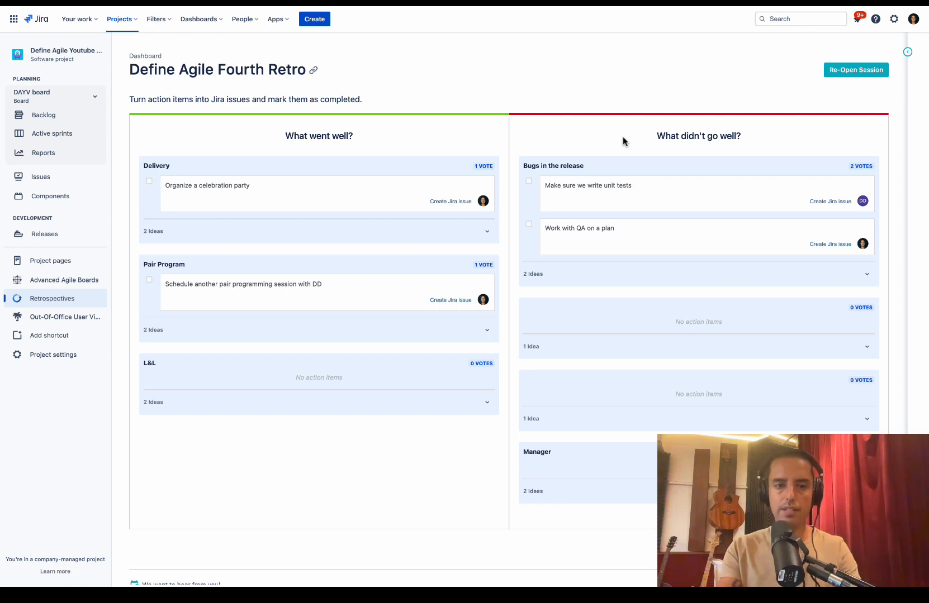
mouse_move(271, 208)
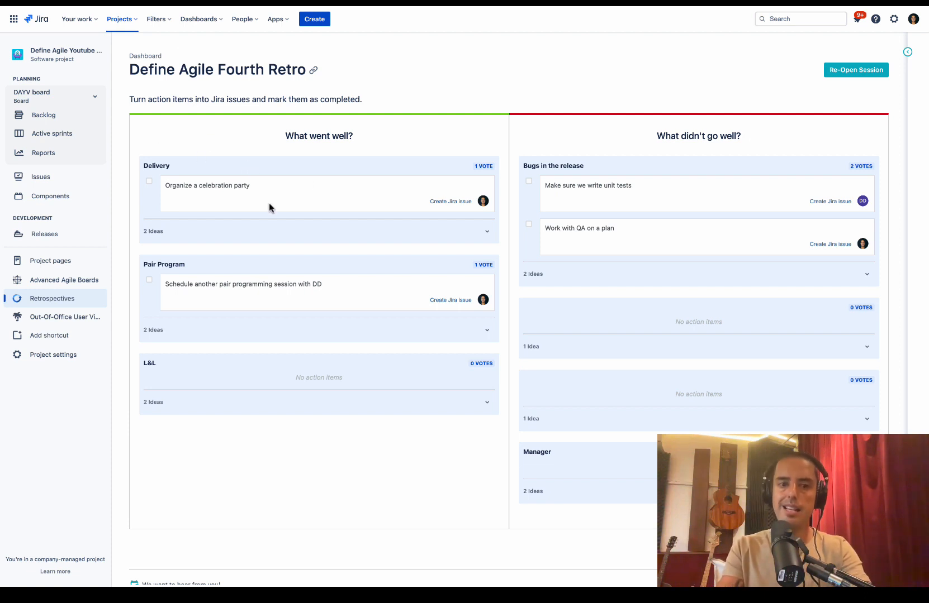
mouse_move(488, 234)
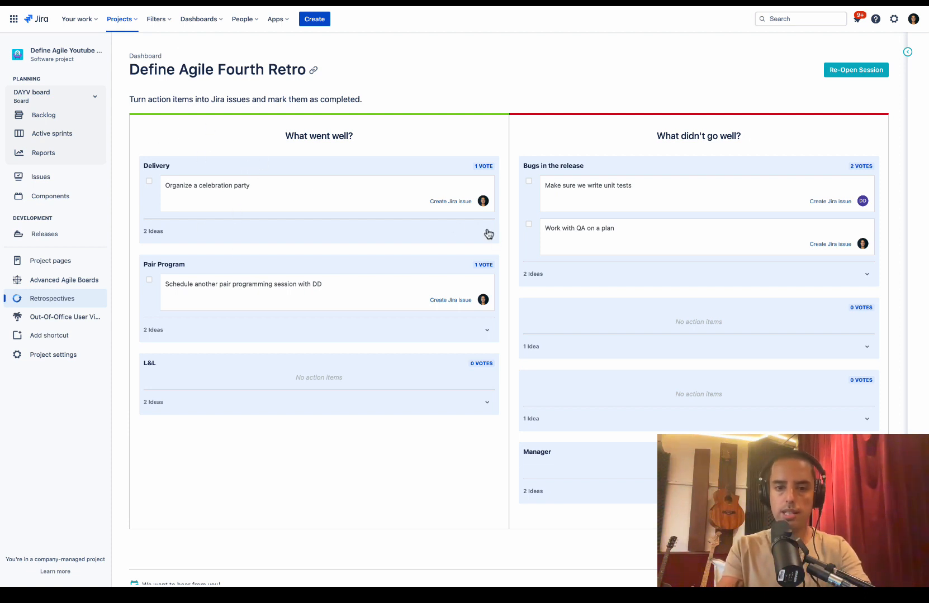
left_click(486, 231)
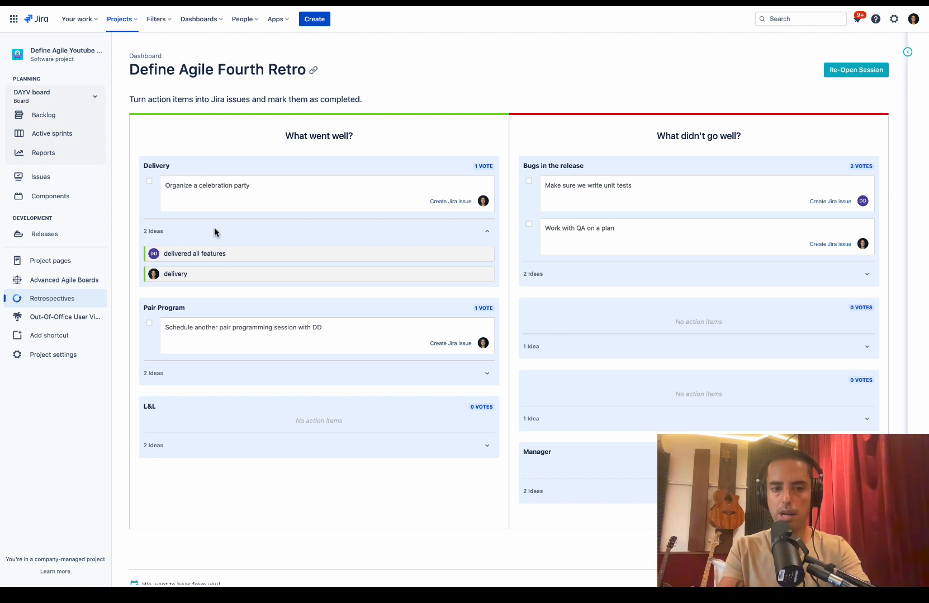
mouse_move(187, 188)
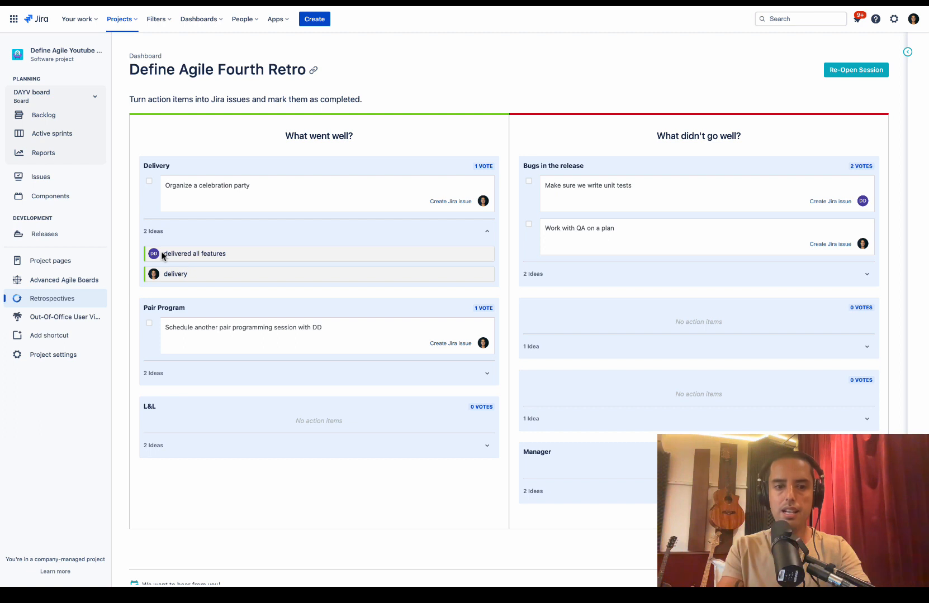
mouse_move(224, 255)
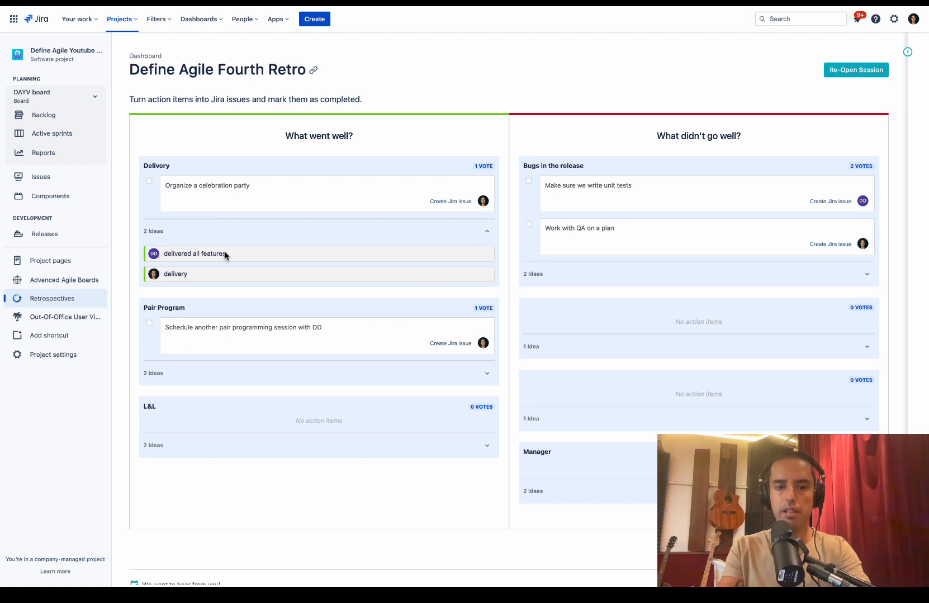
mouse_move(545, 215)
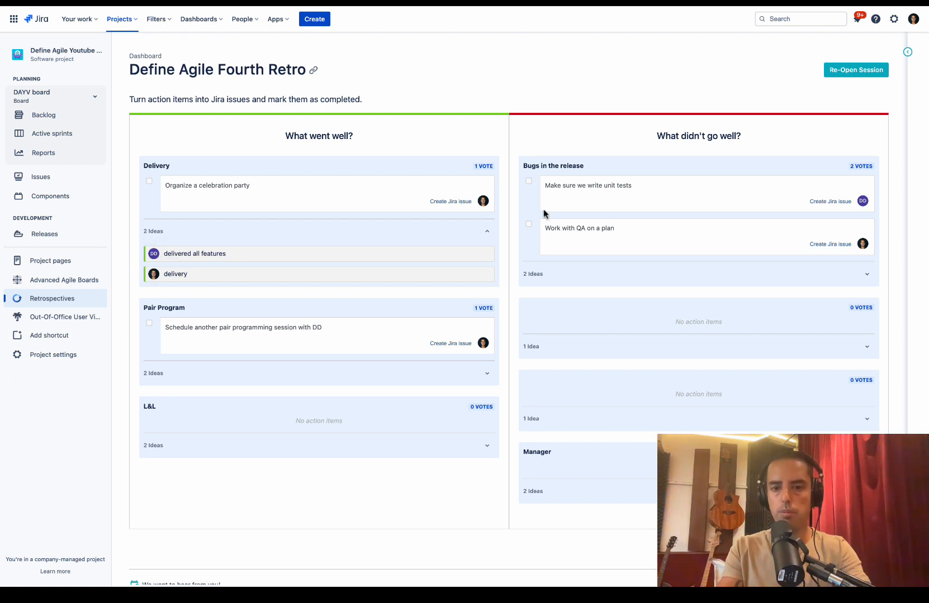
mouse_move(822, 271)
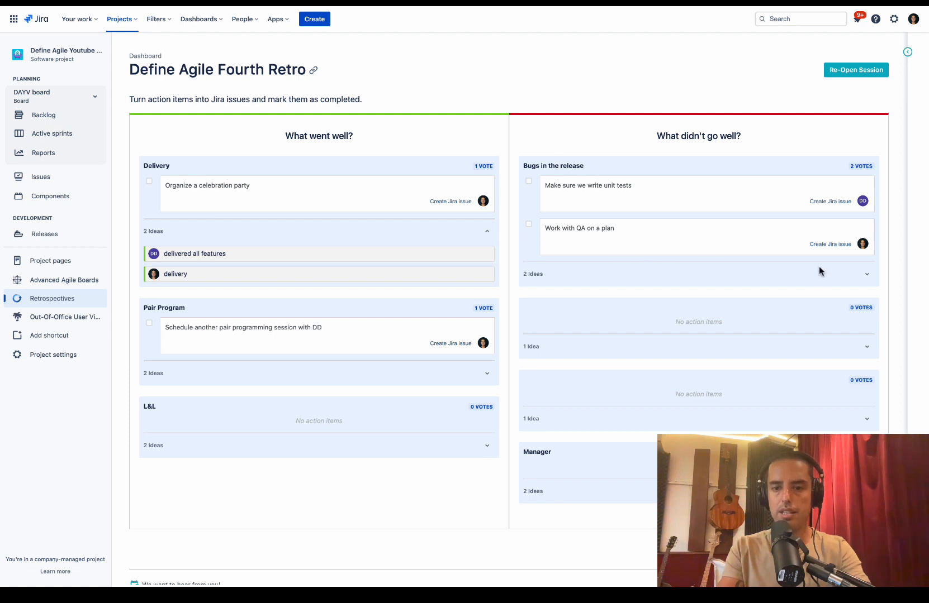
left_click(866, 274)
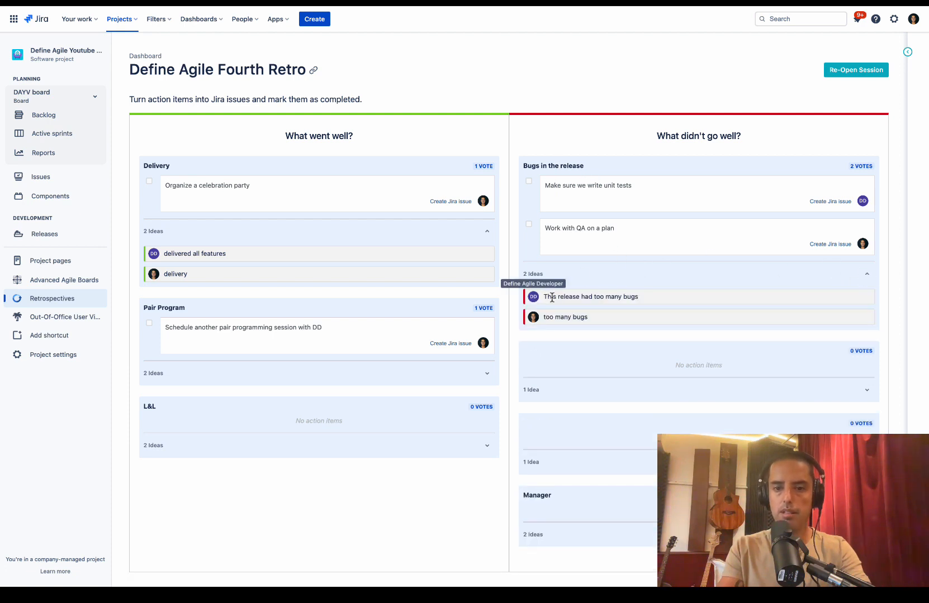
mouse_move(602, 280)
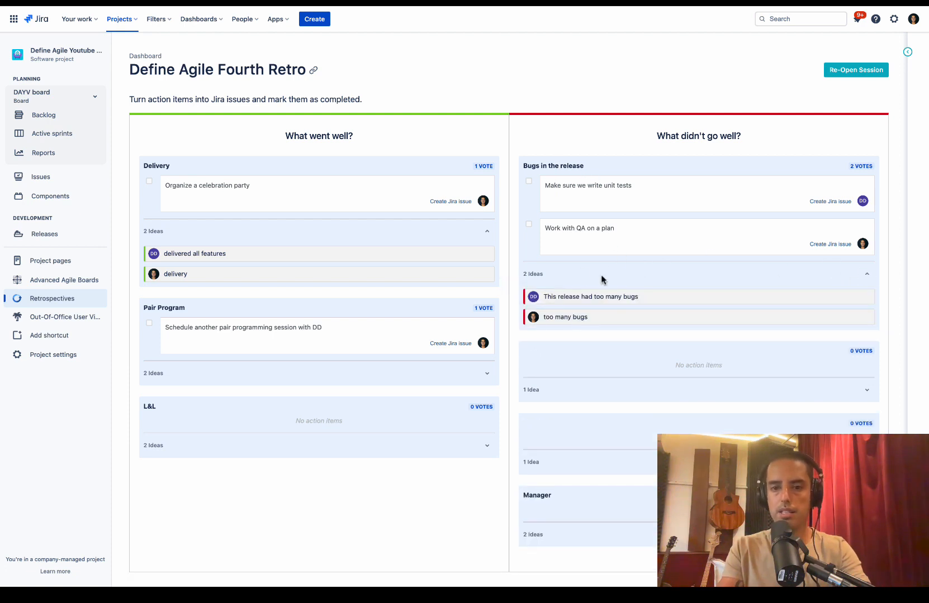
mouse_move(625, 227)
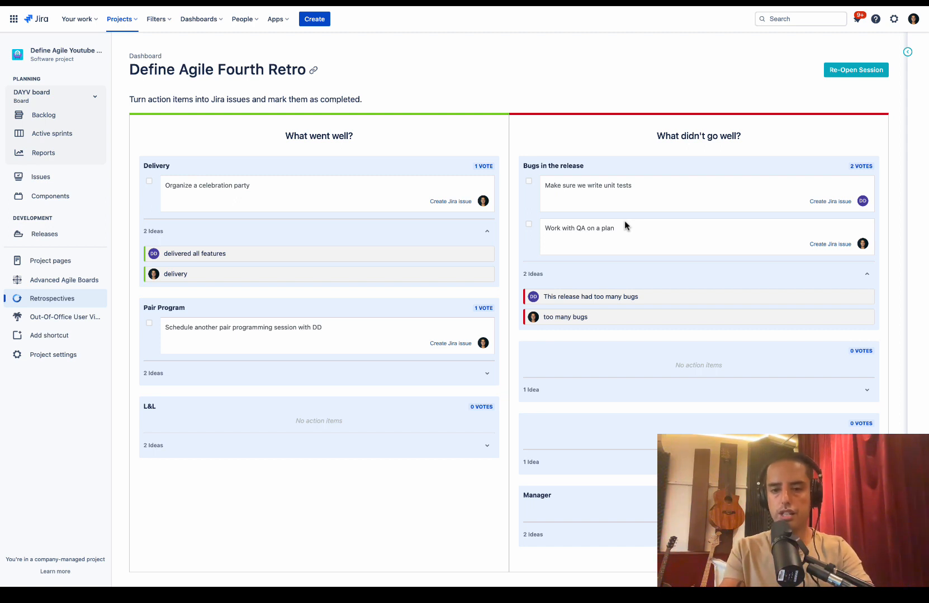
mouse_move(658, 209)
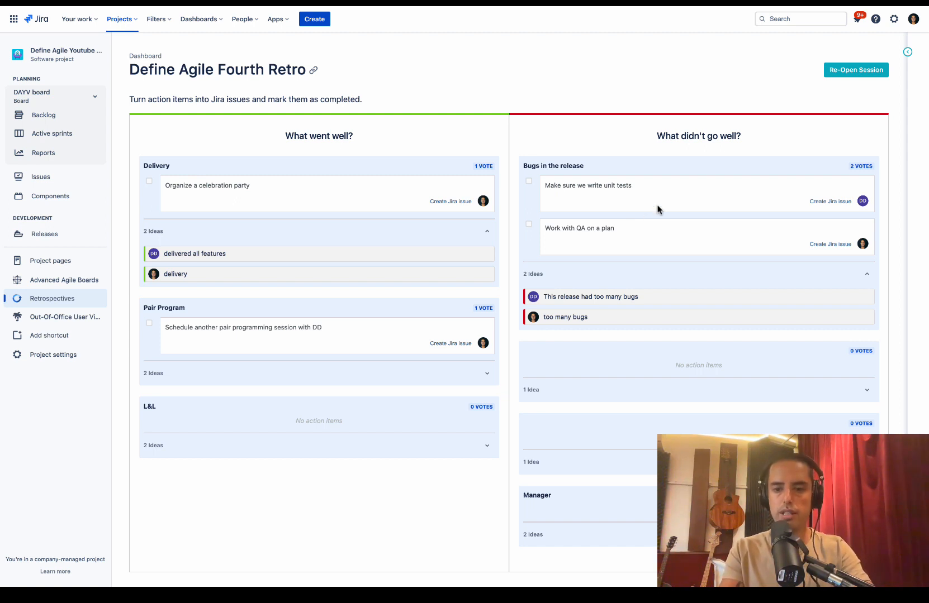
mouse_move(641, 190)
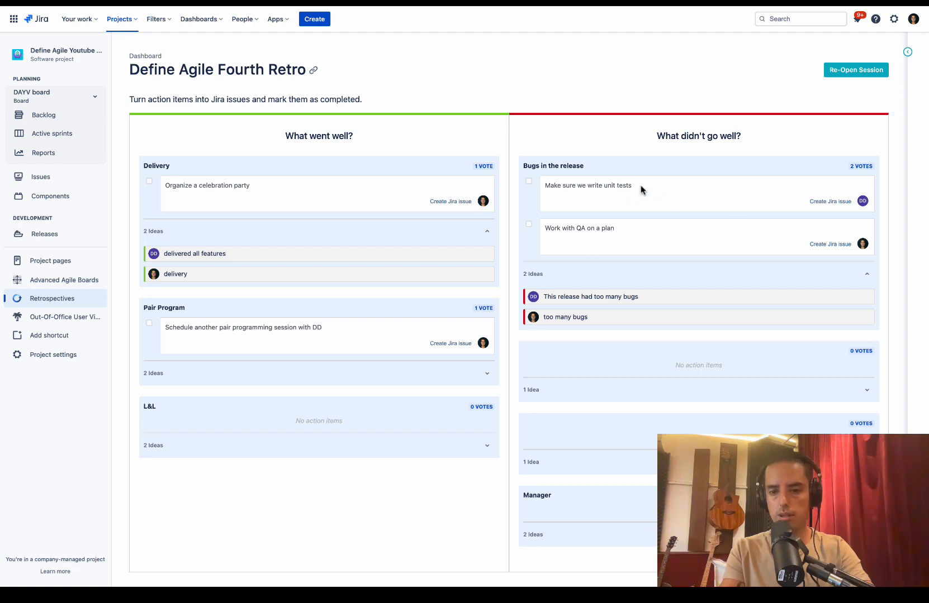
mouse_move(830, 201)
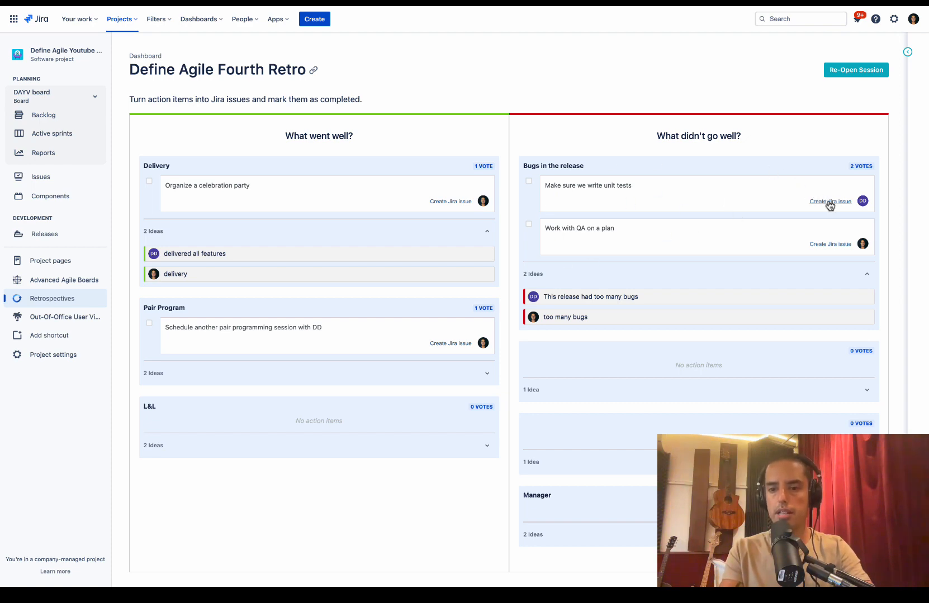
Create a Jira Story from the 'Make sure we write unit tests' action item using the prefilled form
left_click(830, 201)
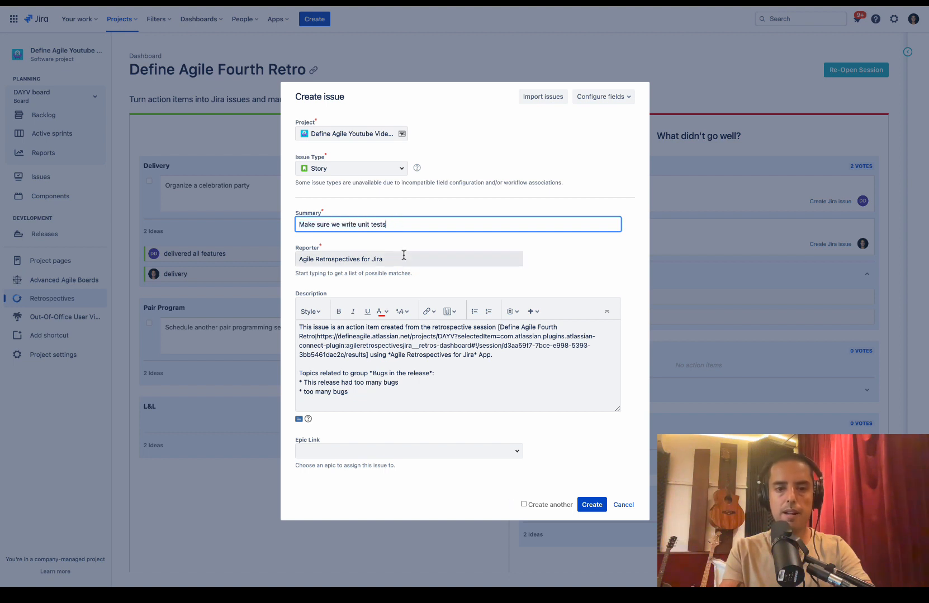
left_click(407, 259)
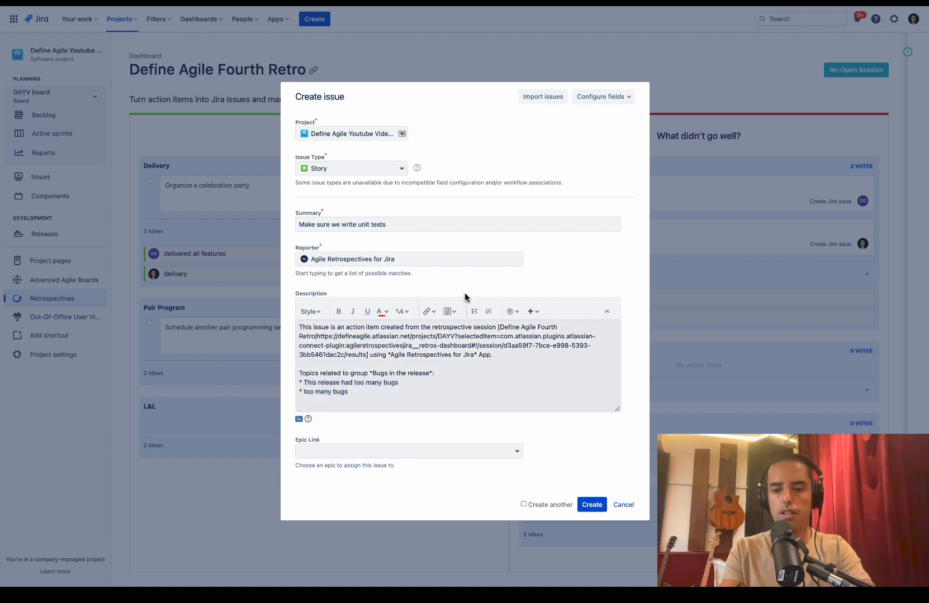
mouse_move(591, 504)
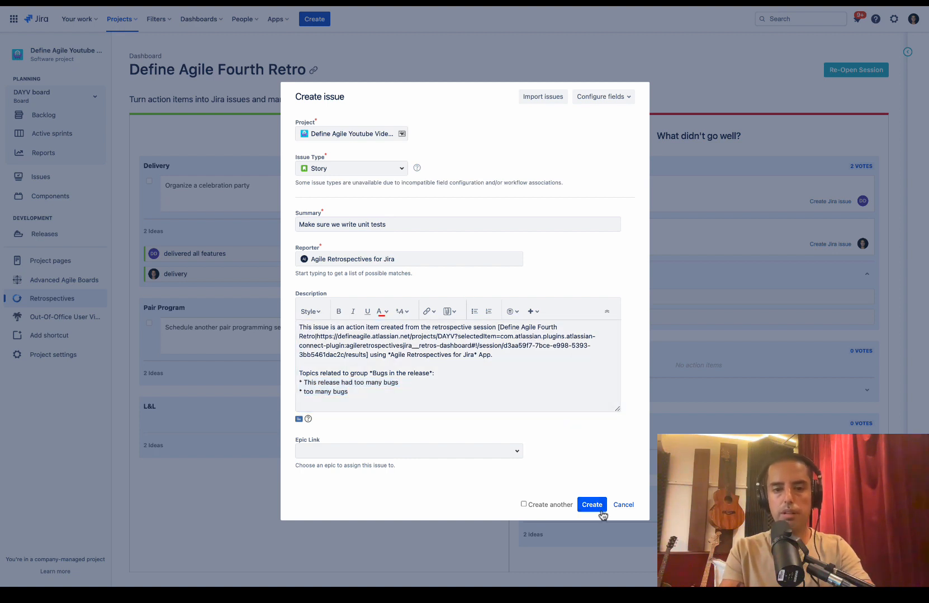
left_click(591, 504)
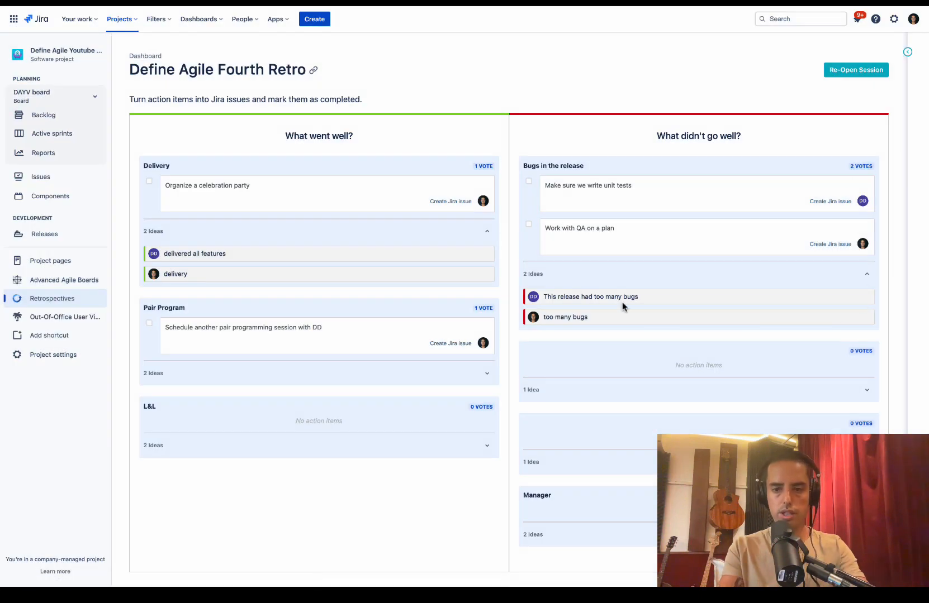
mouse_move(593, 282)
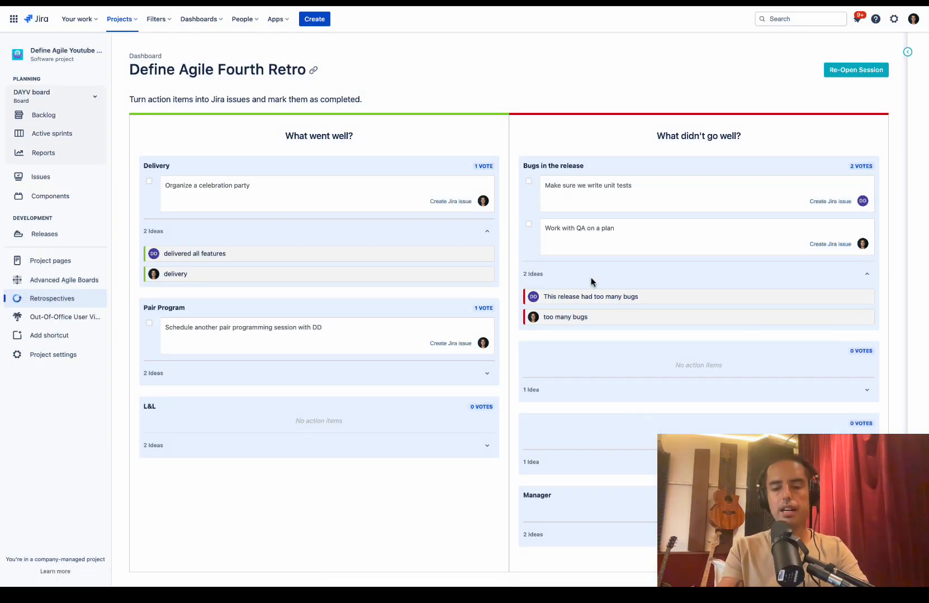
mouse_move(639, 298)
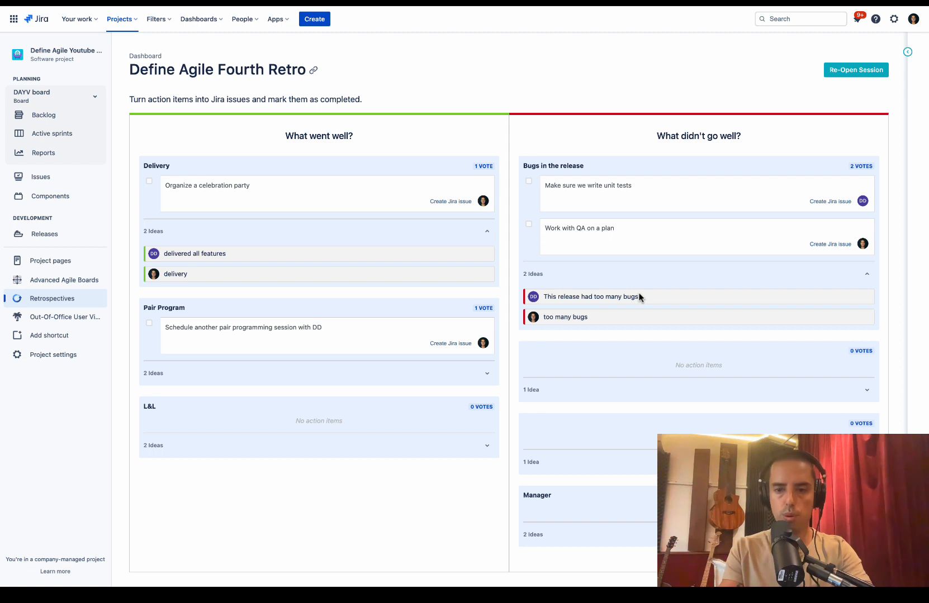
mouse_move(647, 283)
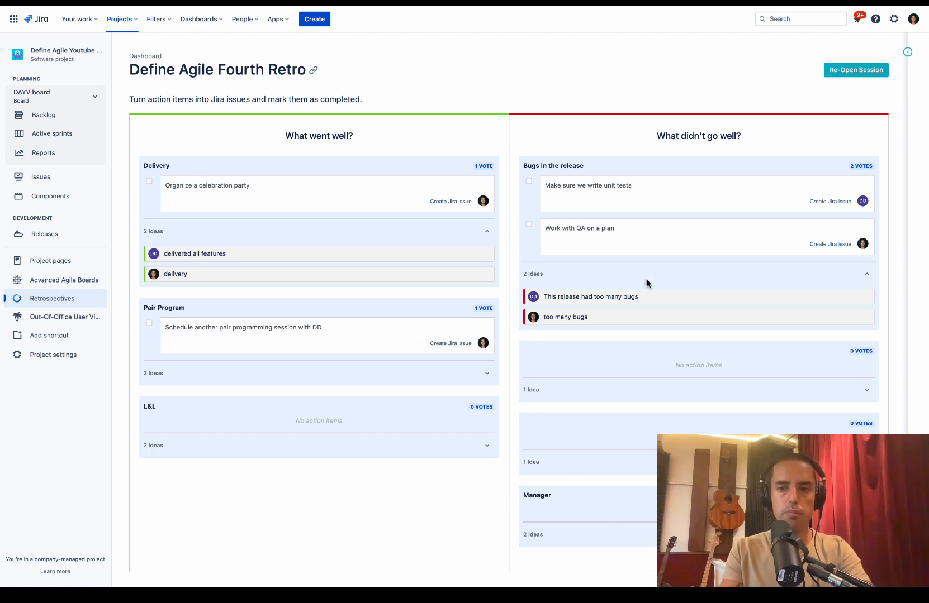
mouse_move(855, 70)
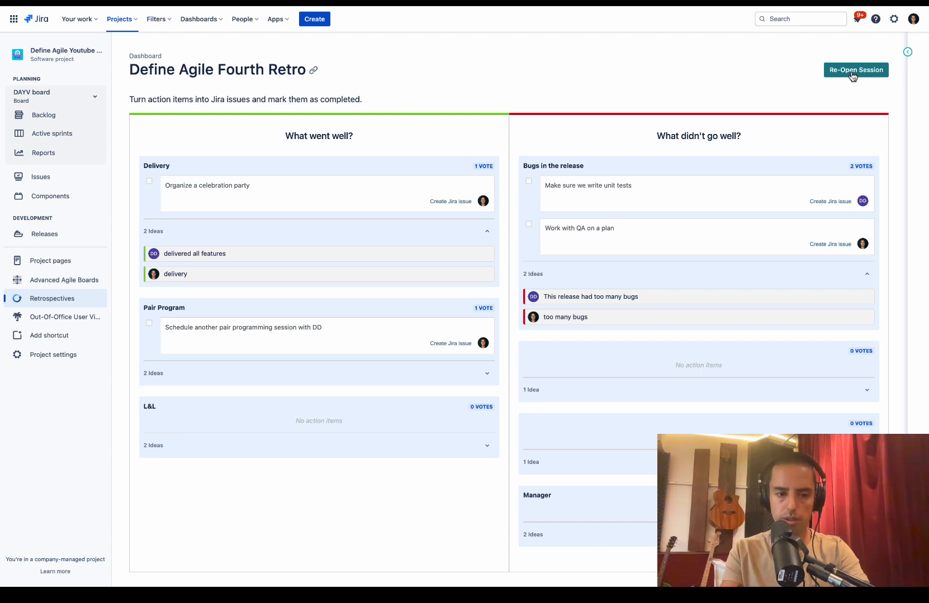
mouse_move(52, 299)
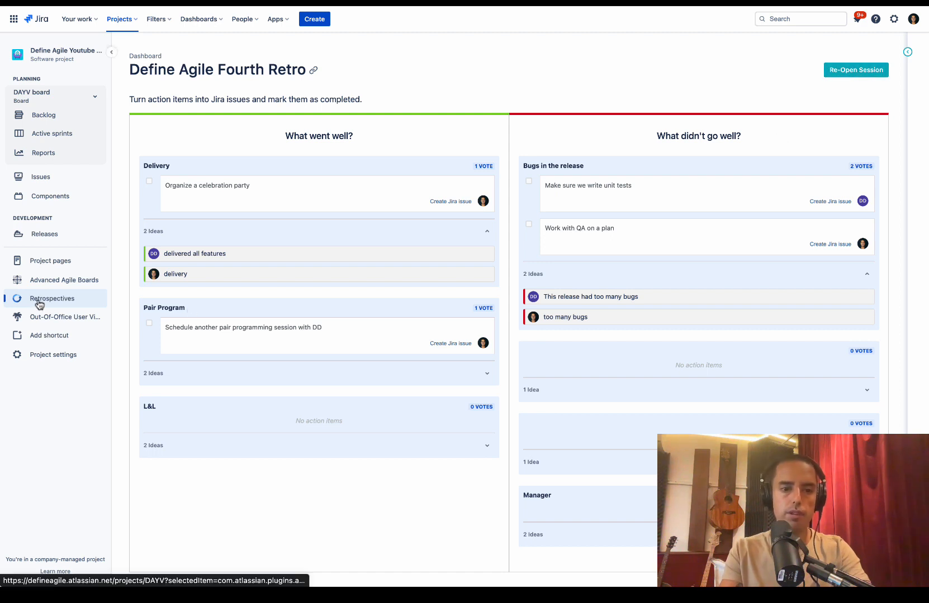
Open the Retrospectives list showing the completed Fourth Retro and Second Retro sessions
left_click(53, 298)
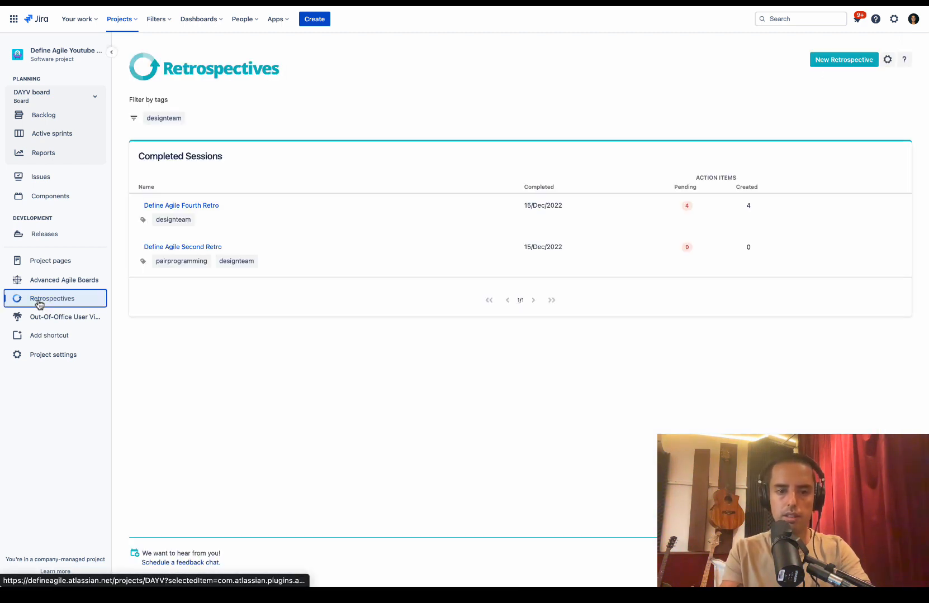
mouse_move(180, 205)
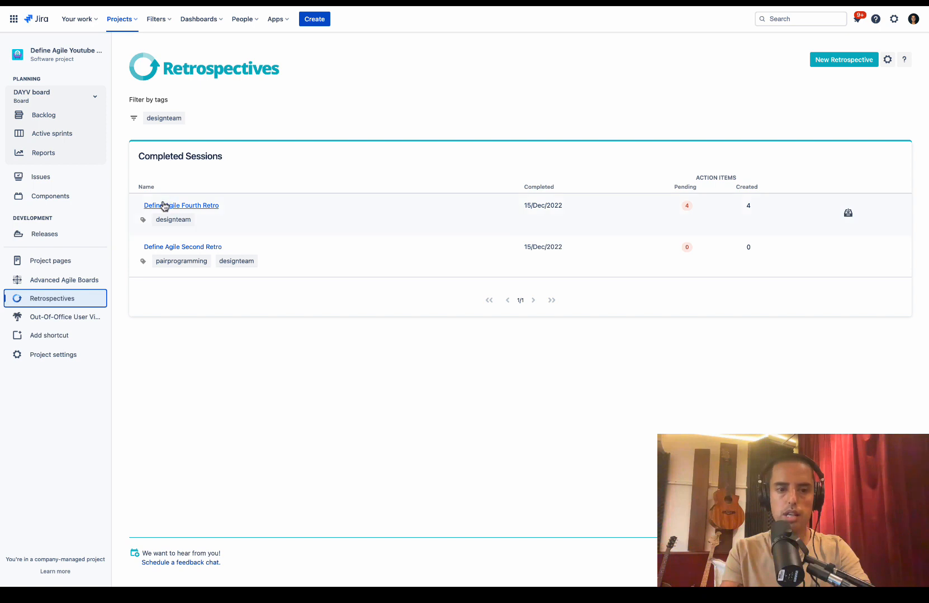
mouse_move(687, 204)
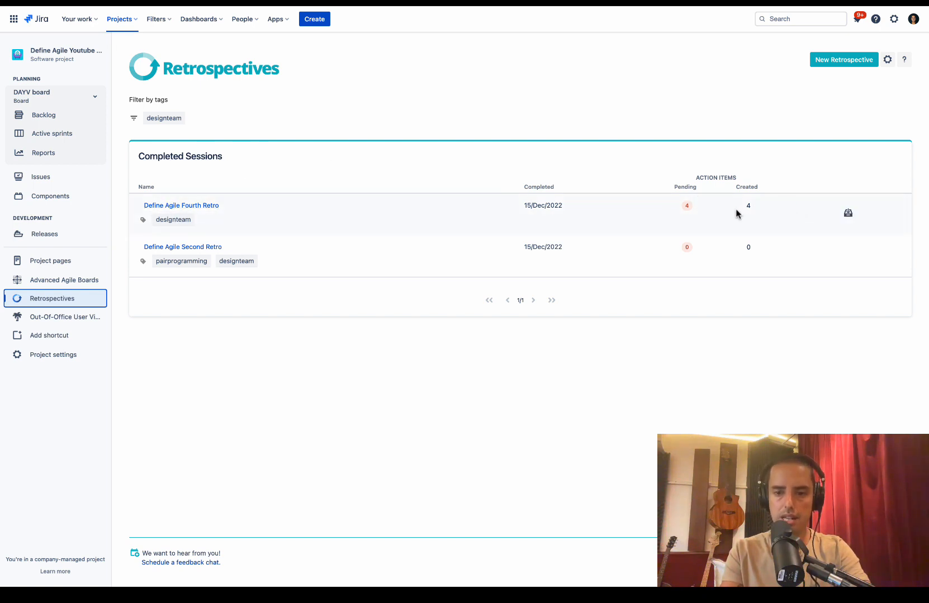
mouse_move(206, 218)
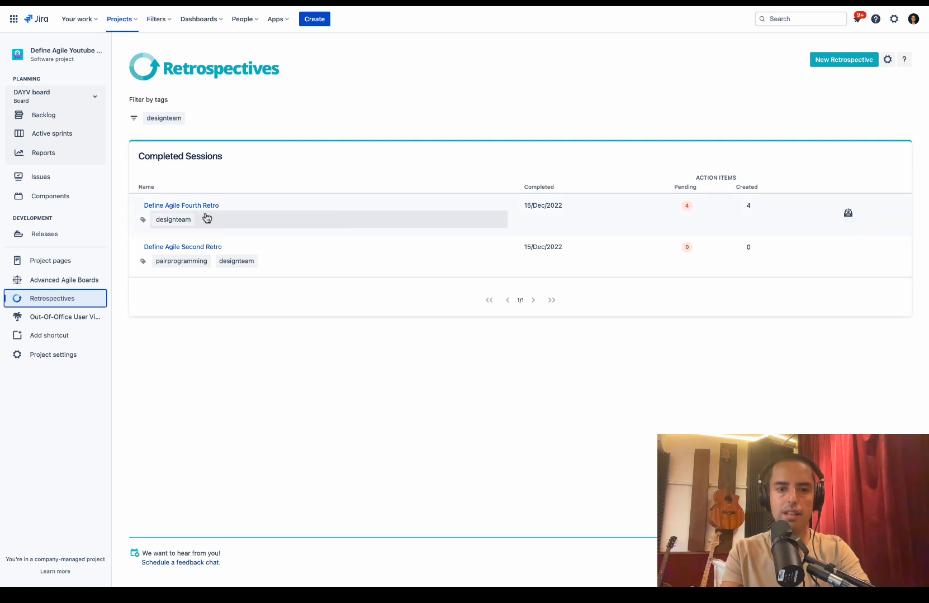